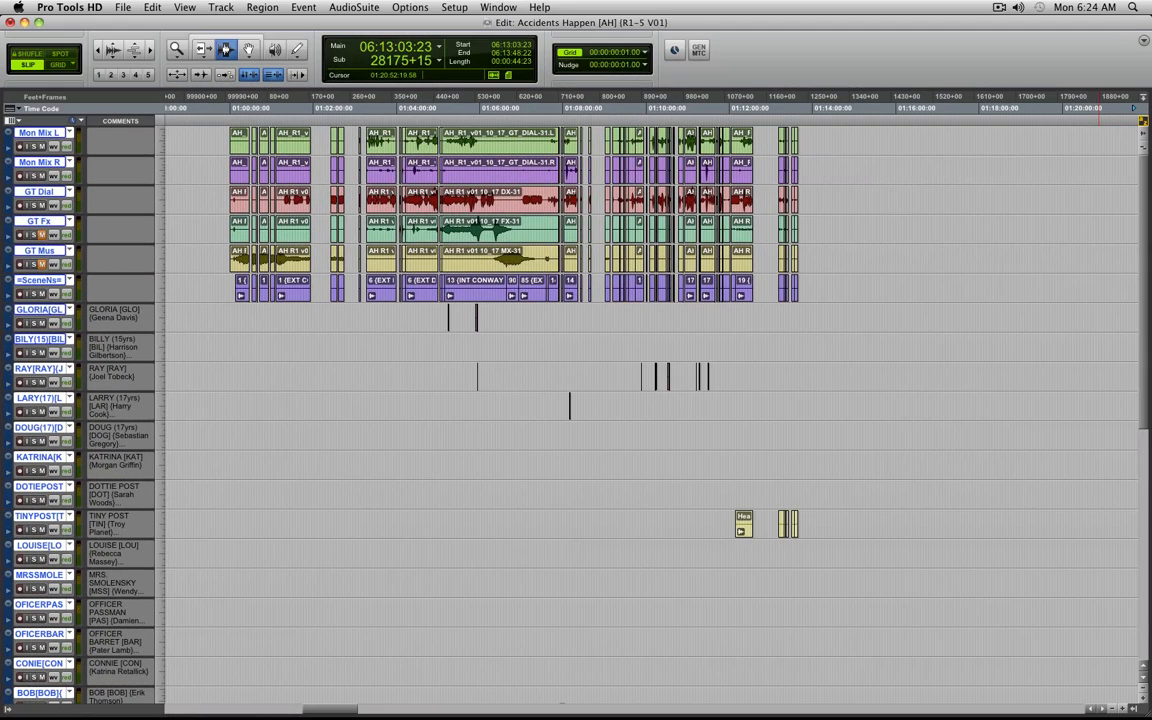
- Close the Accidents Happen session, returning to the EdiCue Sample Files folder
click(798, 108)
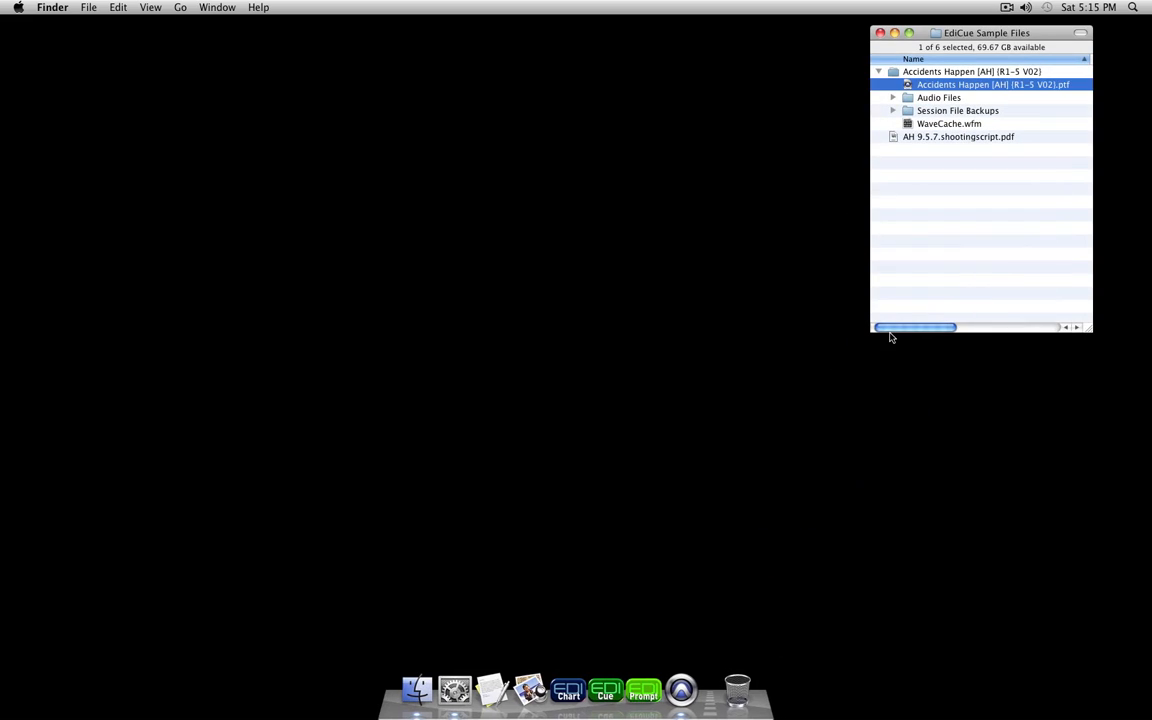
- Reopen the Accidents Happen .ptf session from the Finder
double_click(992, 84)
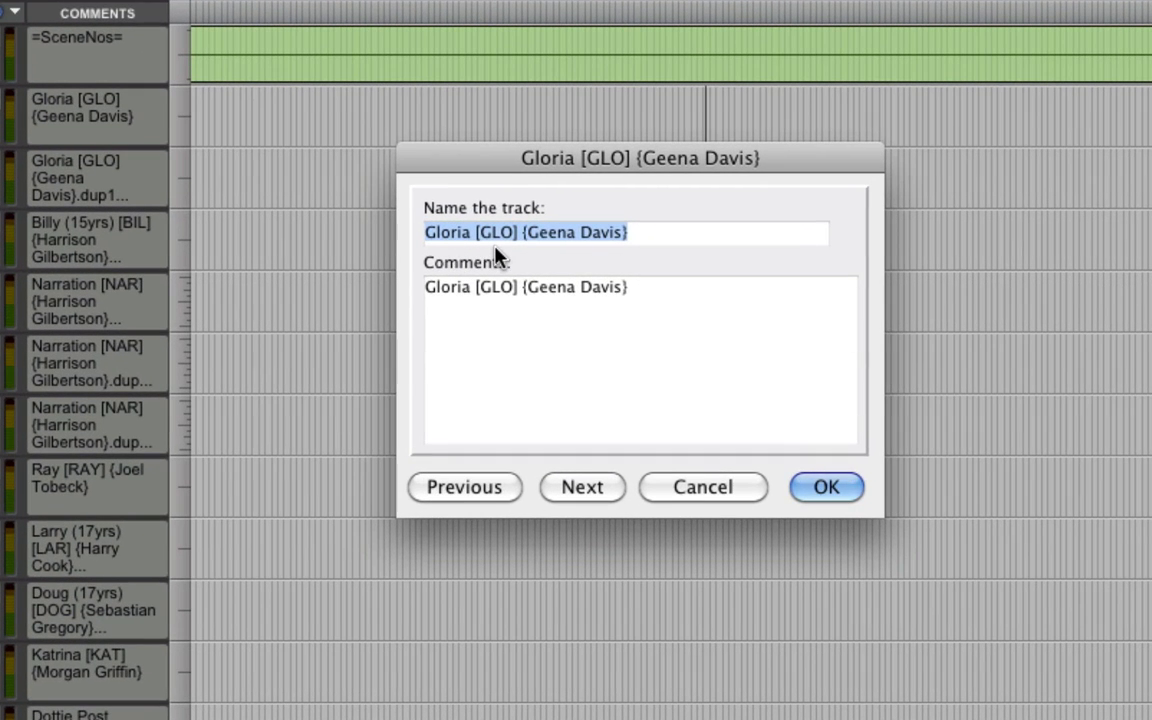
mouse_move(590, 260)
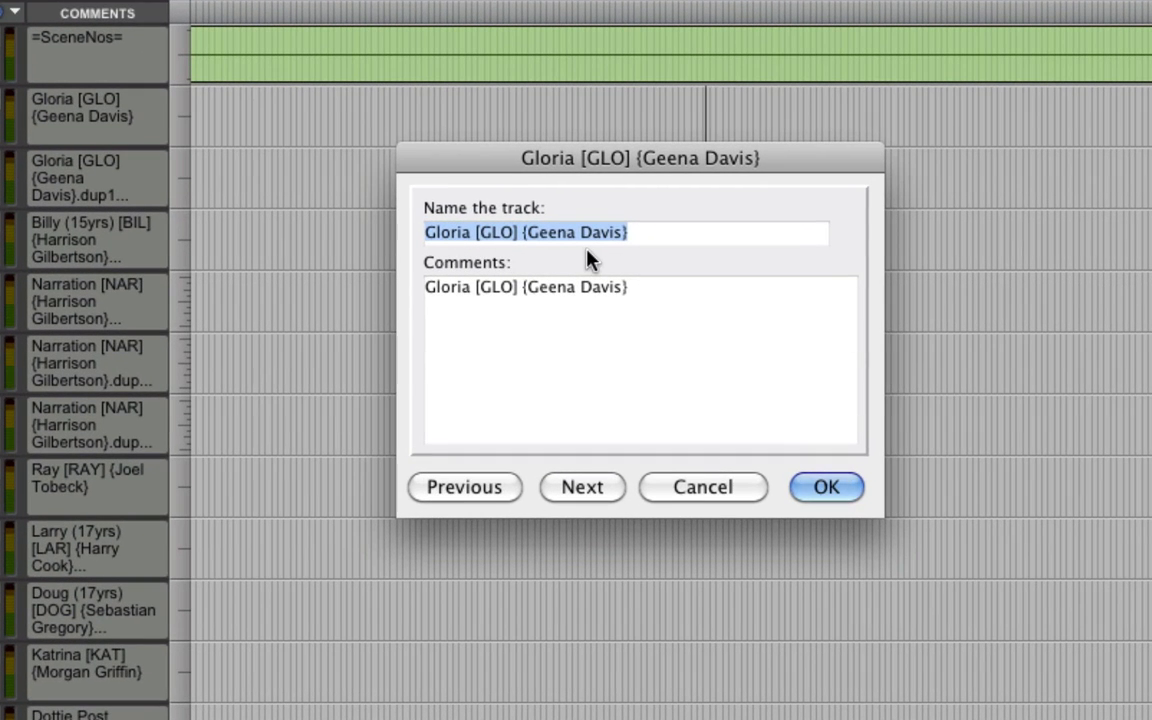
- Review the Gloria and !!Dialog track name/comment dialogs without changes, then select the police radio region
click(826, 488)
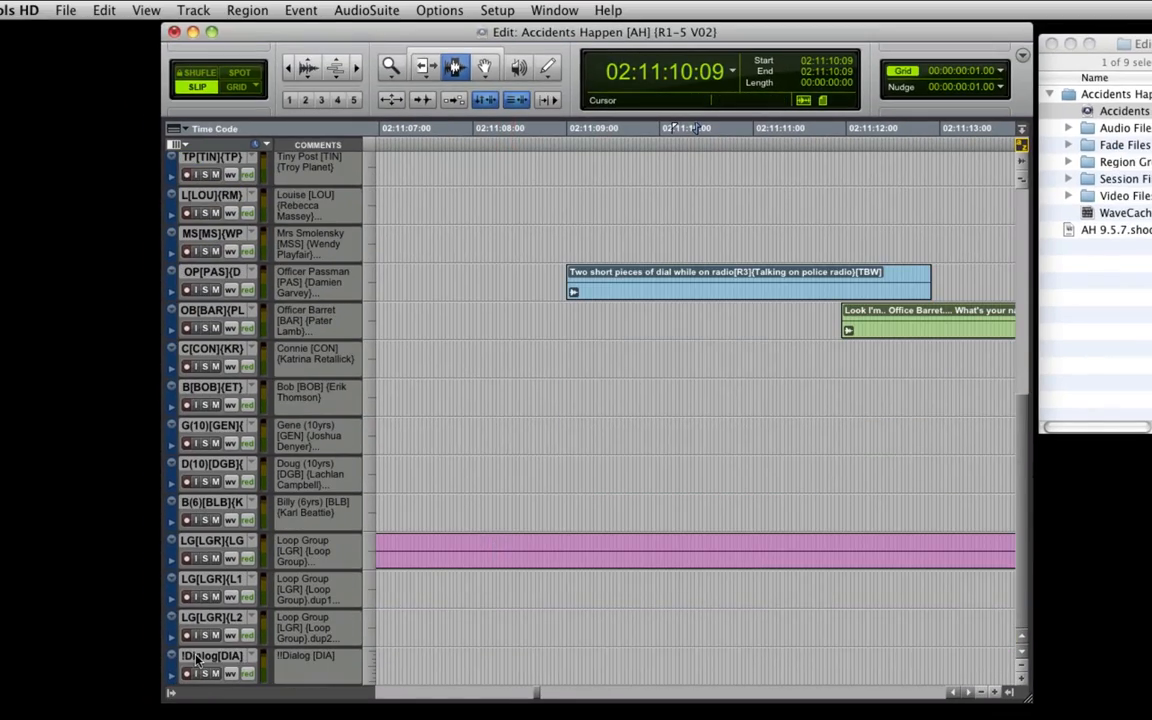
double_click(212, 656)
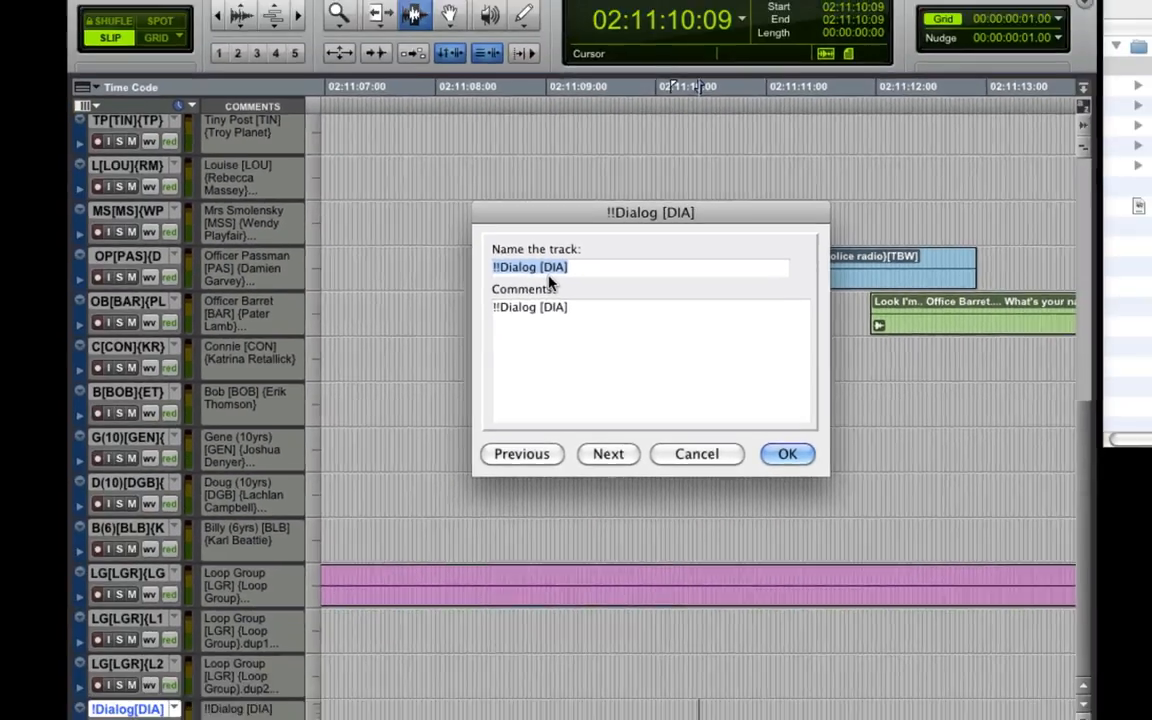
click(788, 452)
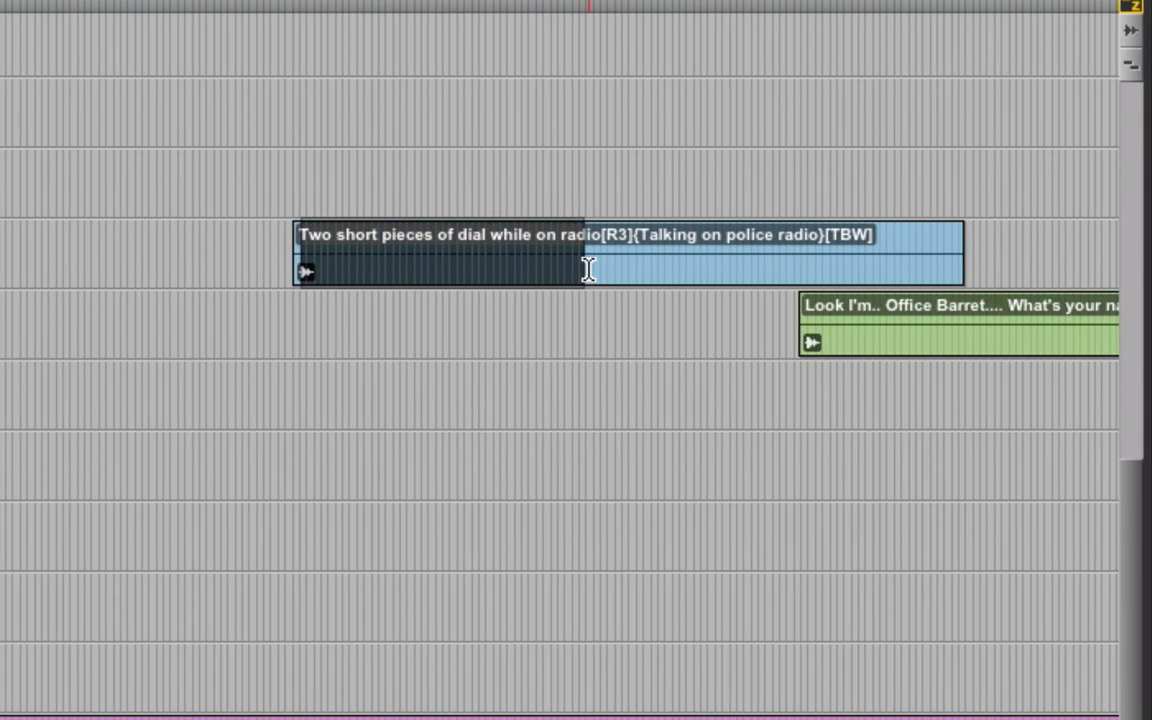
click(610, 250)
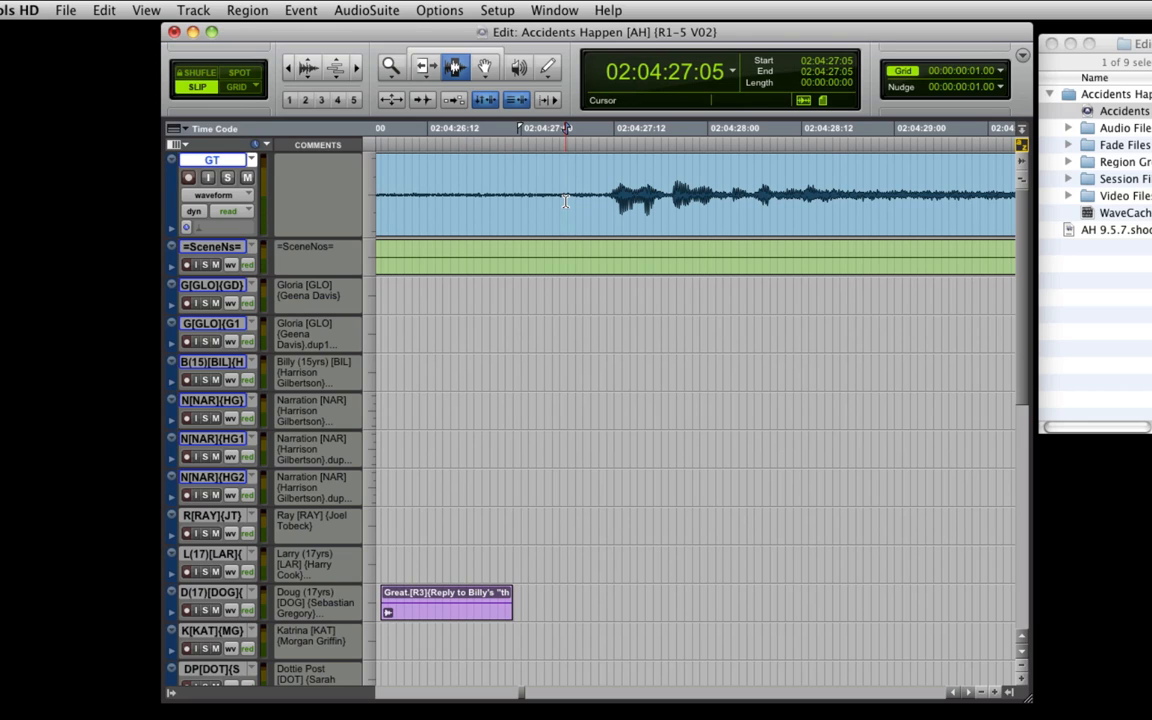
- Create a region on Ray's track and cancel naming it '...passenger. [r2]', leaving it unnamed
key(space)
text(No it must be a missing pa)
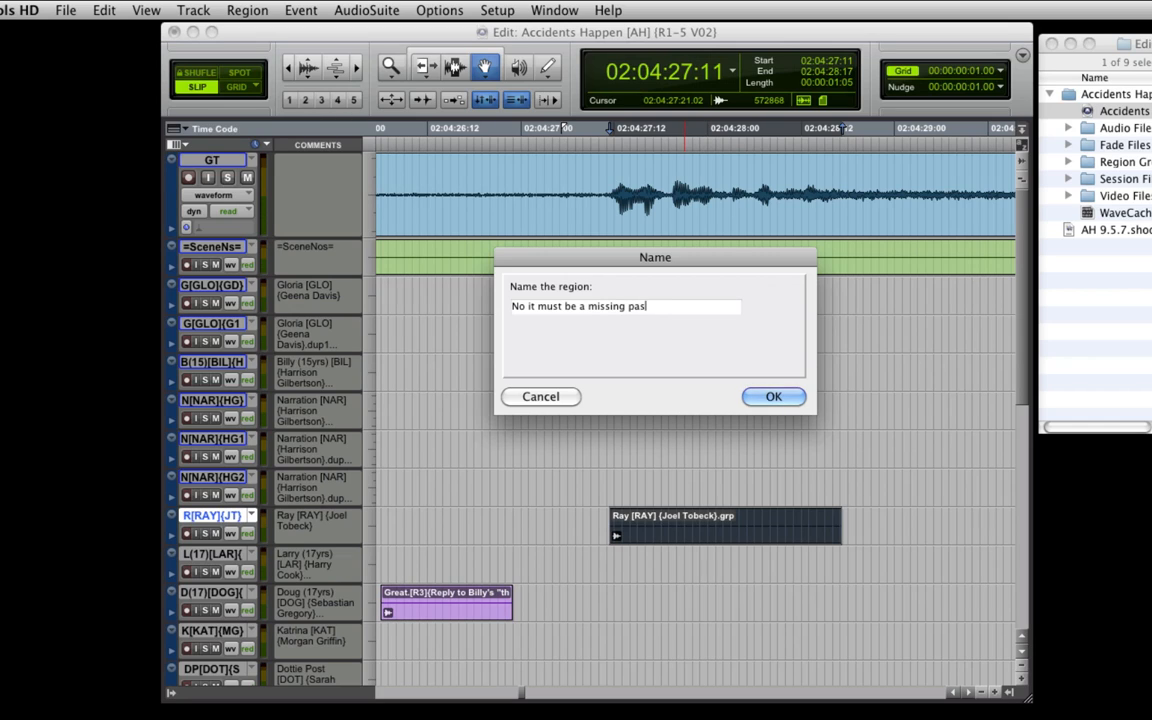
text(senger.)
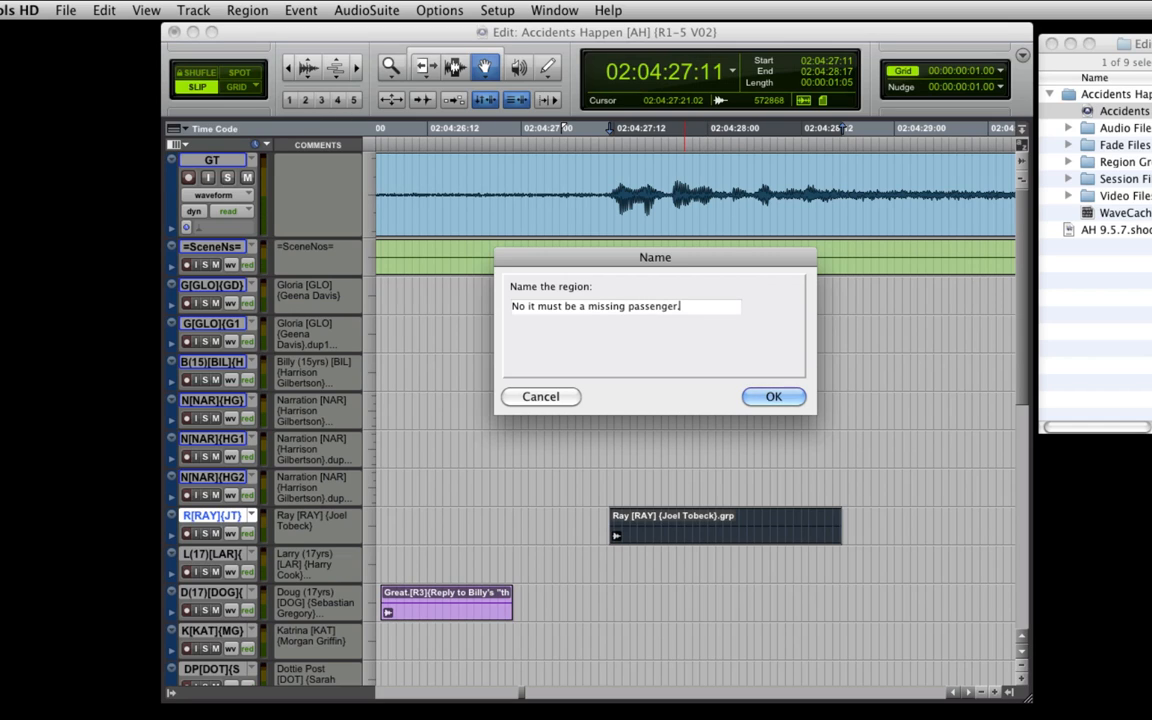
text(.[r2])
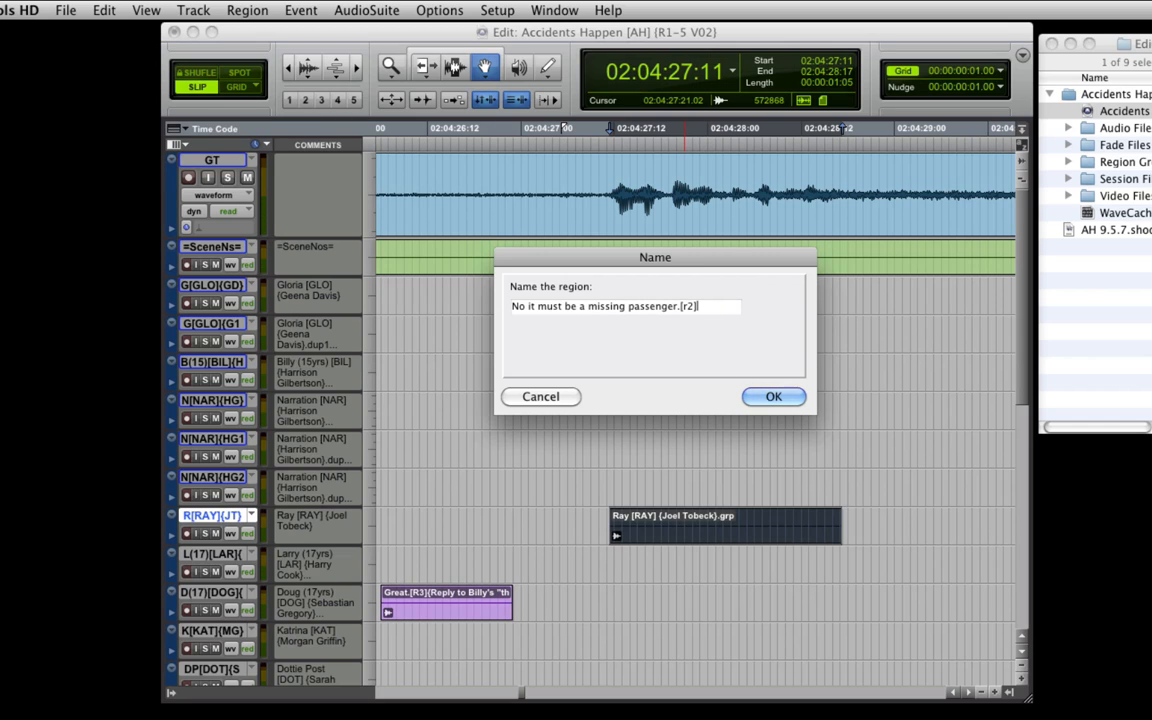
click(772, 396)
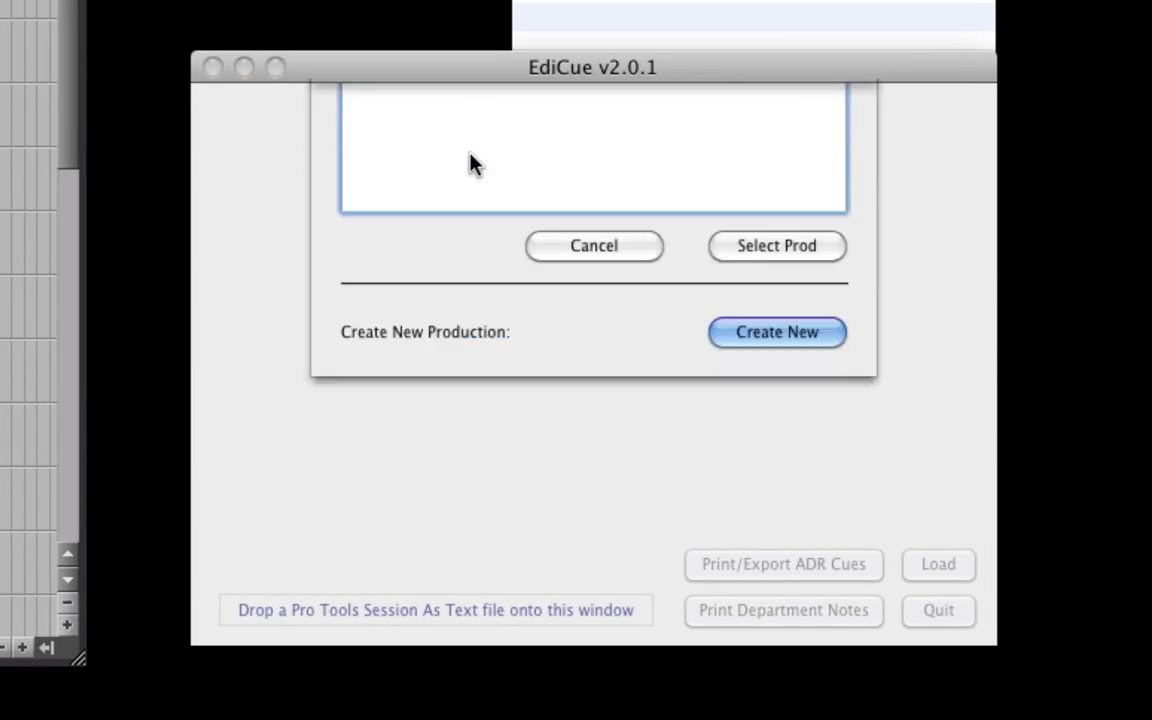
- Select the Accidents Happen production, accept cue reasons R1–R9, and check the Scene Desc fields
click(776, 332)
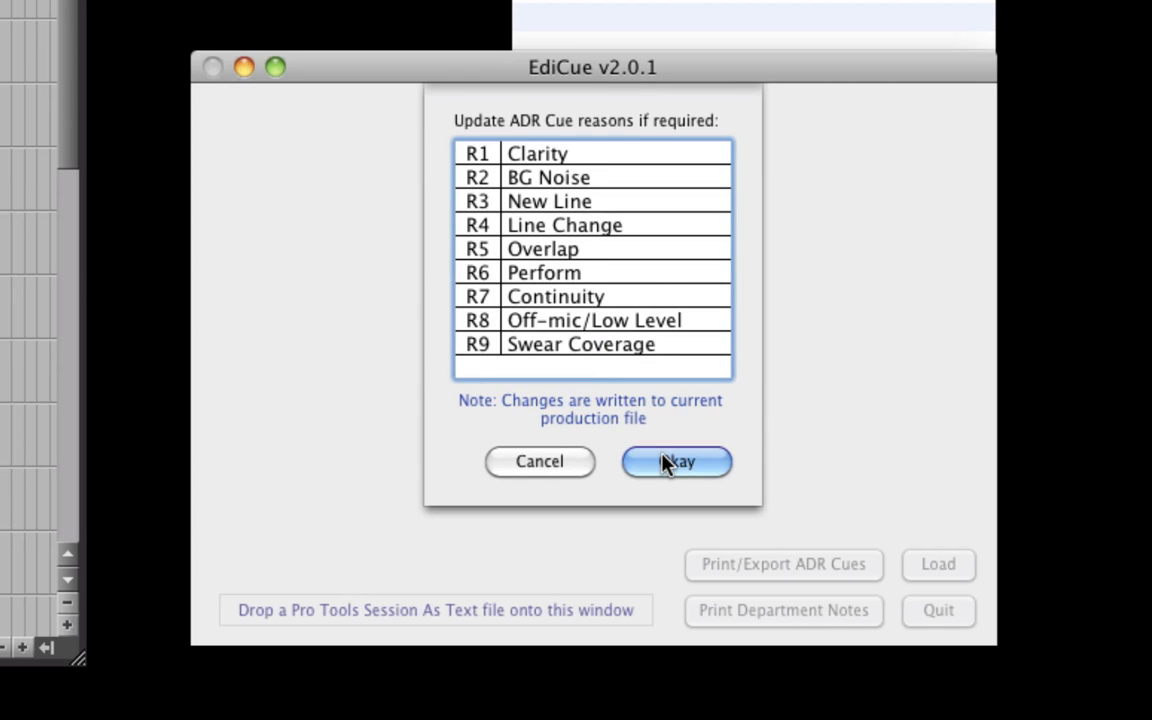
click(676, 460)
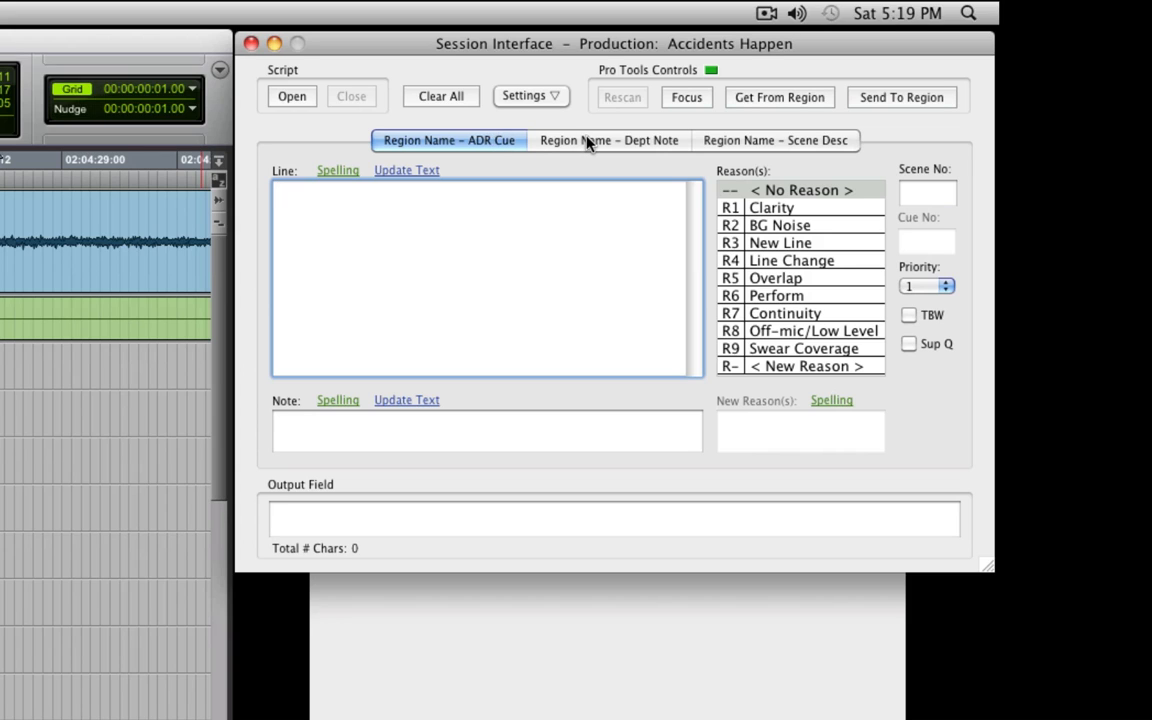
click(776, 140)
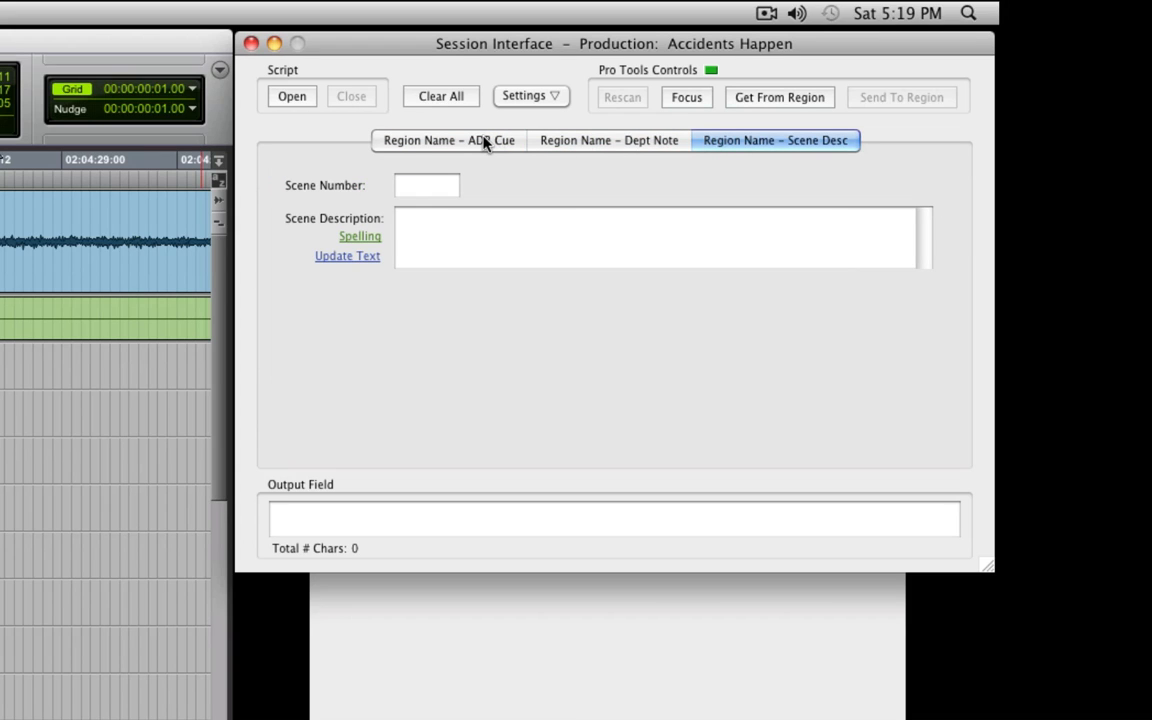
click(448, 140)
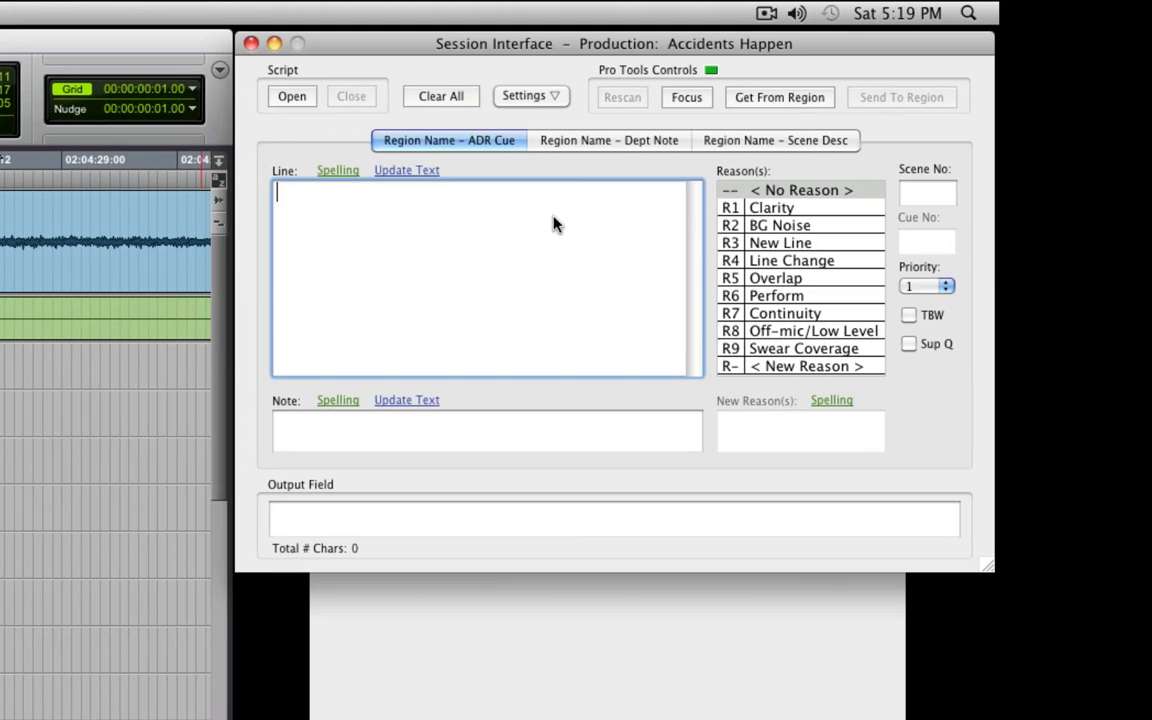
- Enter the cue line 'No it must be a missing passenger.' in the Line field
text(No it mus)
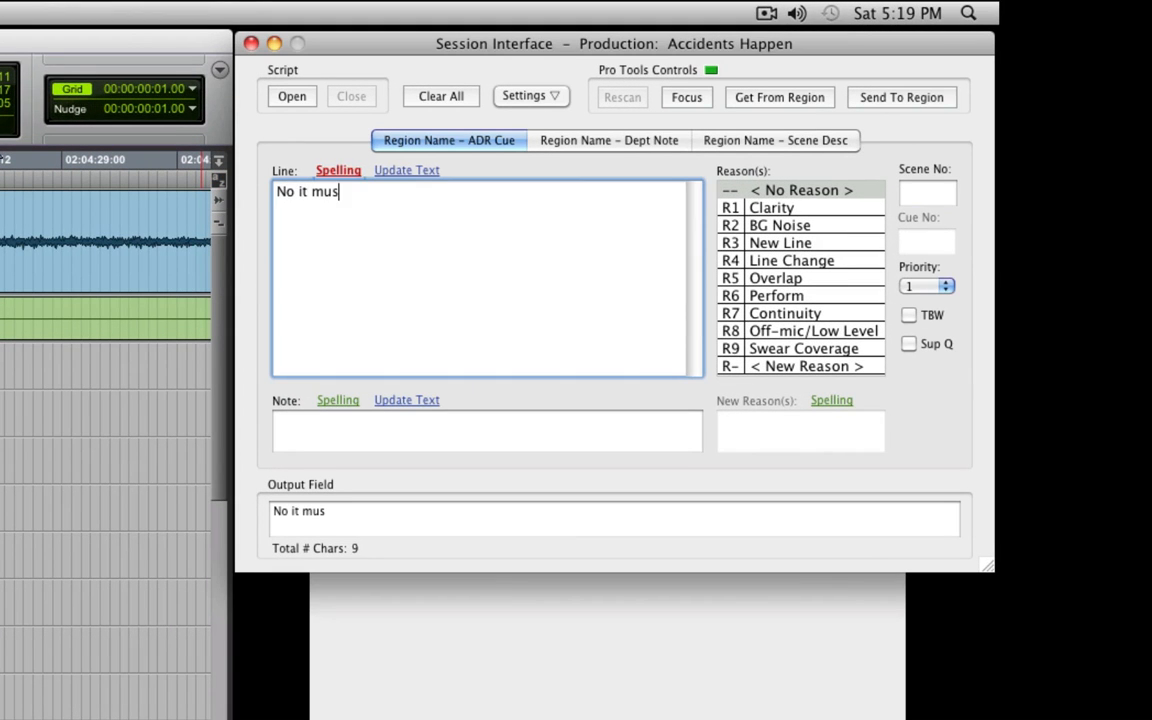
text(t be a)
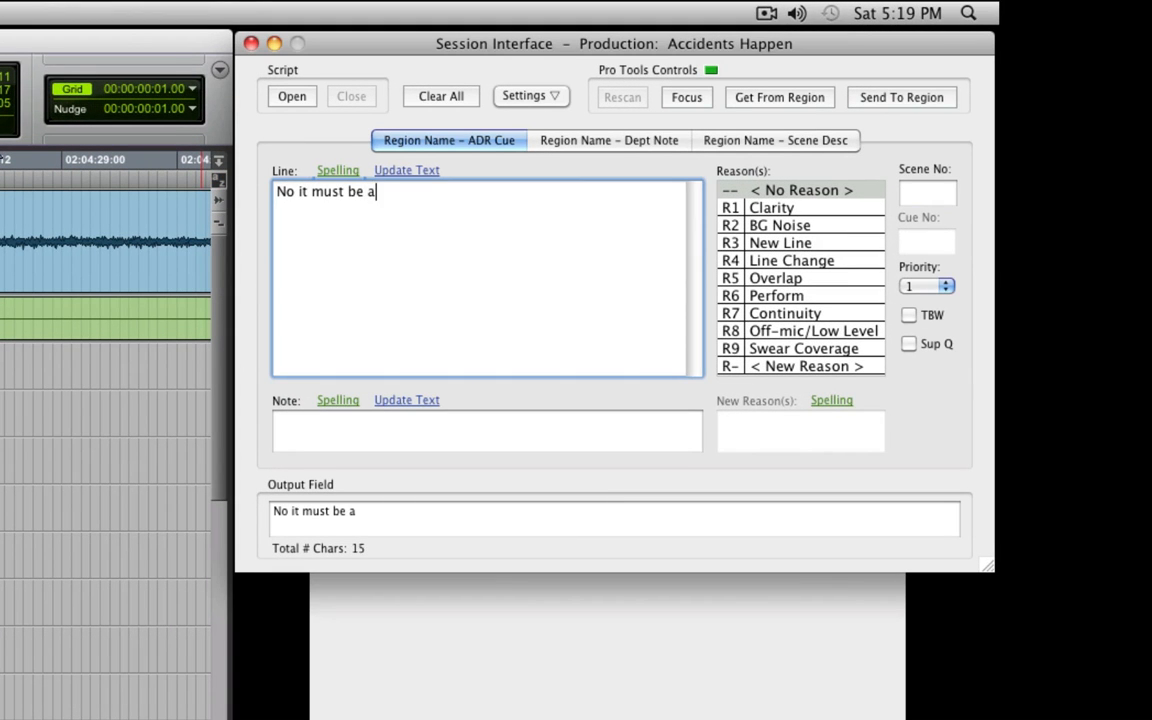
text(missing p)
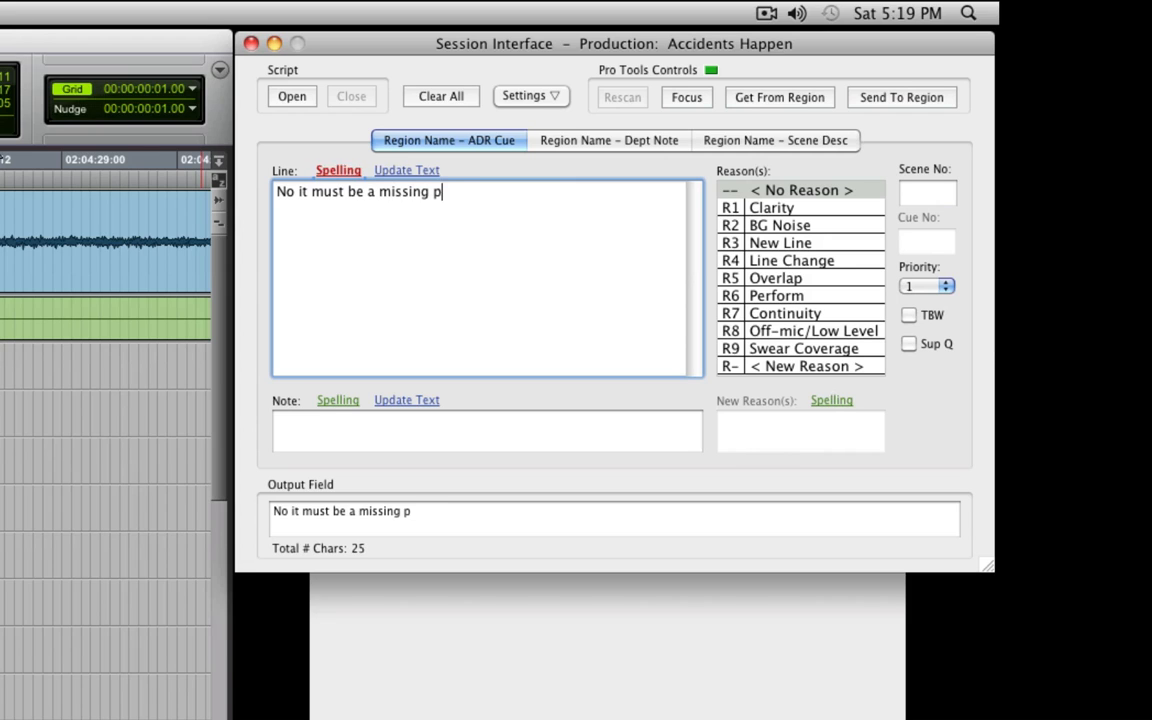
text(assenger)
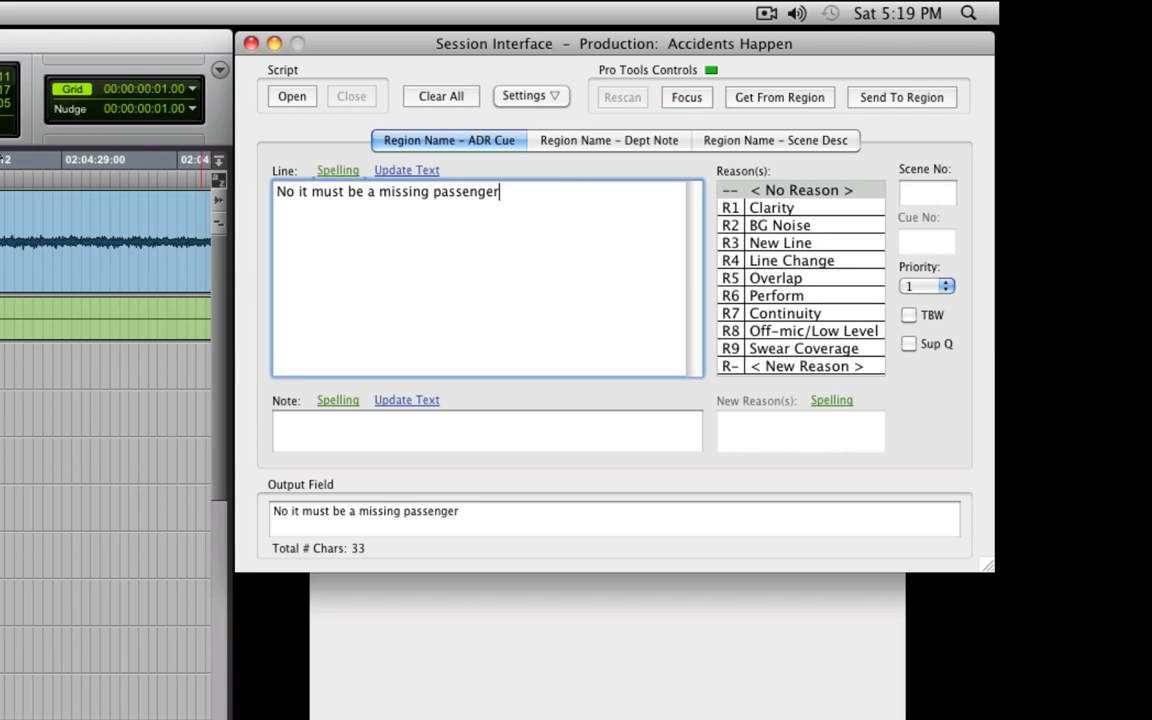
text(fr)
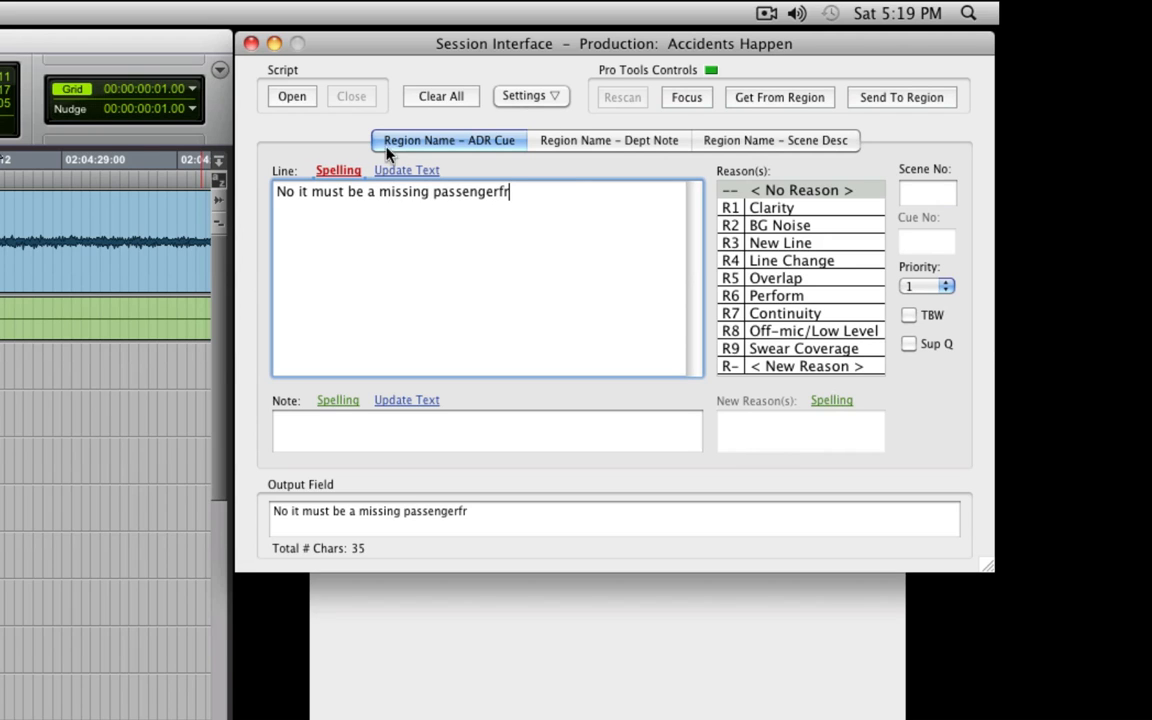
click(338, 170)
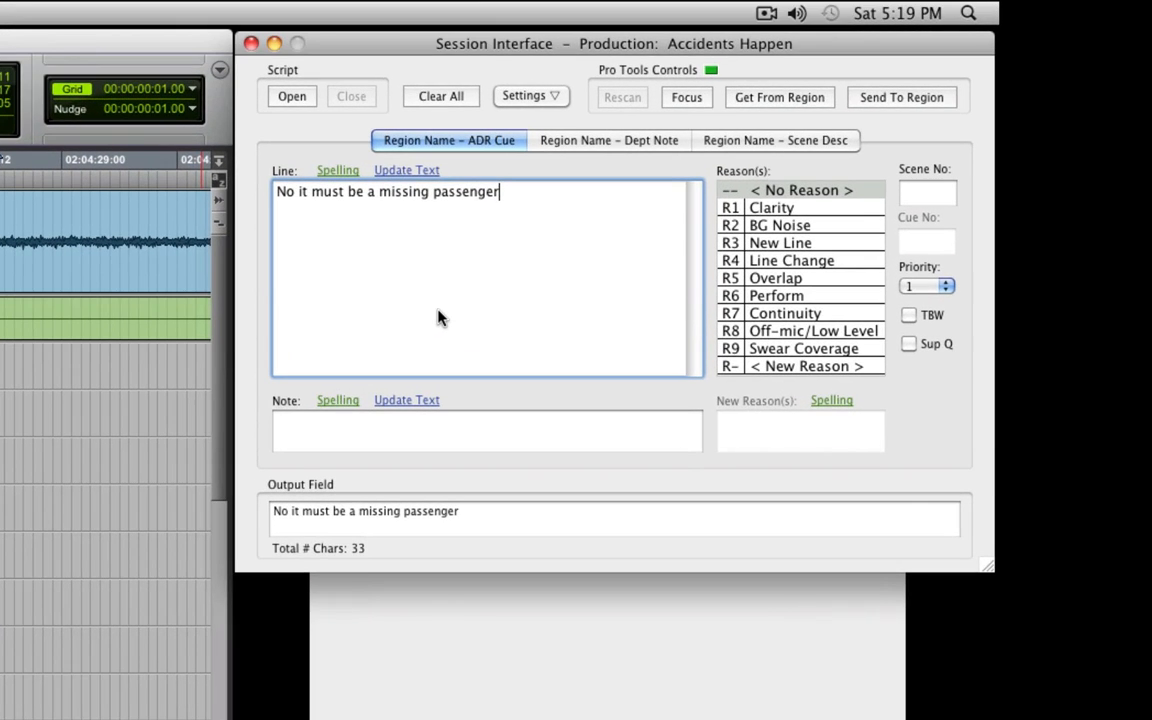
text(.)
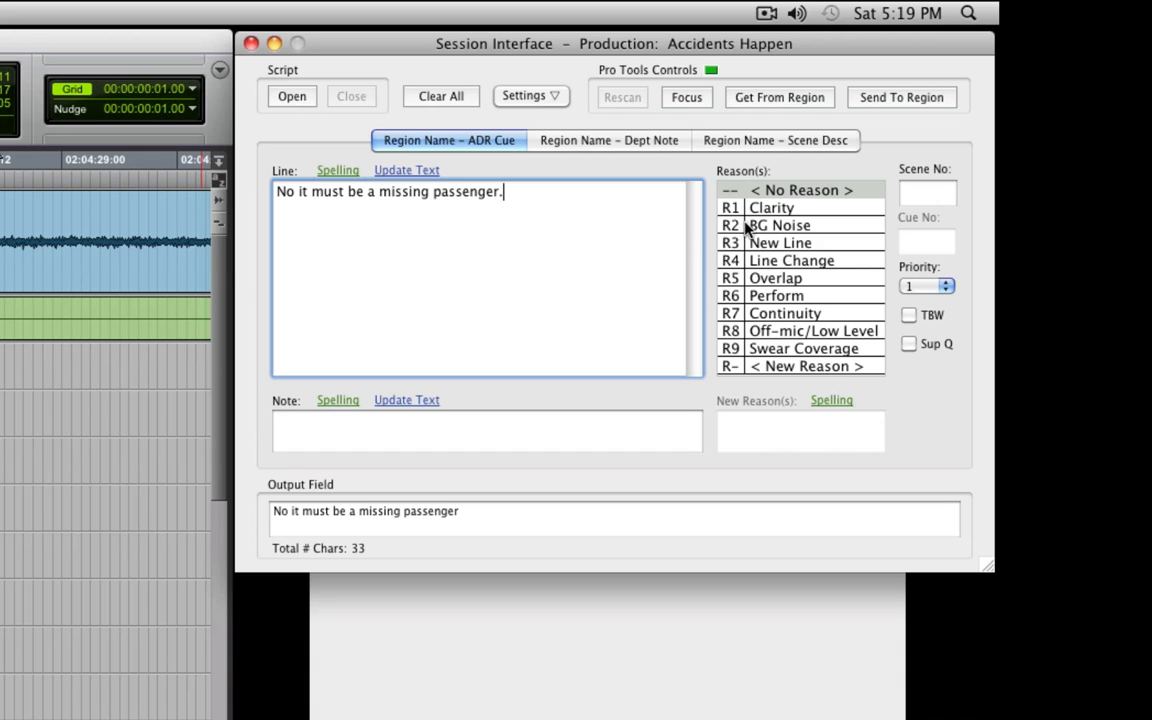
- Tag the cue with reason R2 BG Noise and the note 'Project line'
click(780, 224)
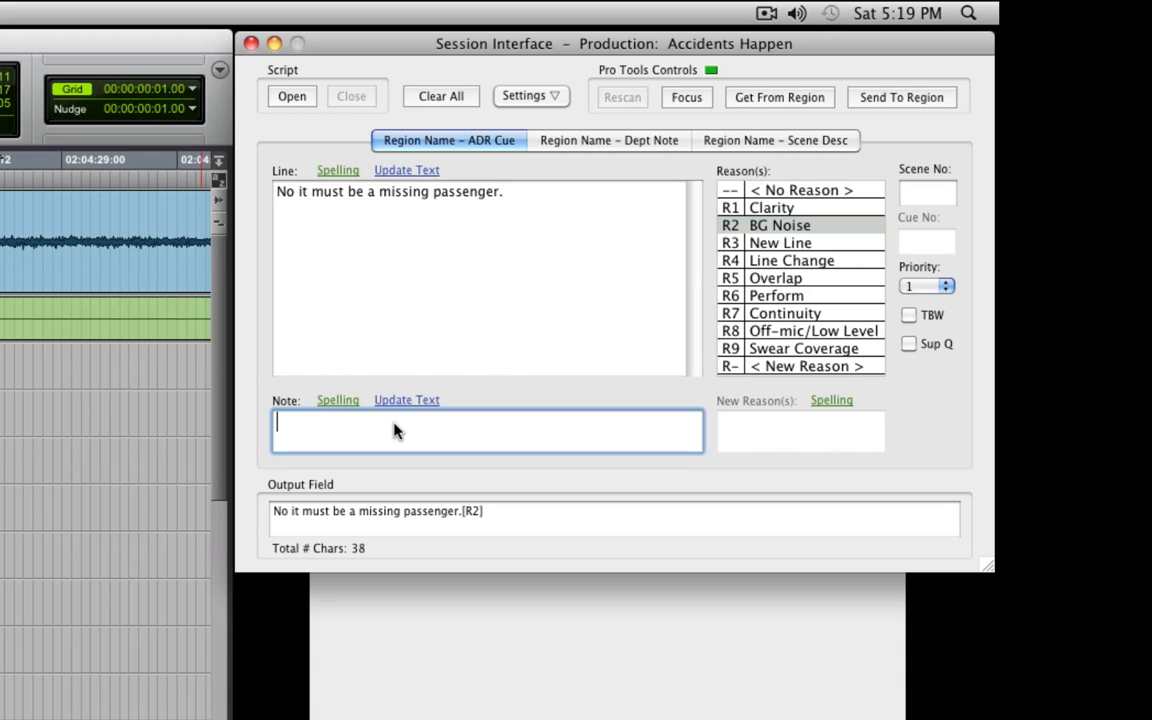
text(Project line)
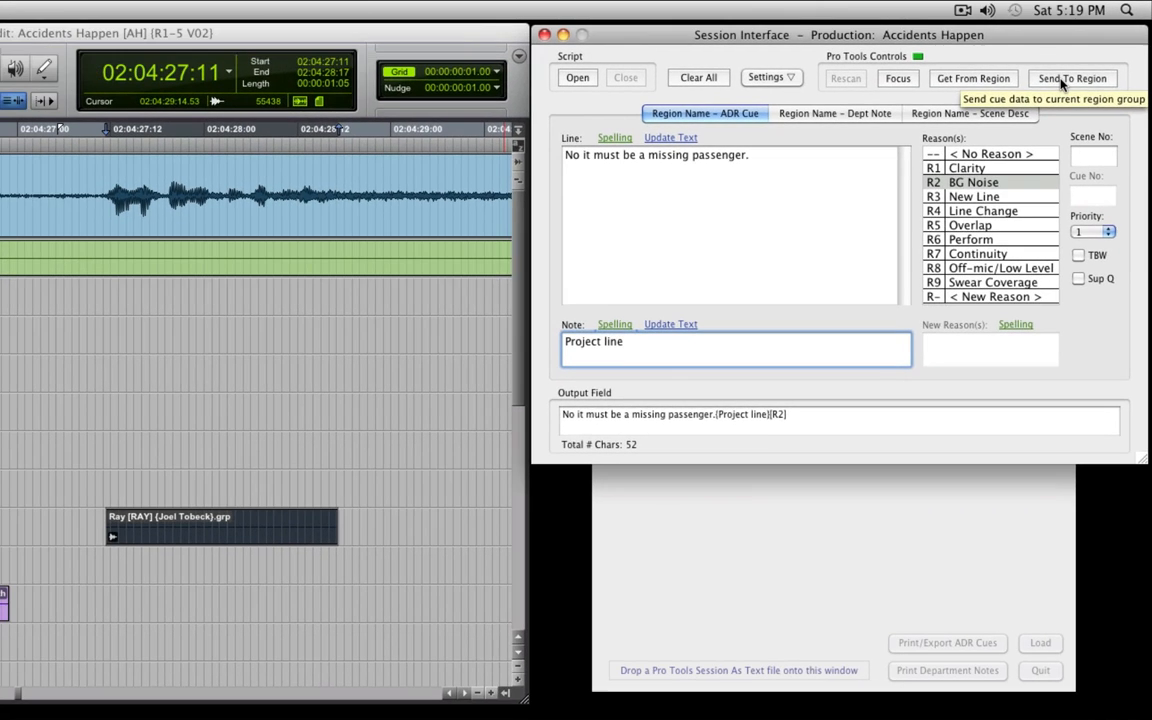
click(1072, 78)
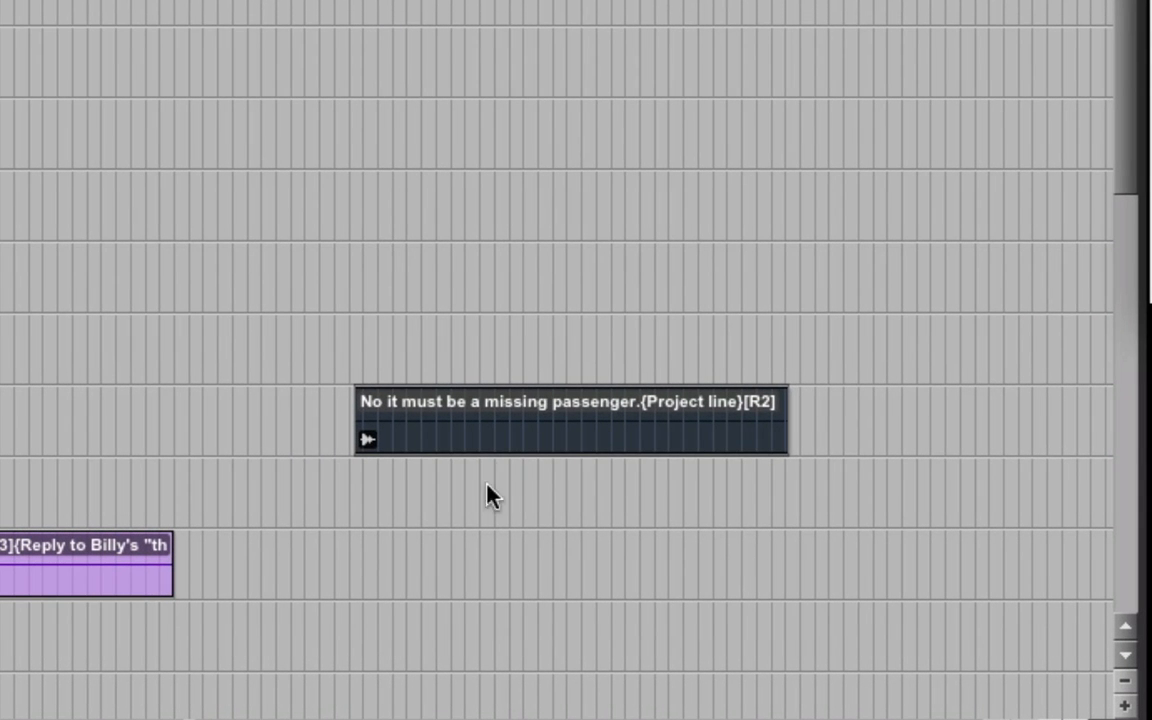
mouse_move(492, 516)
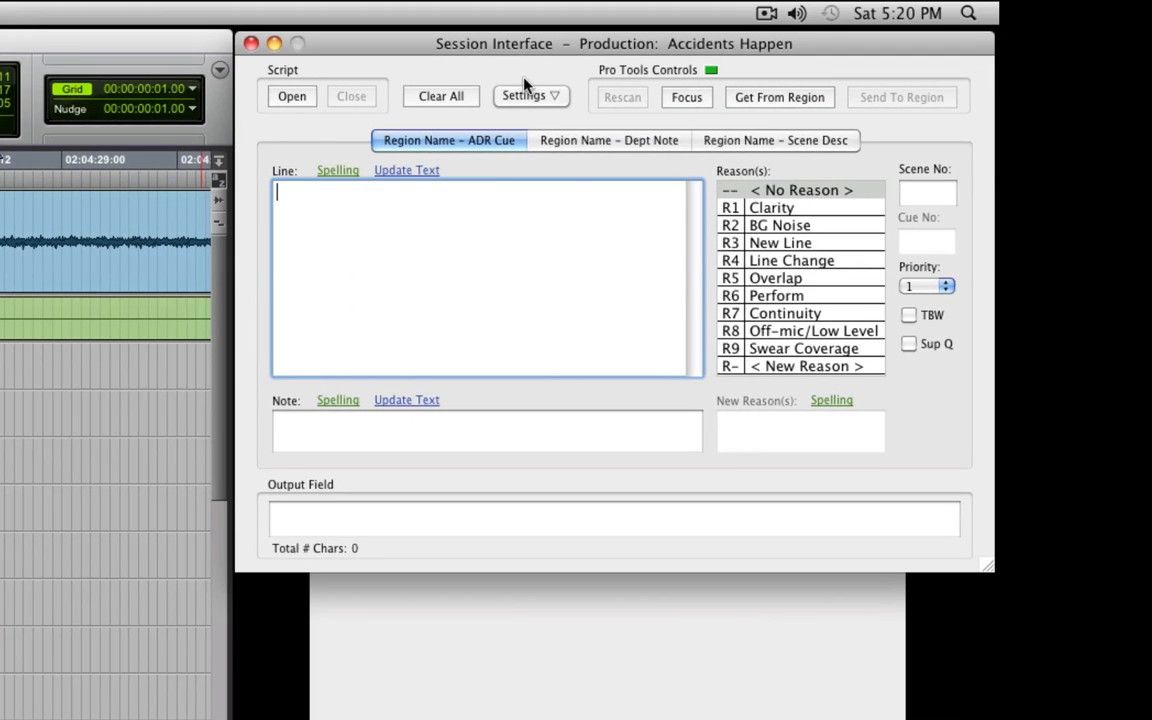
click(528, 96)
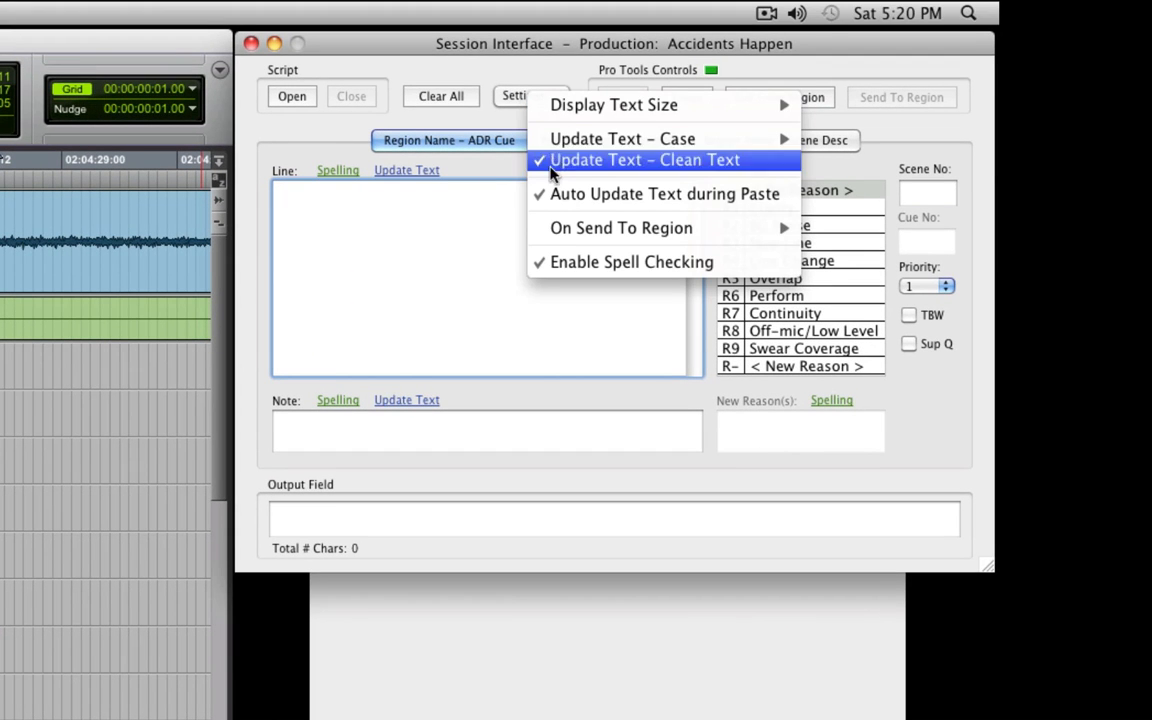
mouse_move(620, 228)
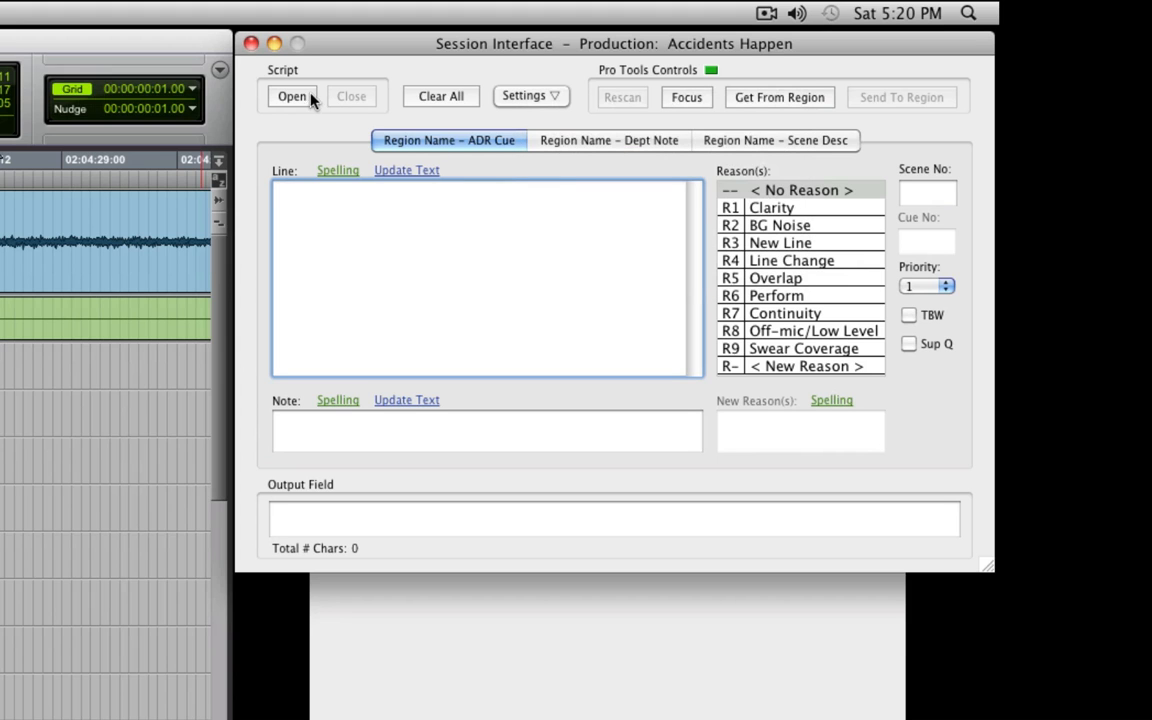
- Import AH 9.5.7.shootingscript.pdf starting from page 1, listing its 847 script rows
click(292, 96)
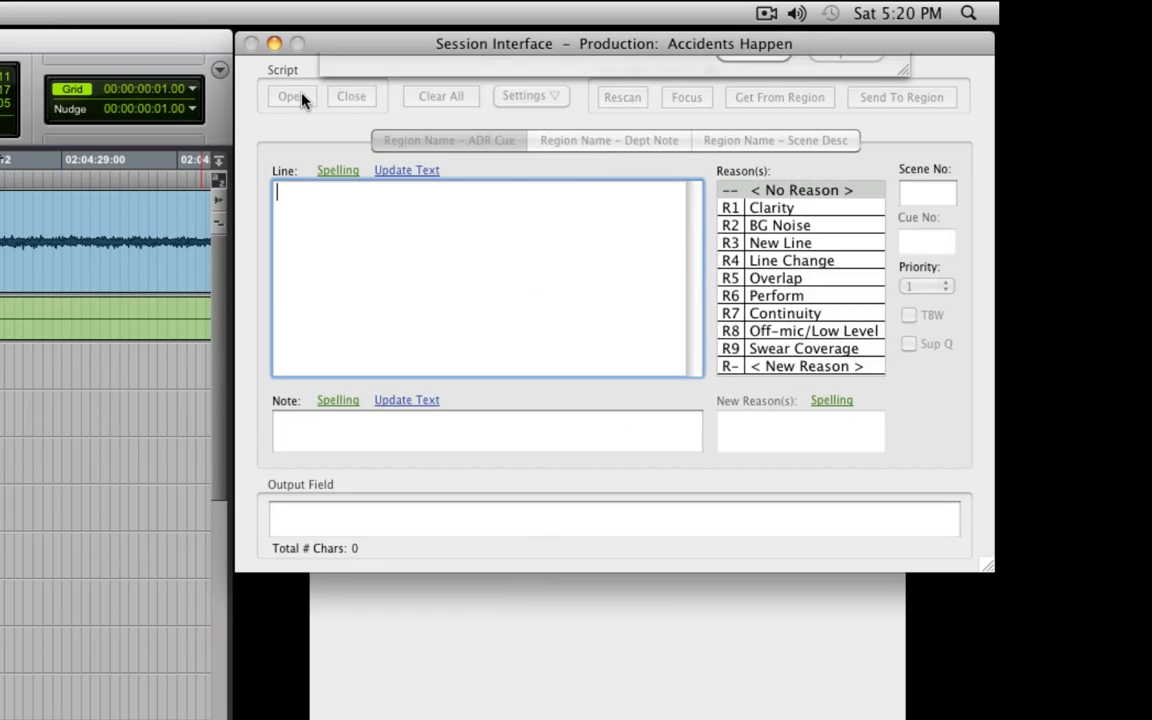
click(292, 96)
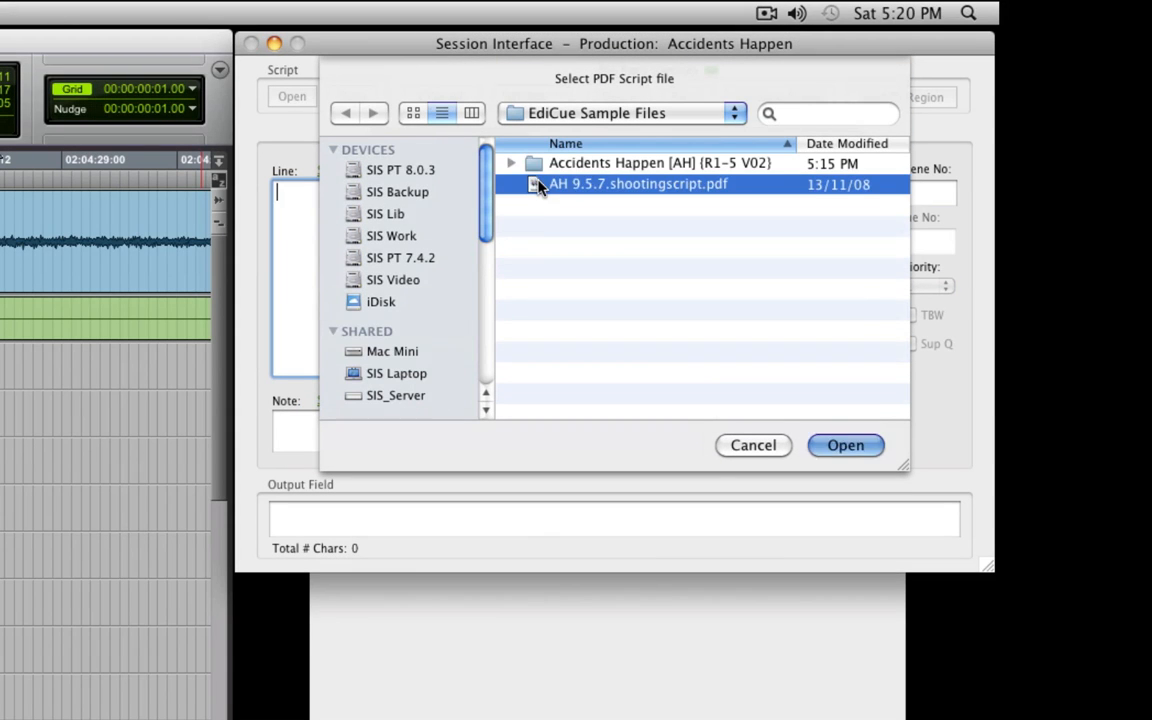
click(844, 444)
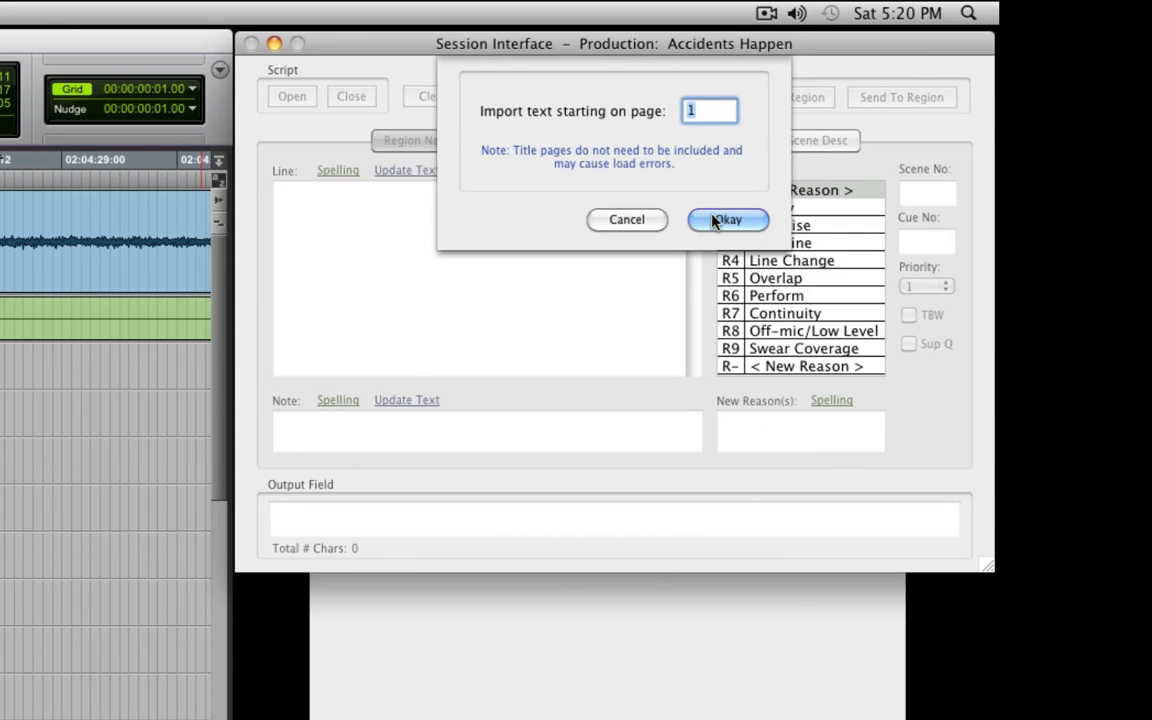
click(728, 218)
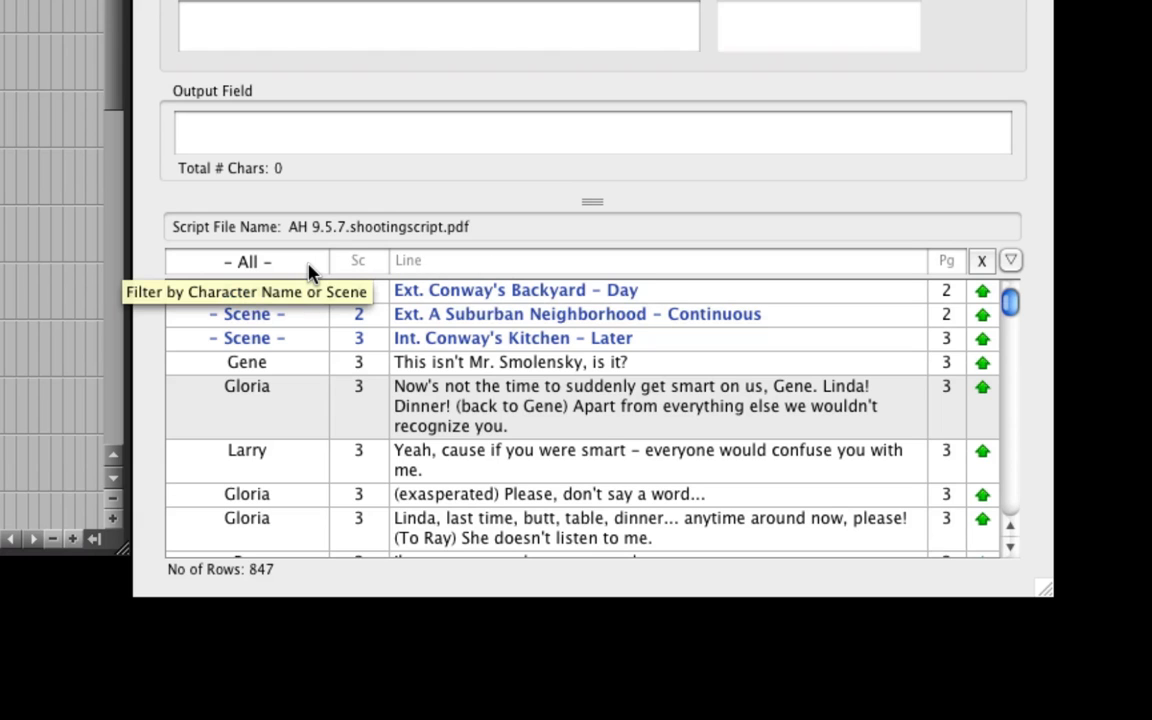
click(248, 260)
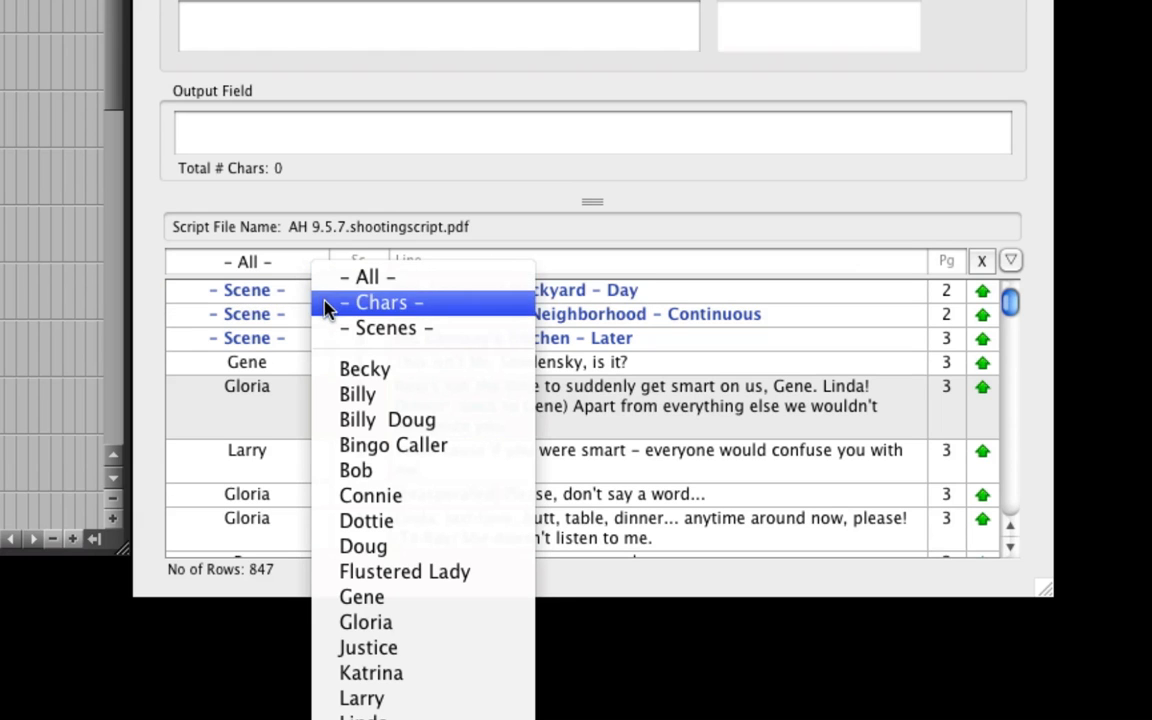
- Filter to Scenes, then Billy's lines containing 'sorry', locate scene 46, then clear the filters
click(390, 328)
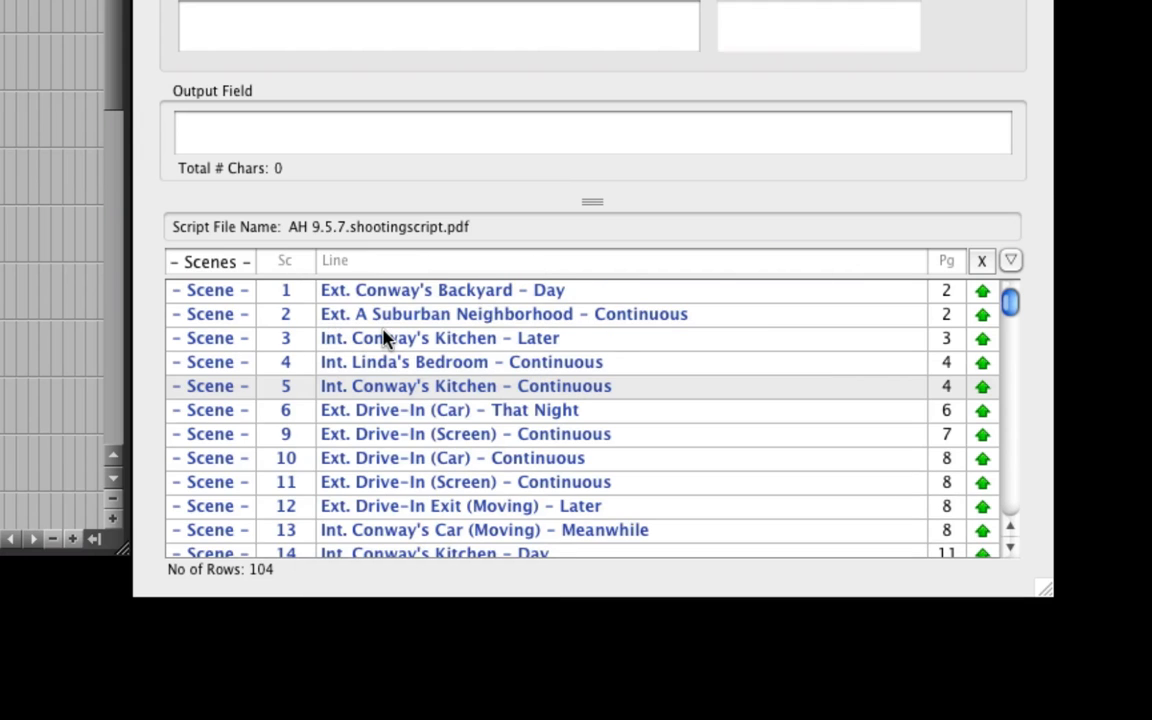
click(208, 260)
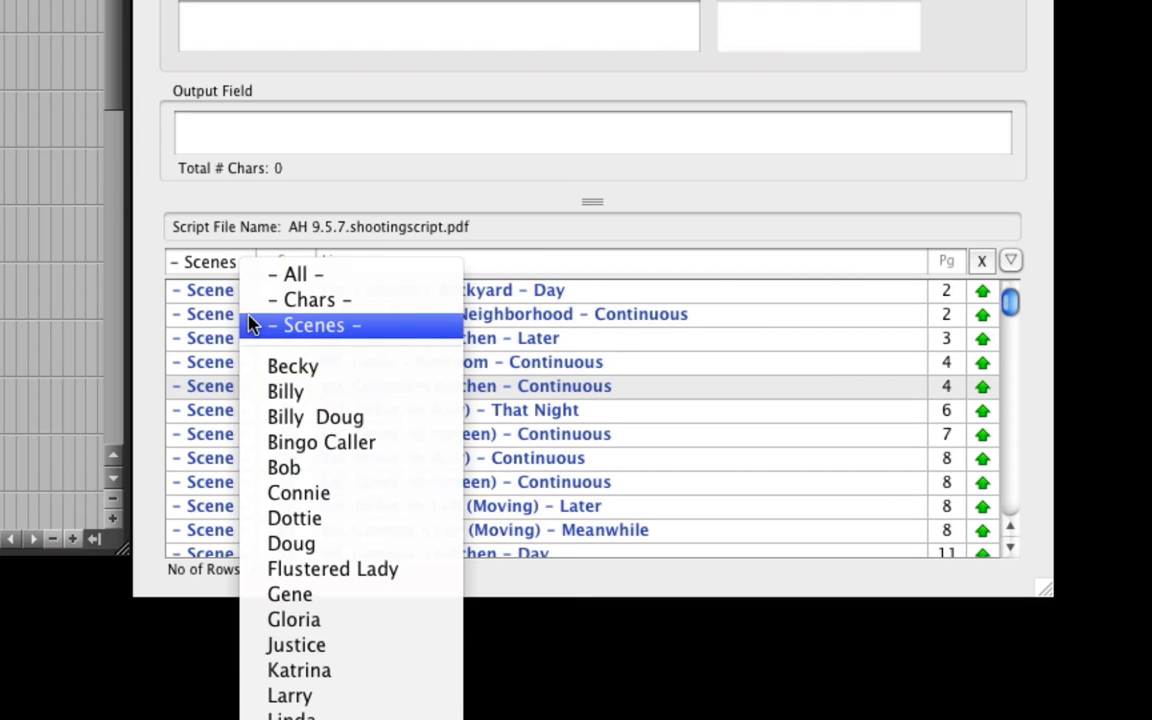
click(284, 390)
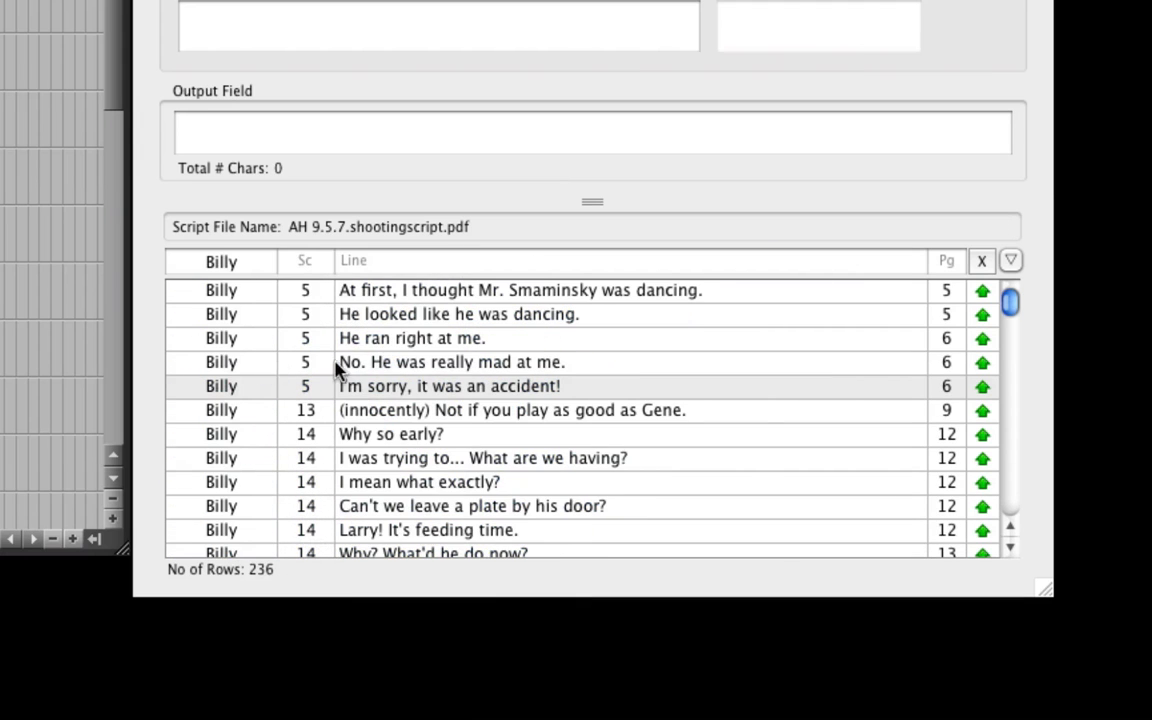
text(s)
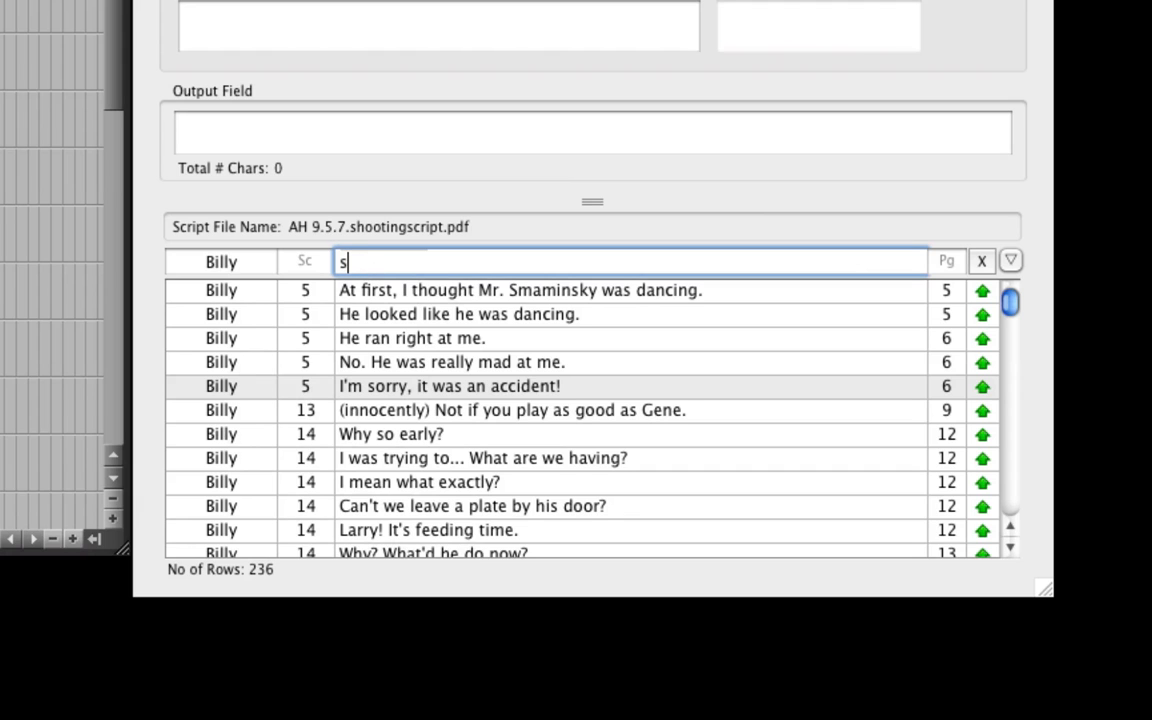
text(orry)
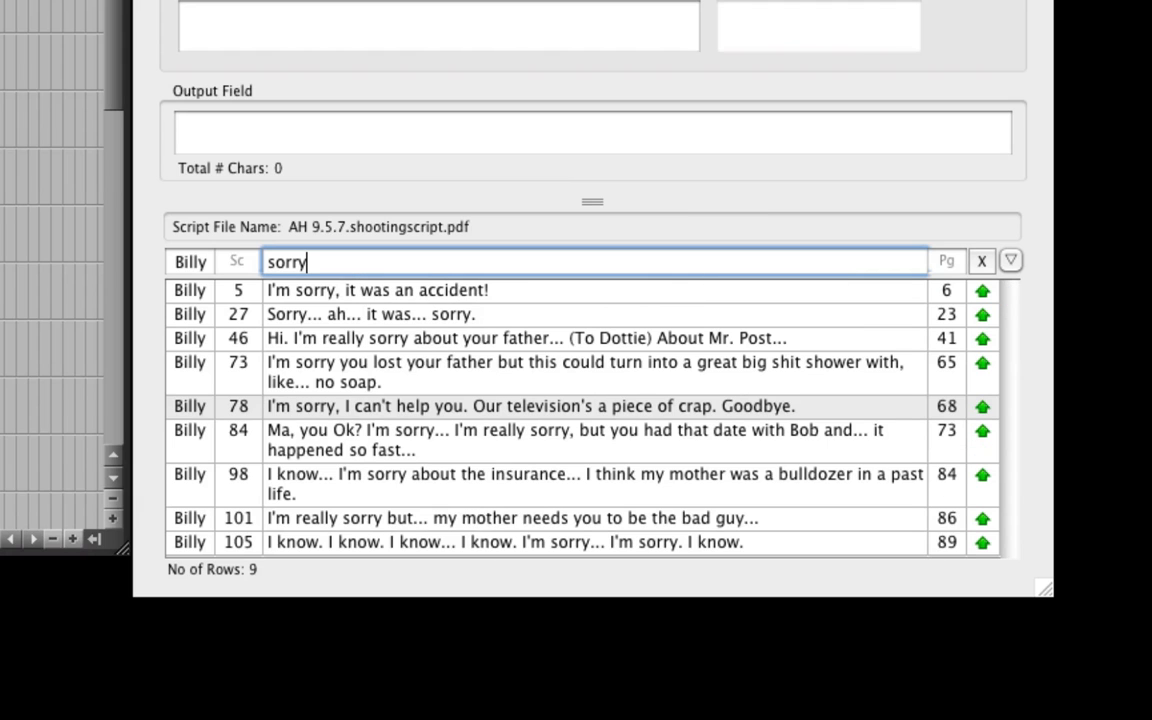
mouse_move(360, 344)
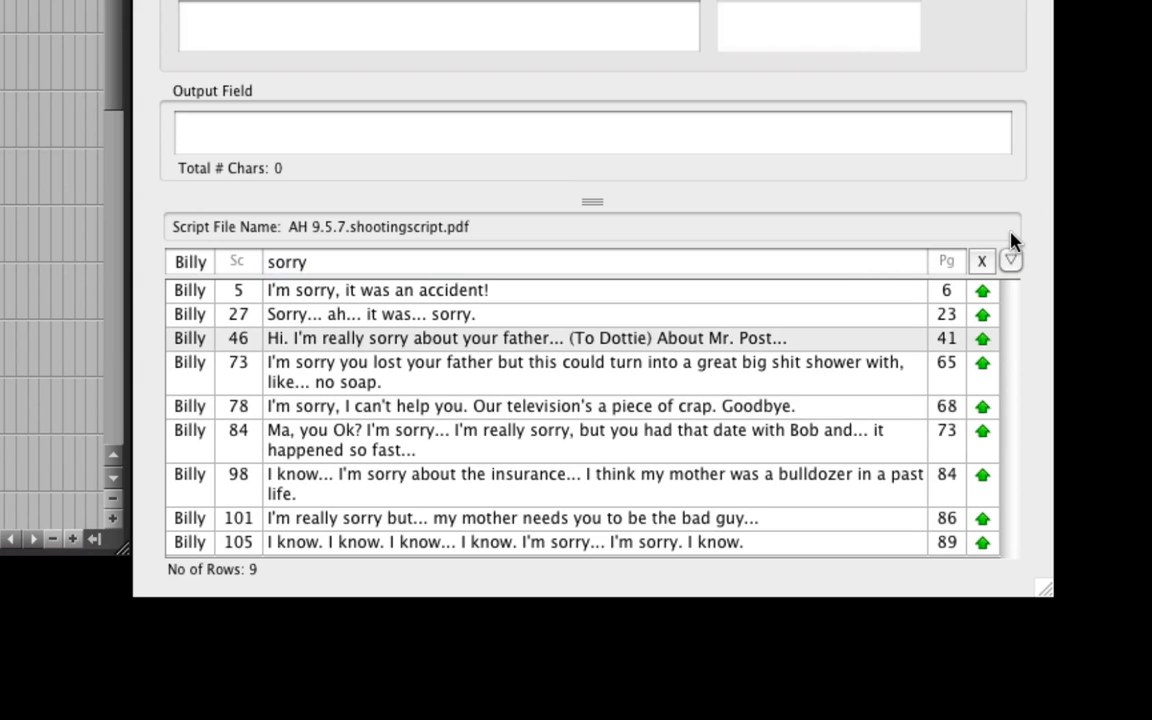
click(980, 260)
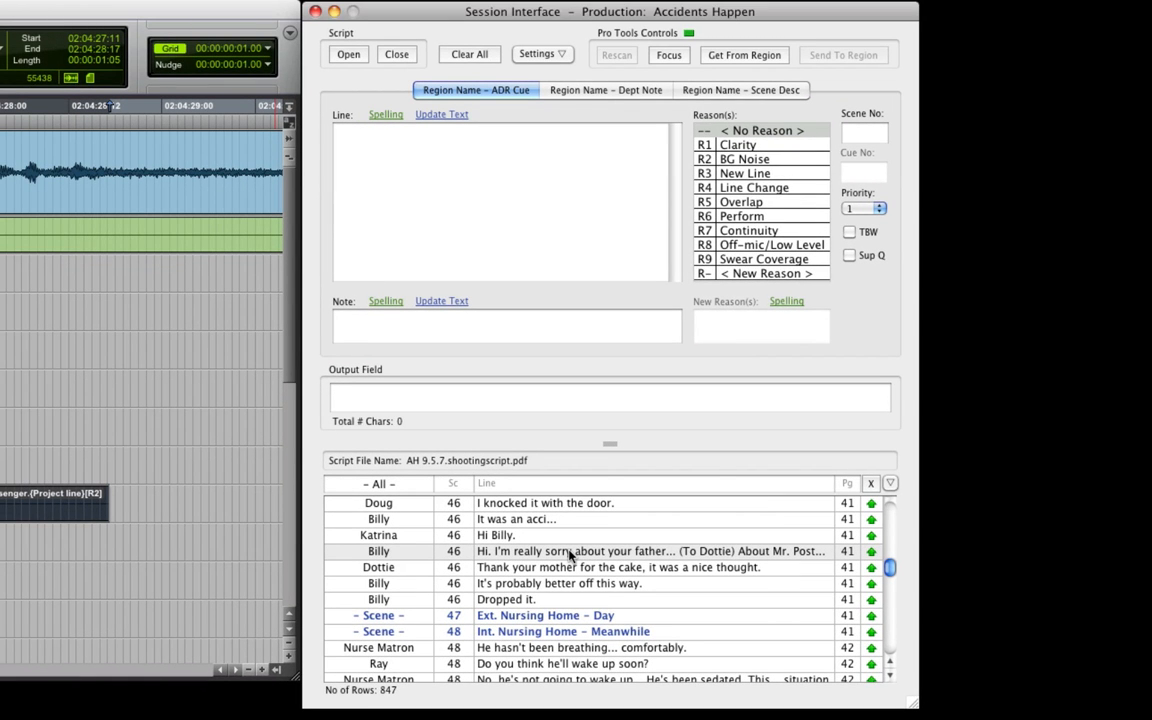
- Load Billy's scene 46 'really sorry about your father' line into the Line and Output fields
click(652, 552)
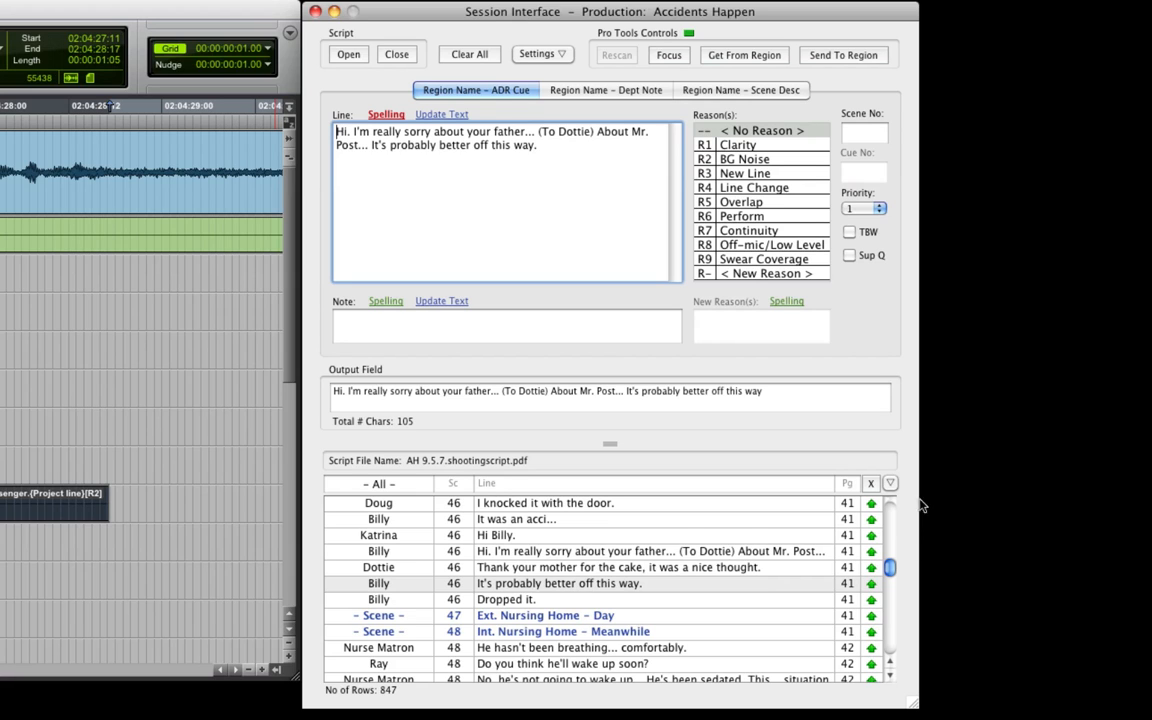
click(888, 482)
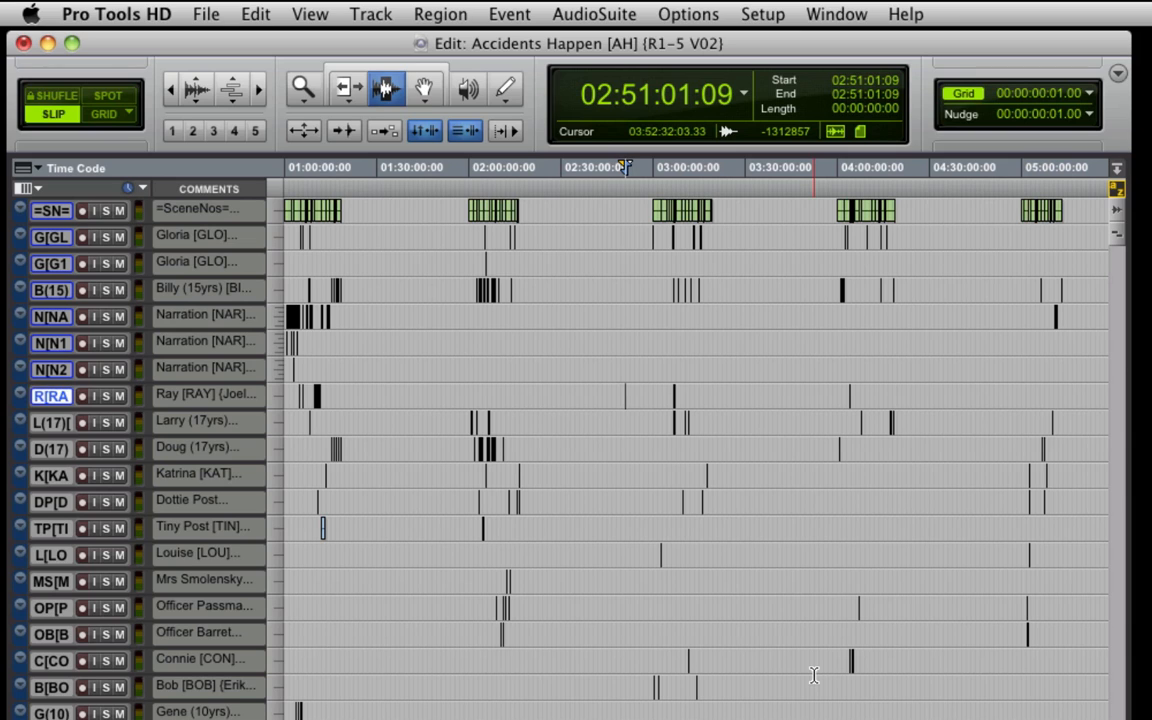
- Export session info as text with track EDLs in Time code as 'Accidents Happen [AH] (R1-5 V02).txt'
click(206, 14)
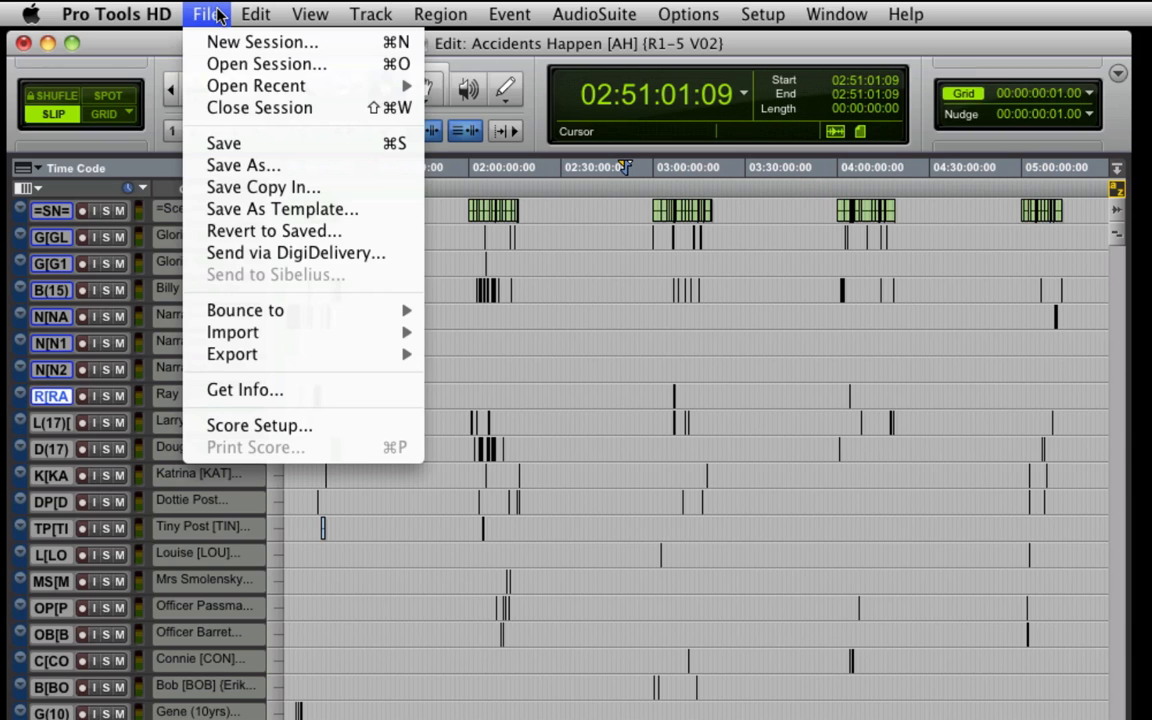
mouse_move(232, 354)
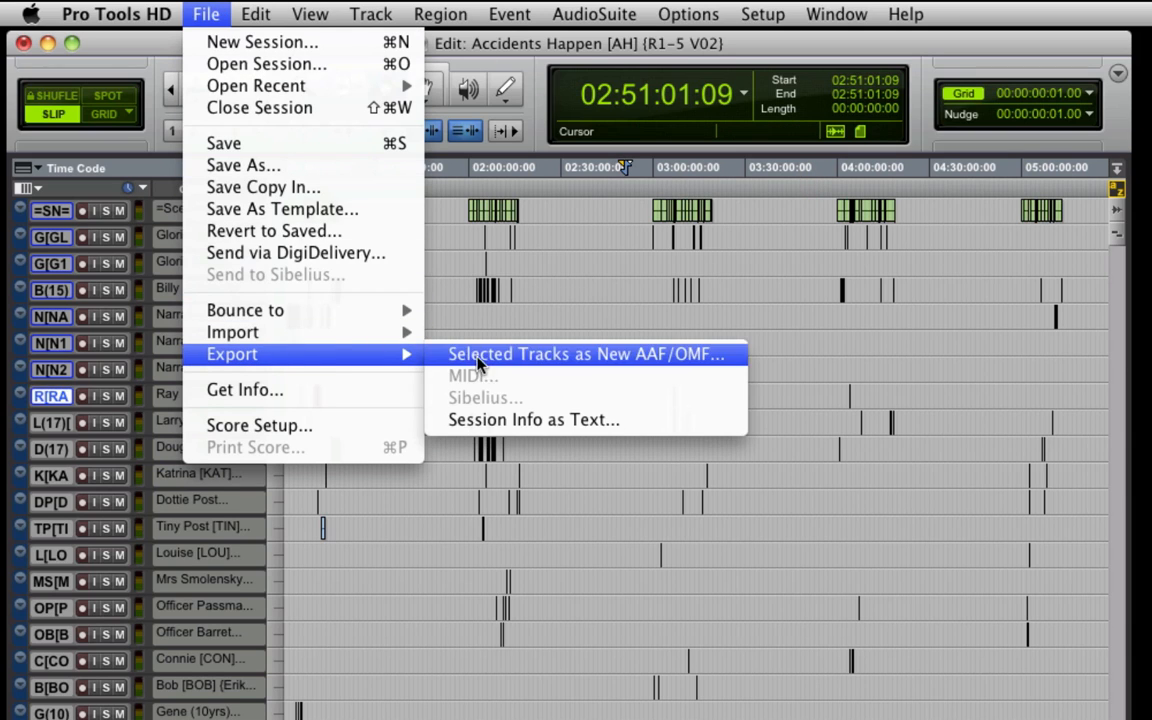
click(532, 420)
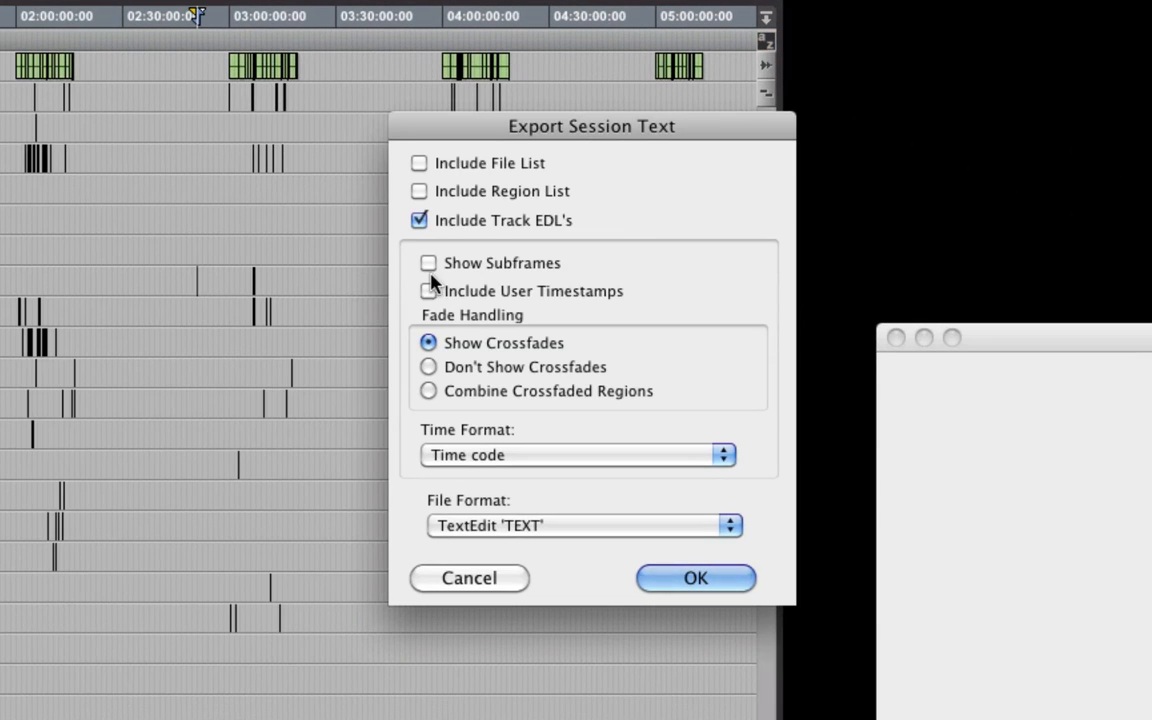
mouse_move(504, 464)
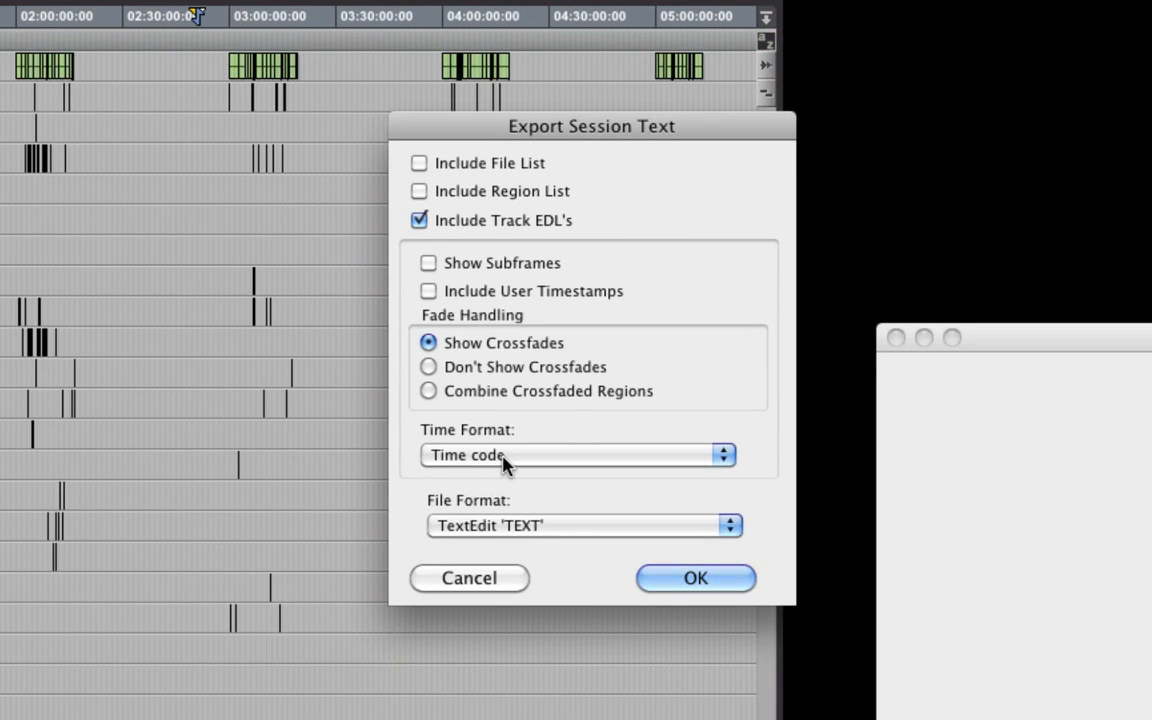
click(576, 456)
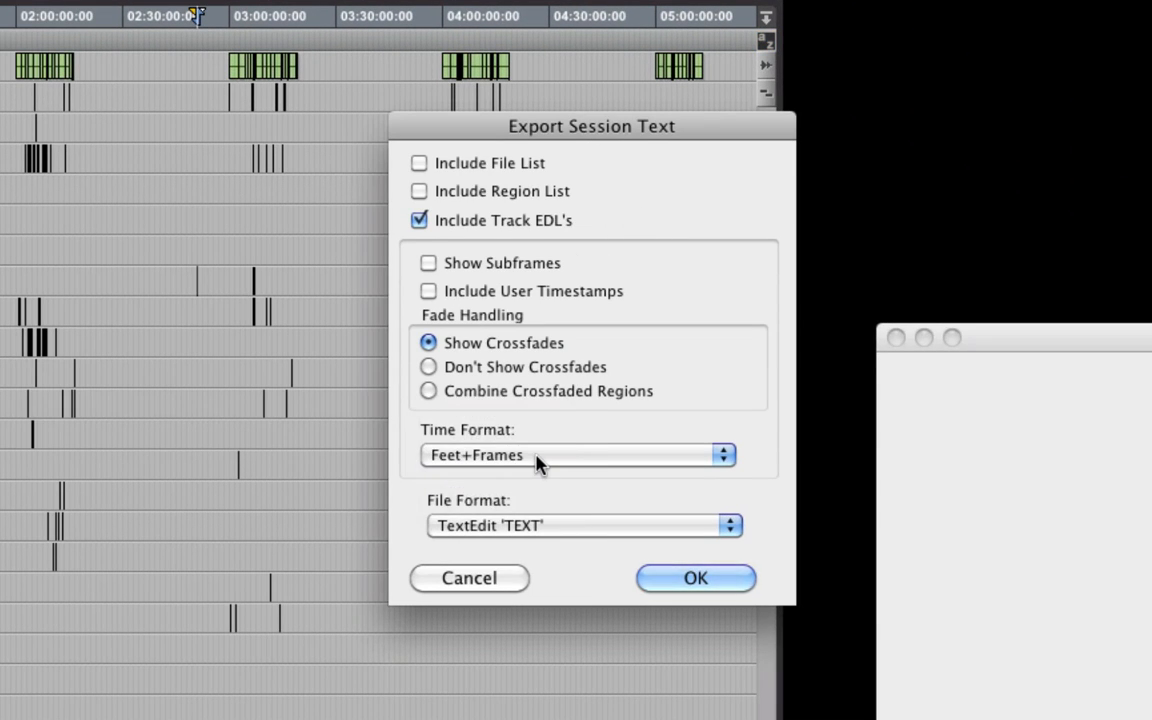
click(578, 456)
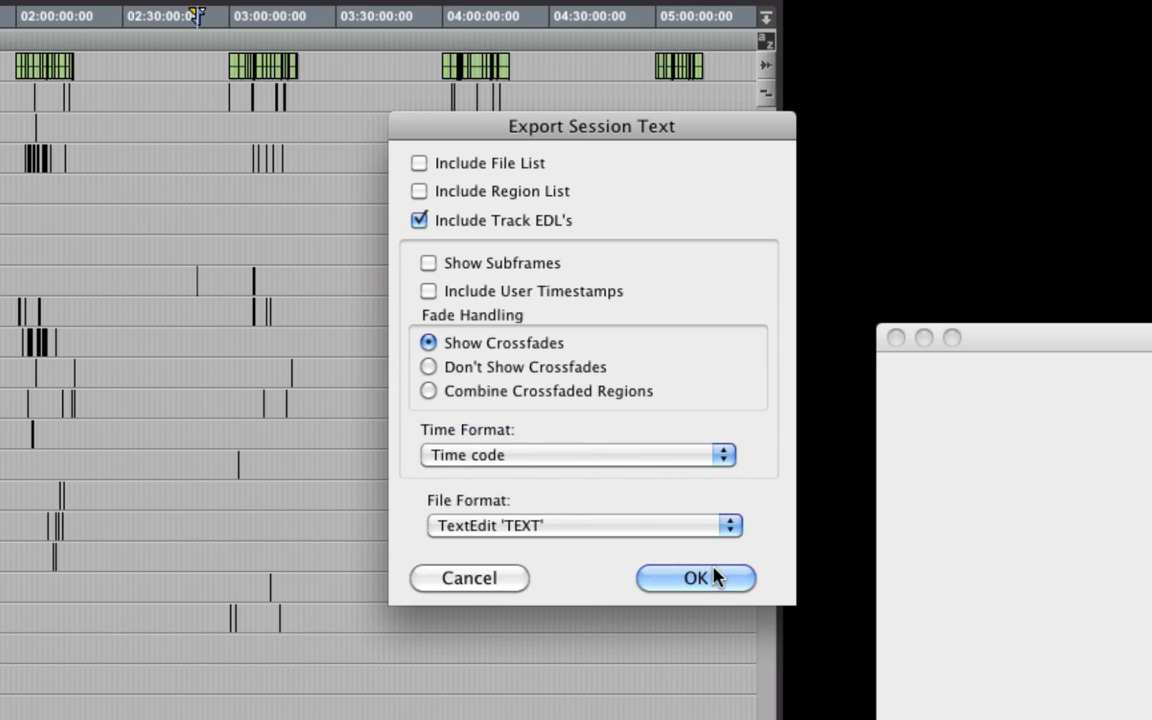
click(696, 578)
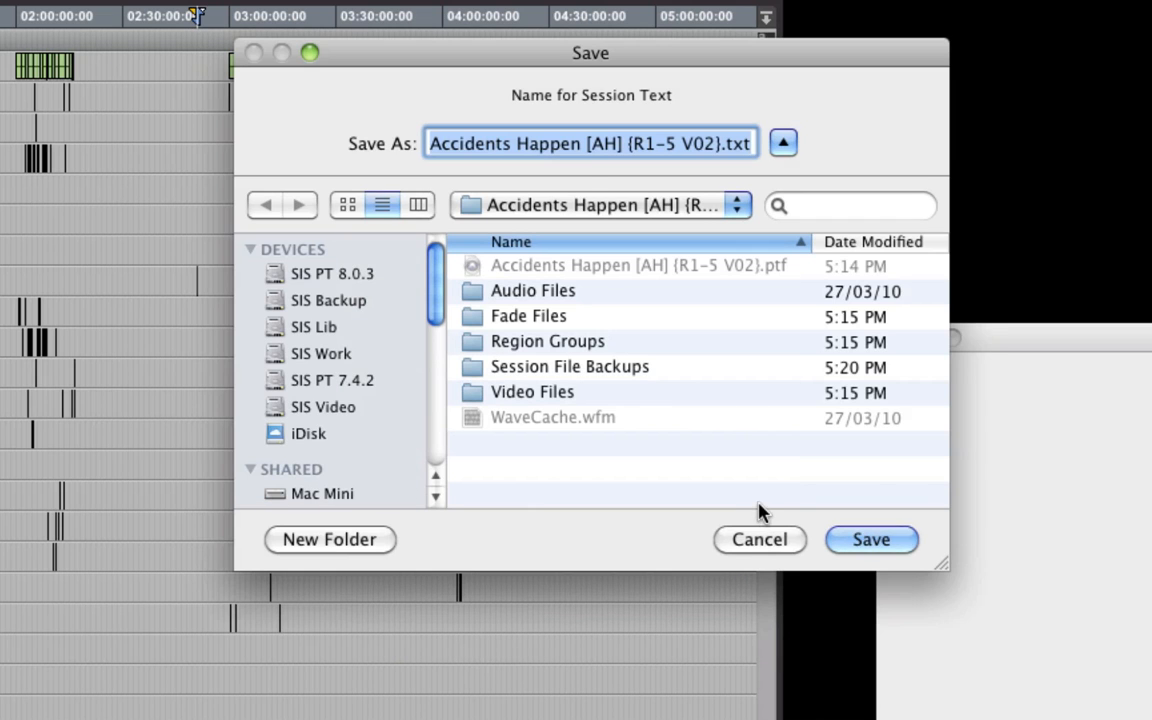
mouse_move(856, 538)
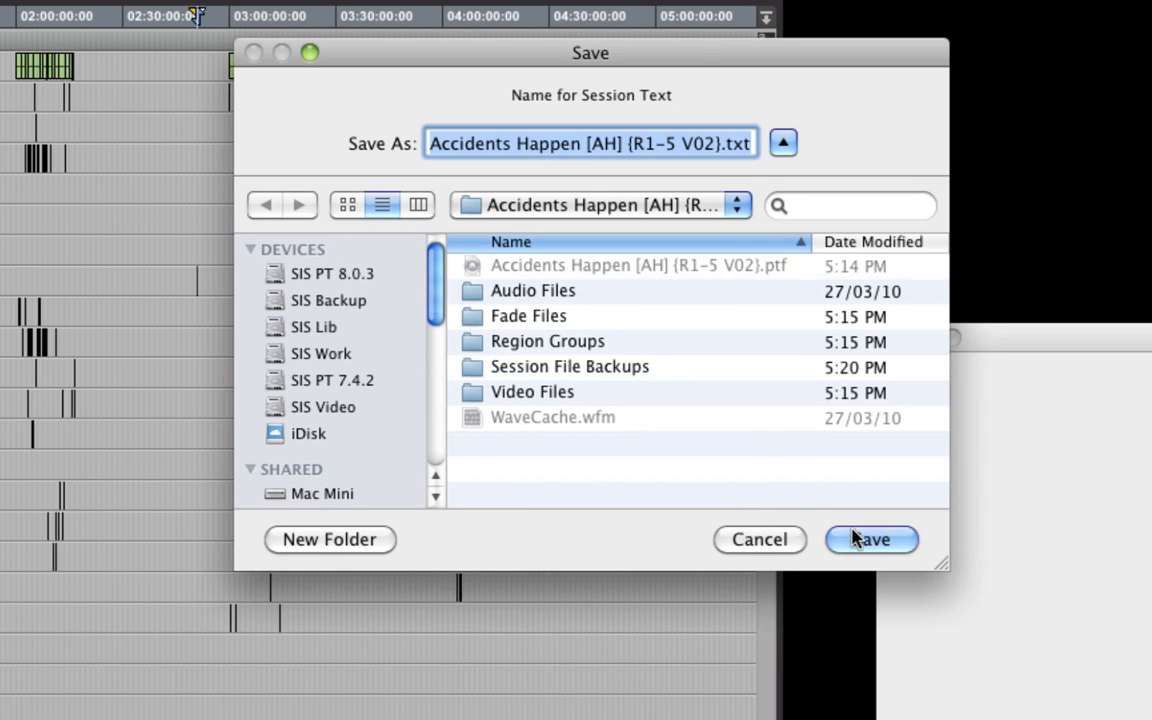
click(868, 540)
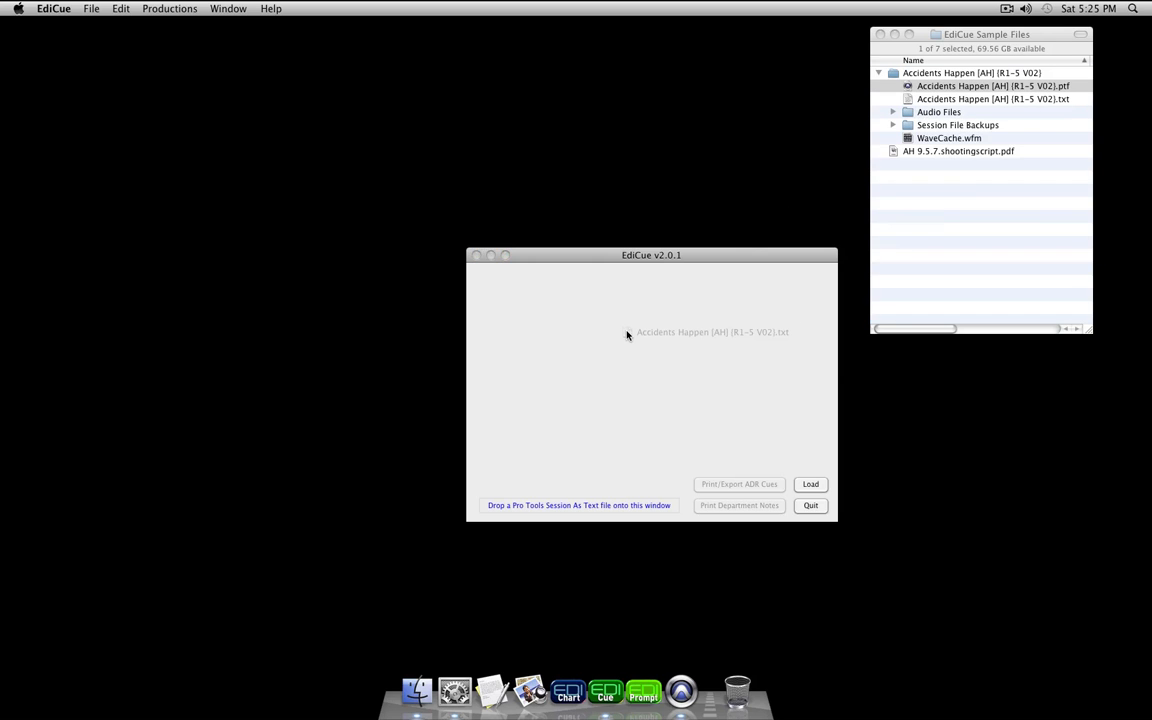
- Load the exported session text and ADR cue tracks, then review the ADR Cues1, ADR Cues2 and Midi settings
click(810, 484)
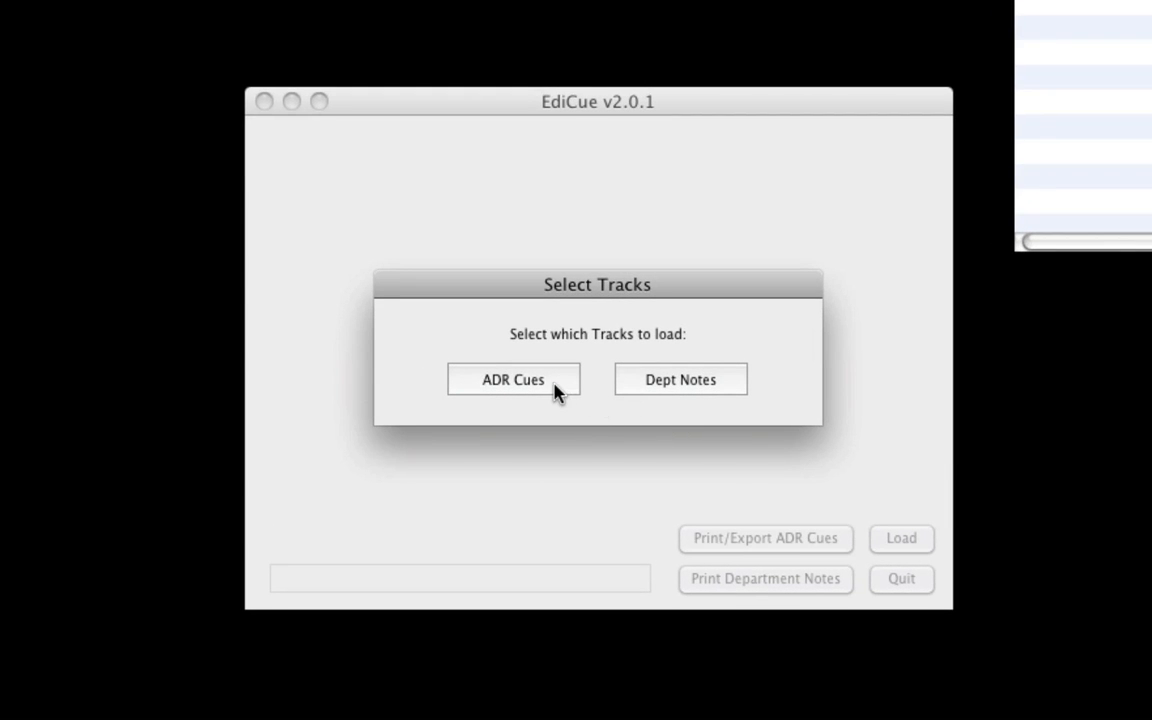
click(512, 380)
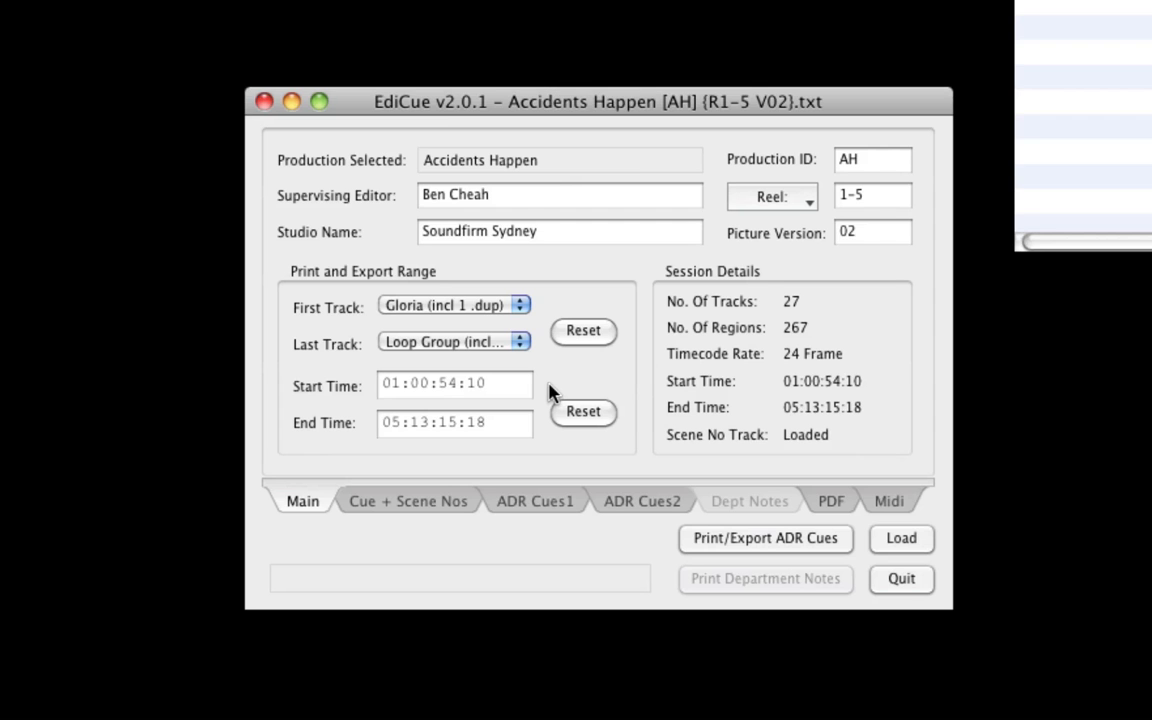
mouse_move(462, 490)
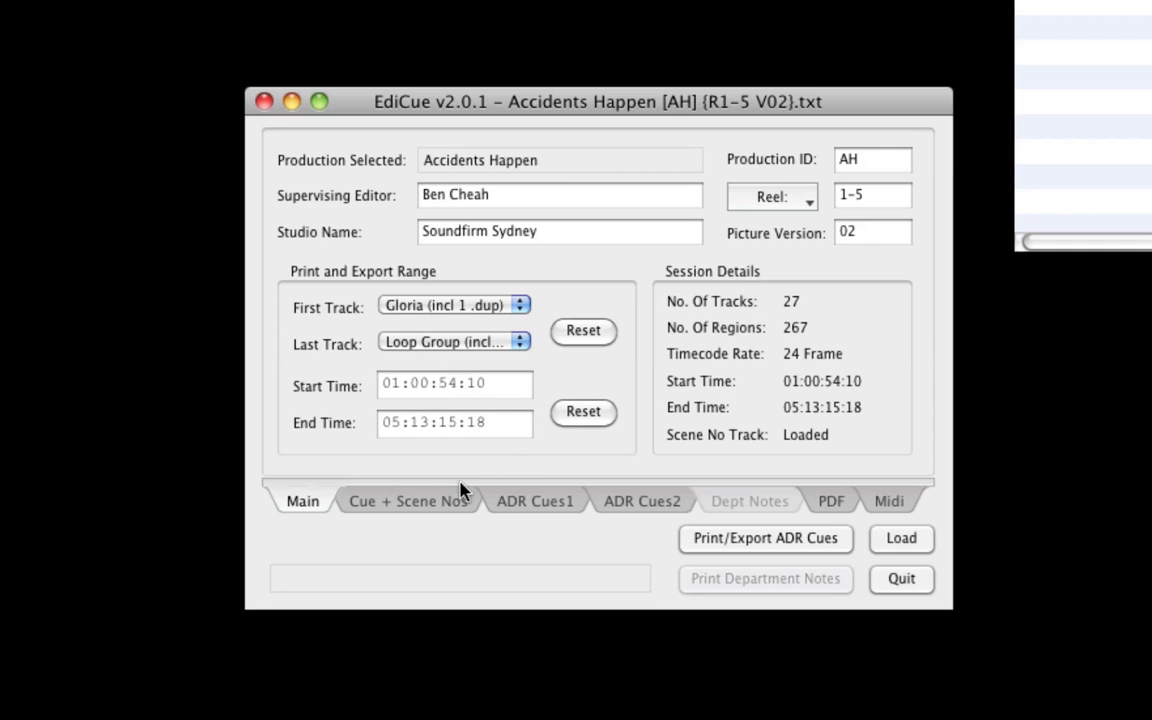
mouse_move(530, 512)
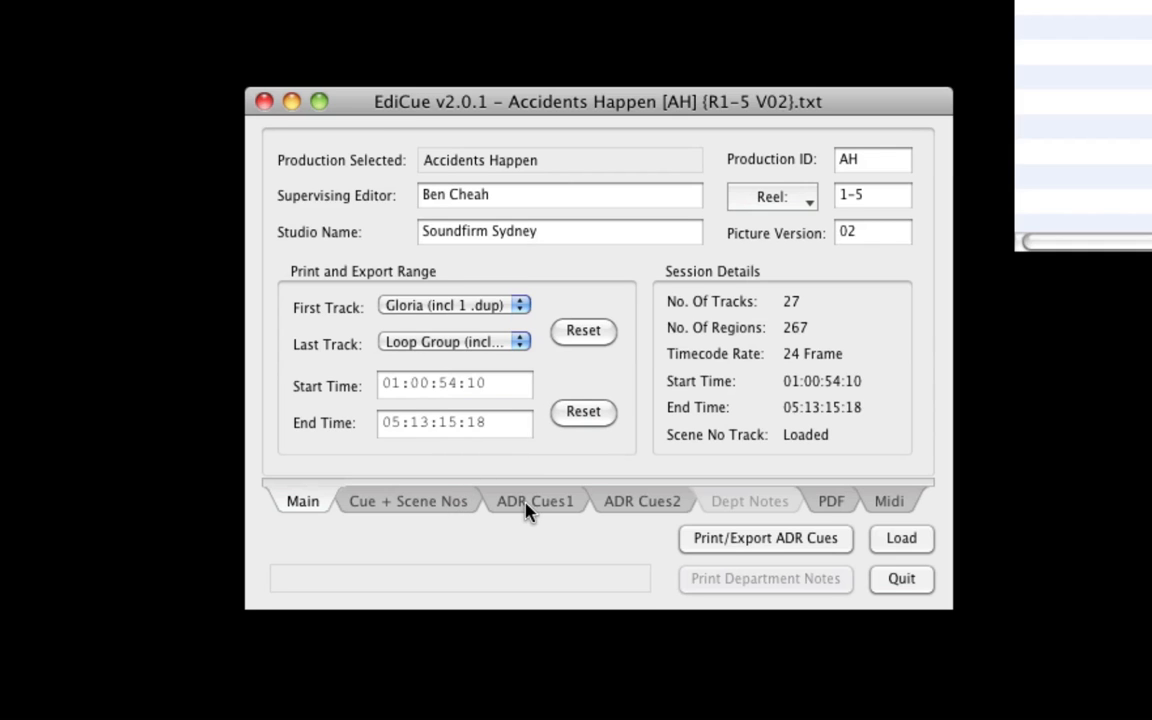
click(534, 500)
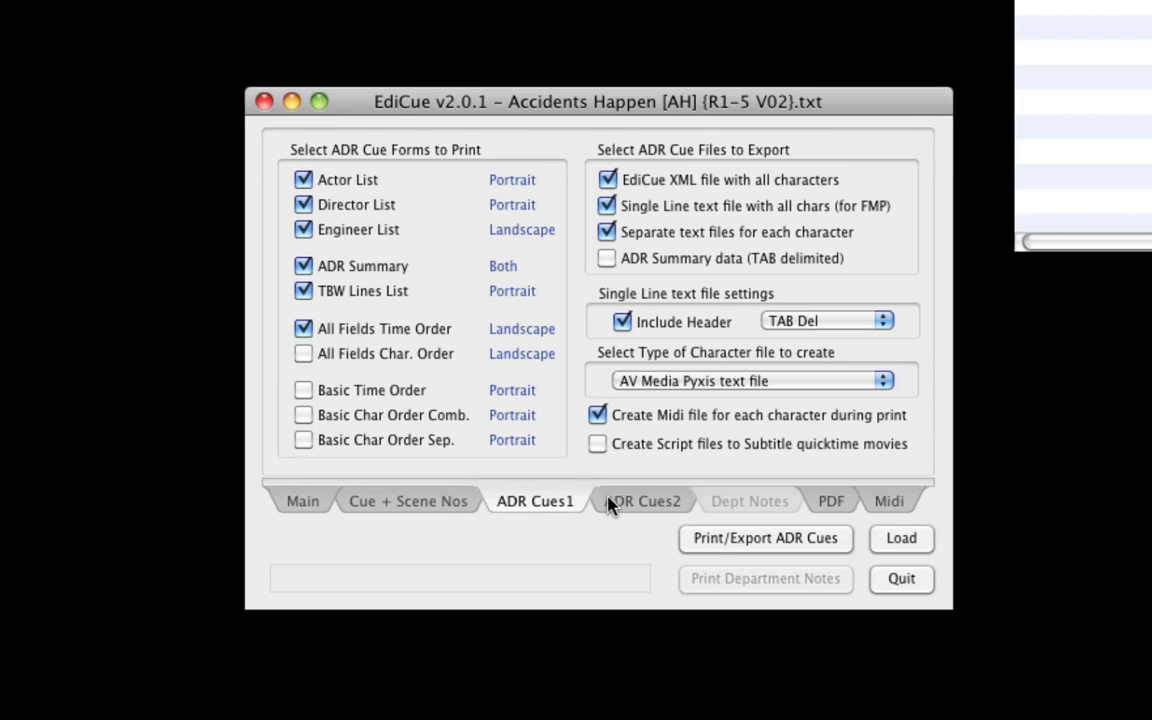
click(642, 500)
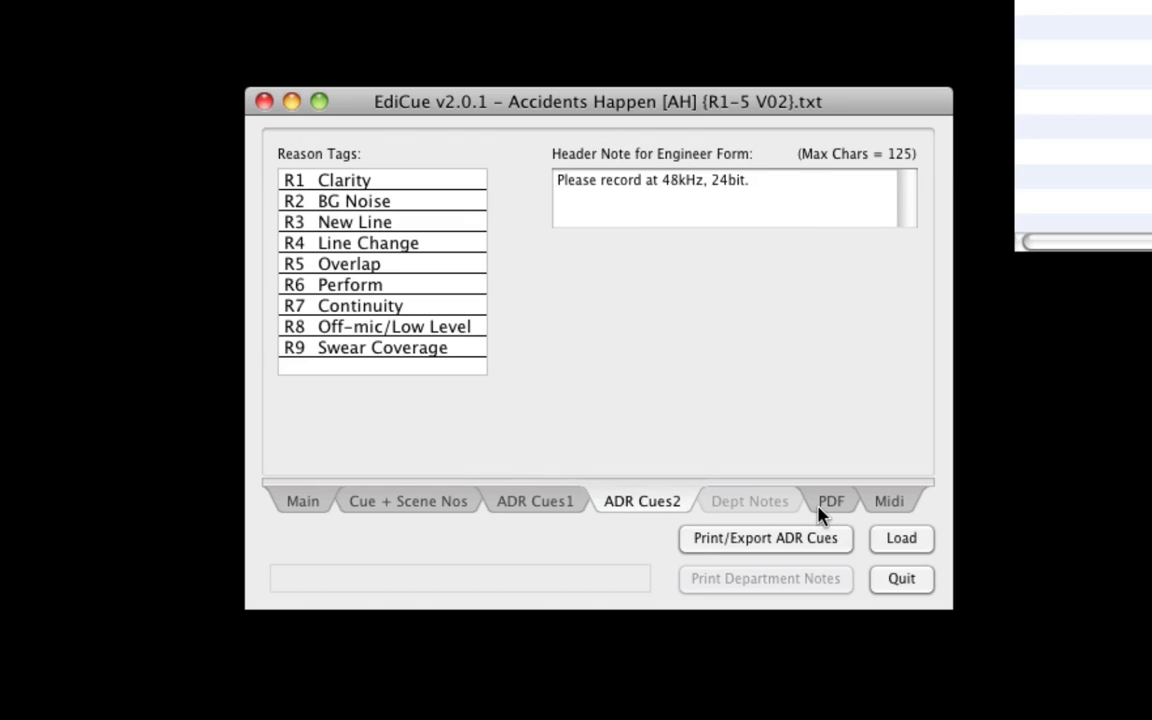
click(888, 500)
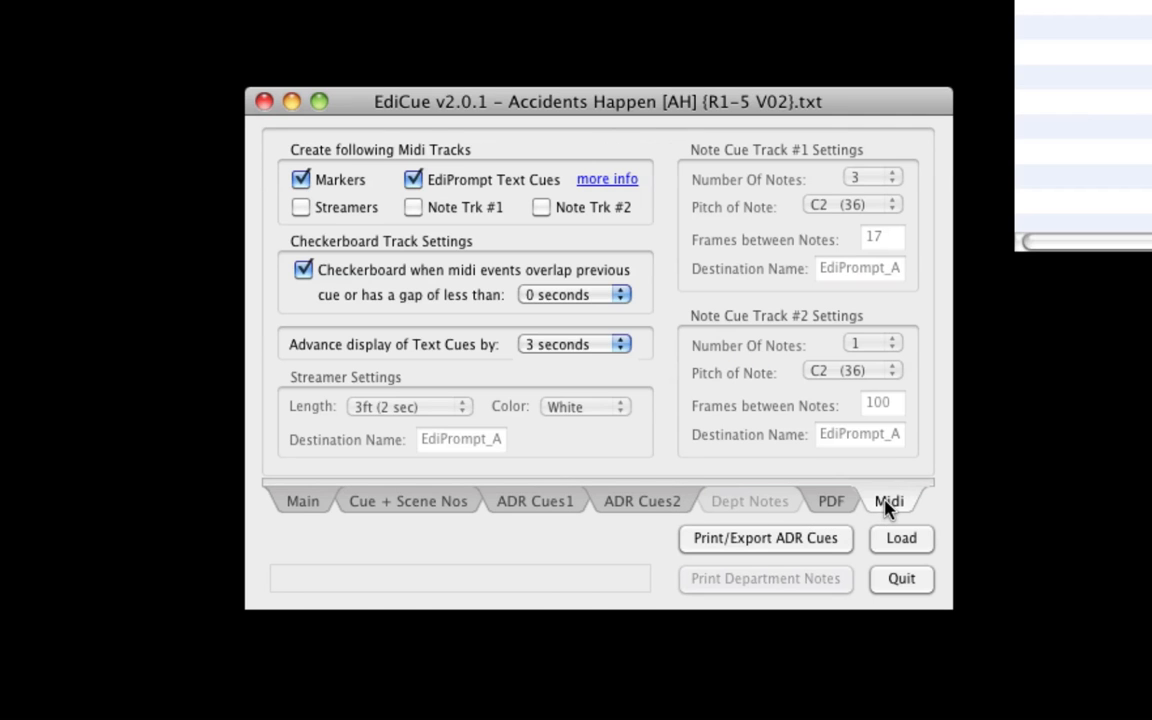
mouse_move(548, 508)
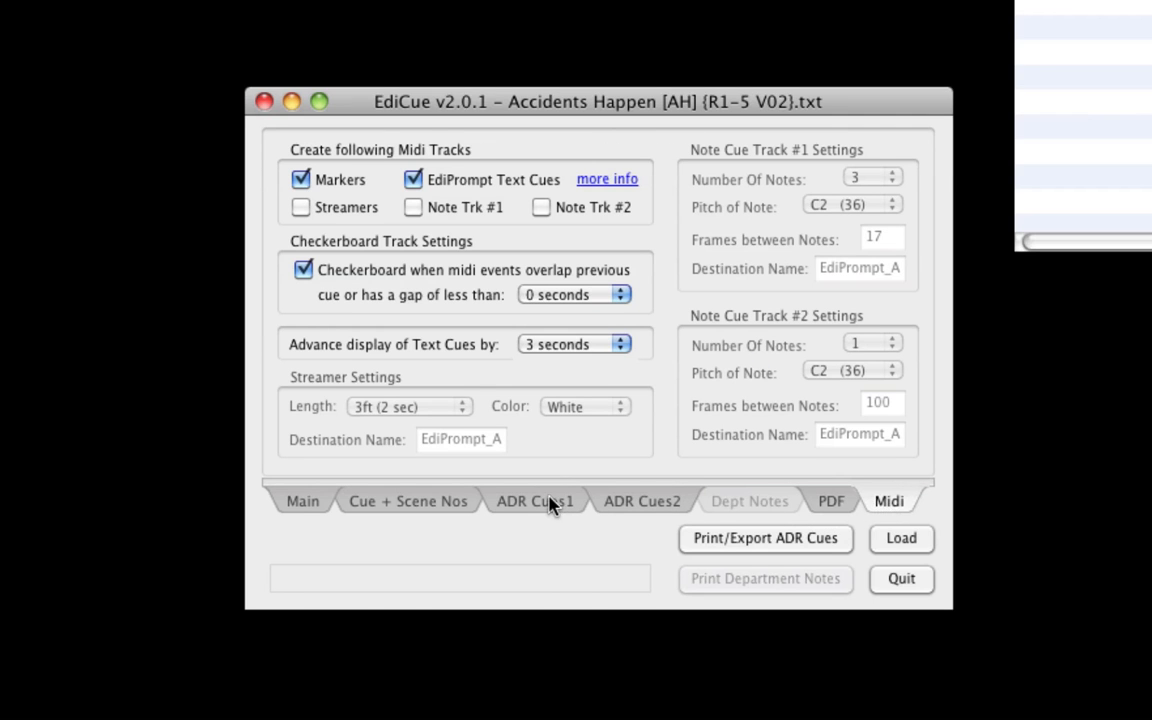
- Review the Cue + Scene Nos options and display the list of loaded scene numbers
click(408, 500)
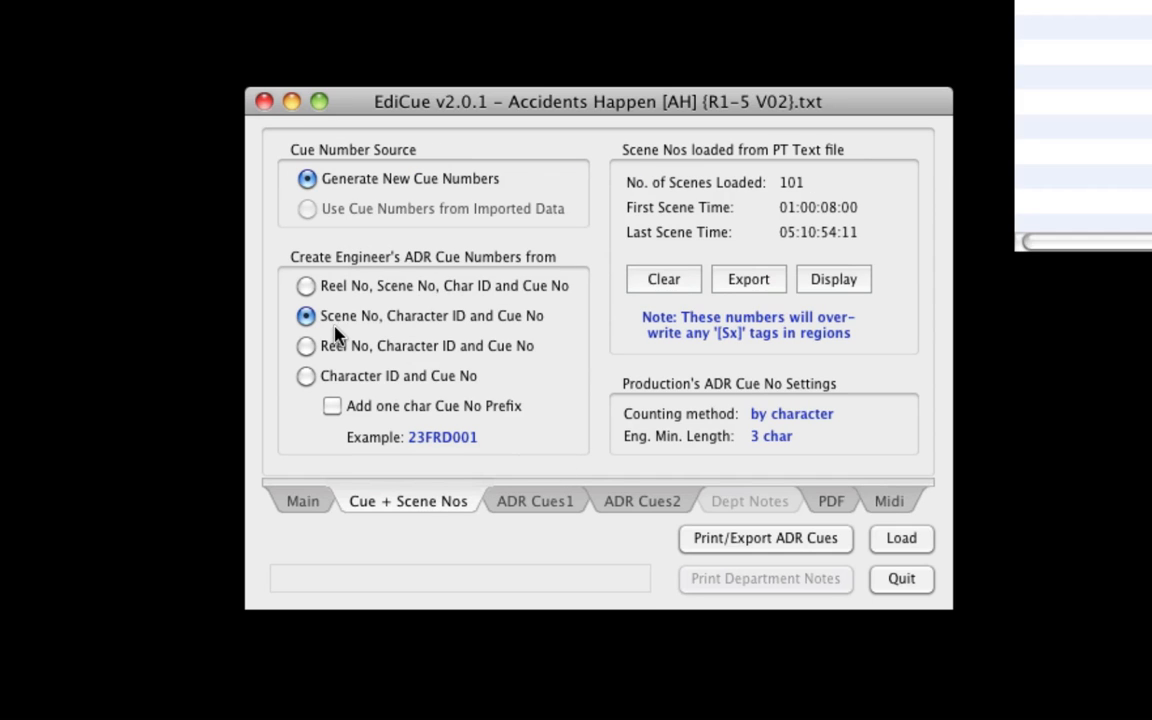
mouse_move(420, 332)
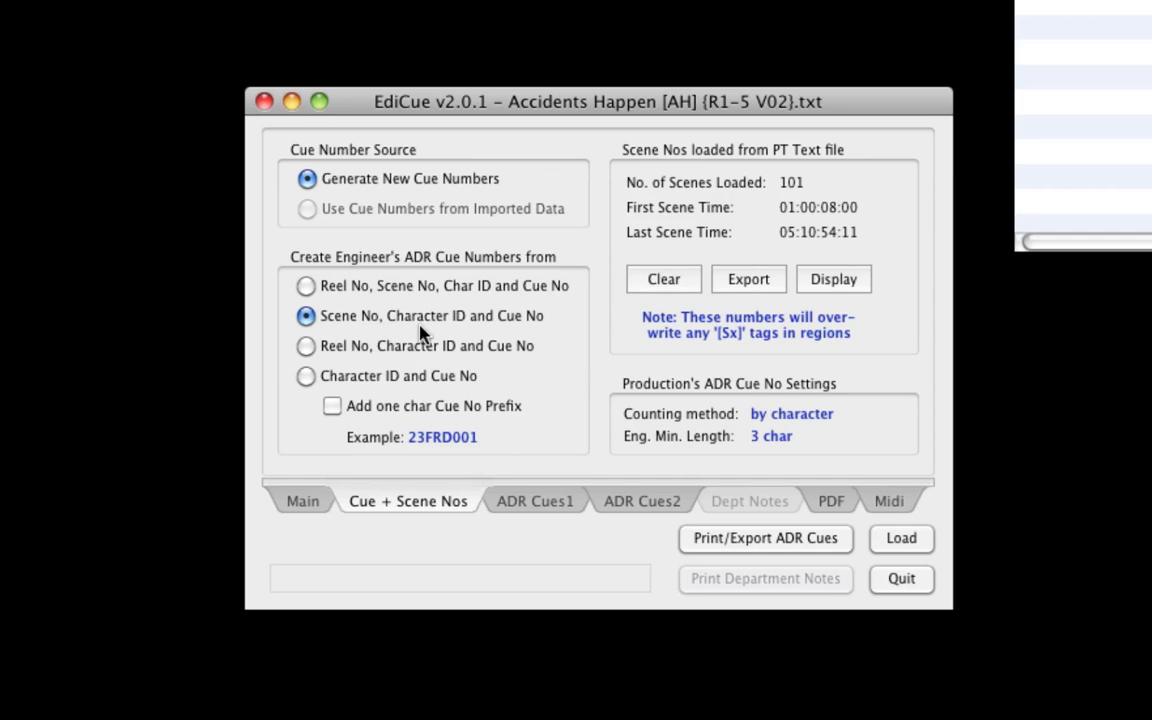
mouse_move(548, 340)
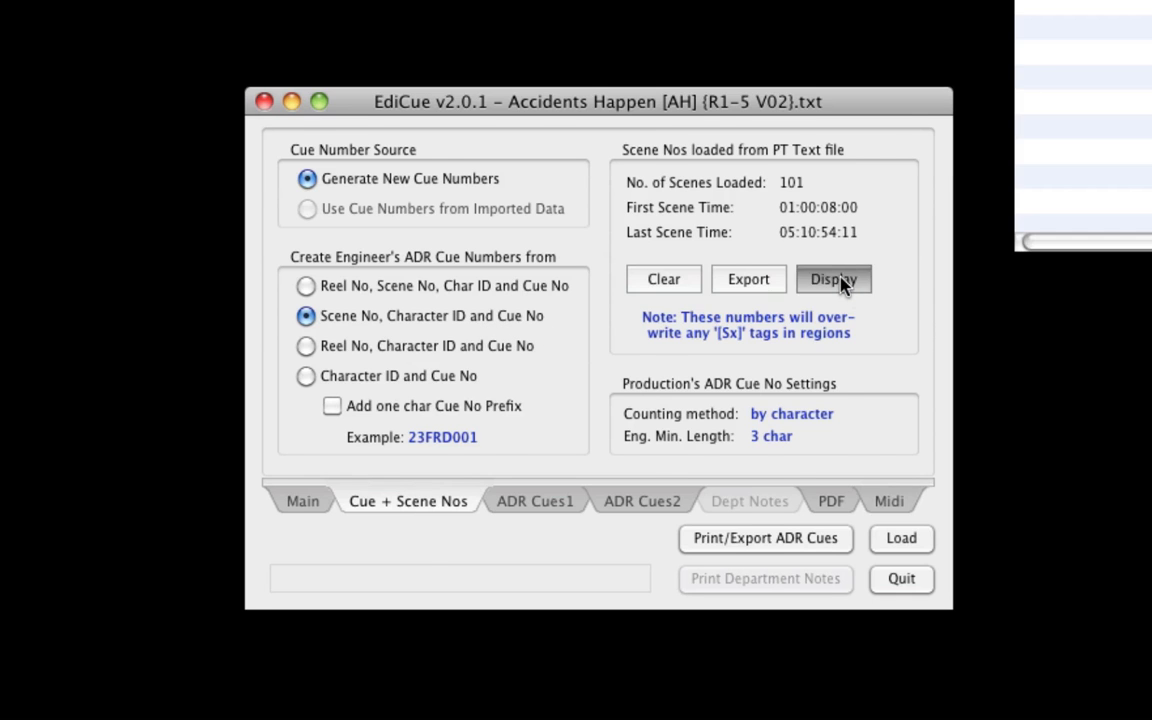
click(832, 280)
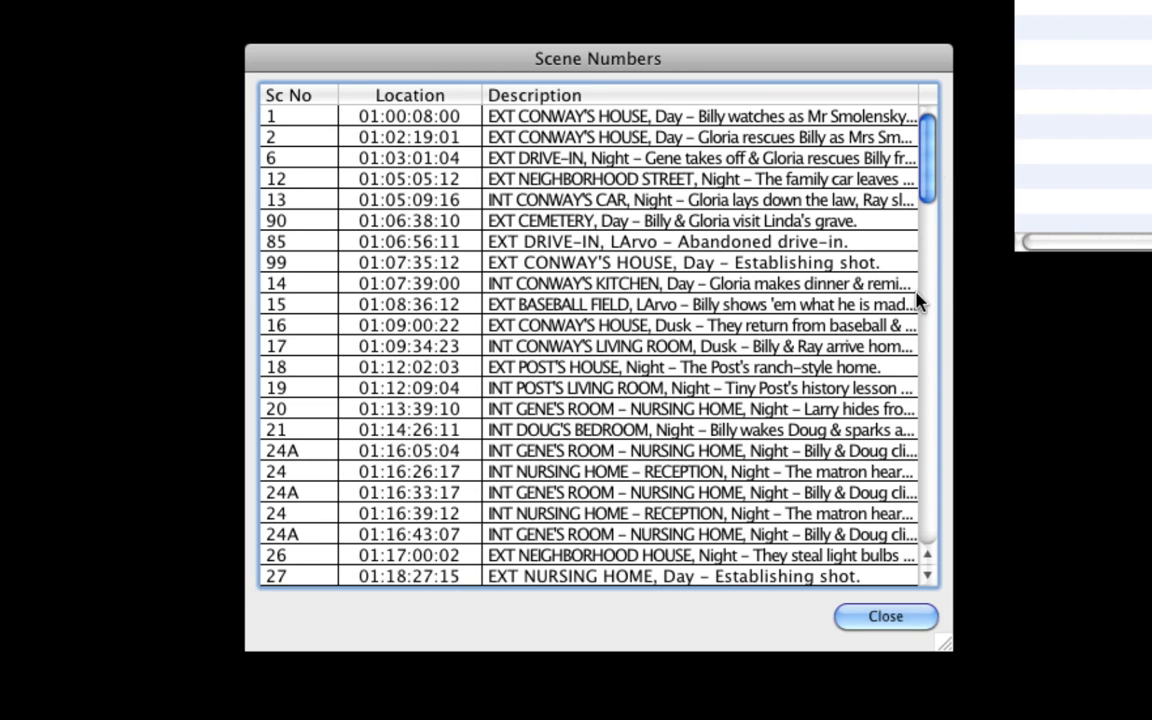
click(884, 616)
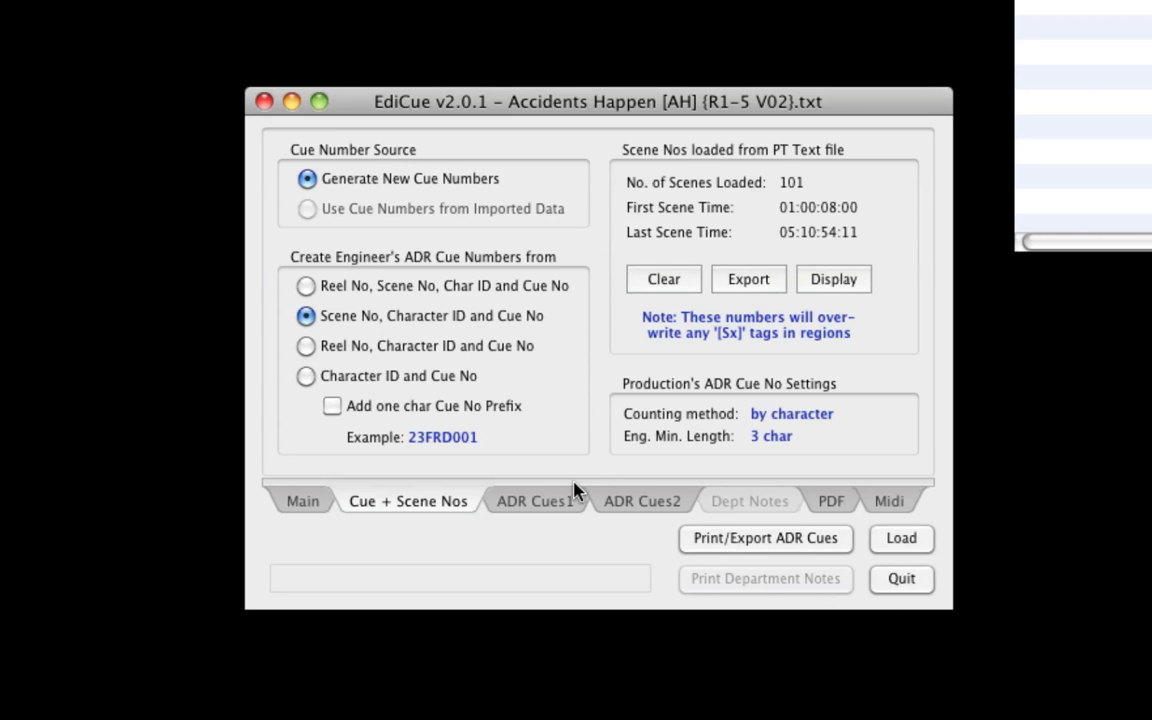
- Set the character file type to Colin Broad VS-1 text file and return to the Midi settings
click(536, 500)
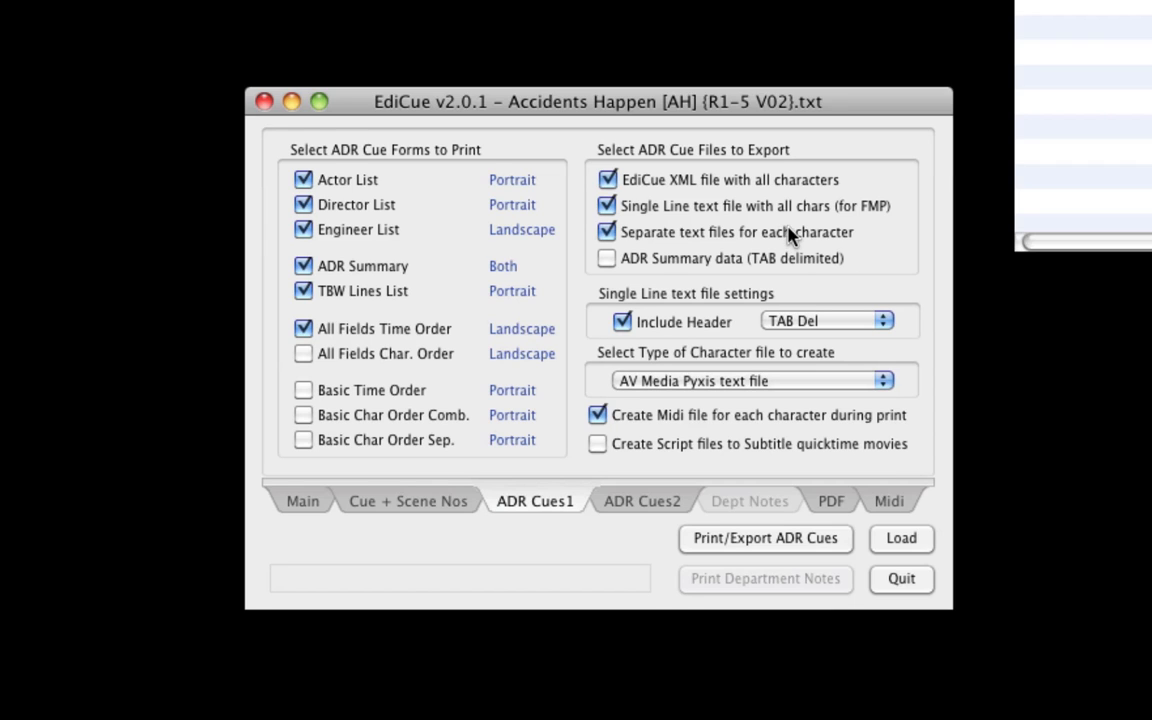
click(744, 380)
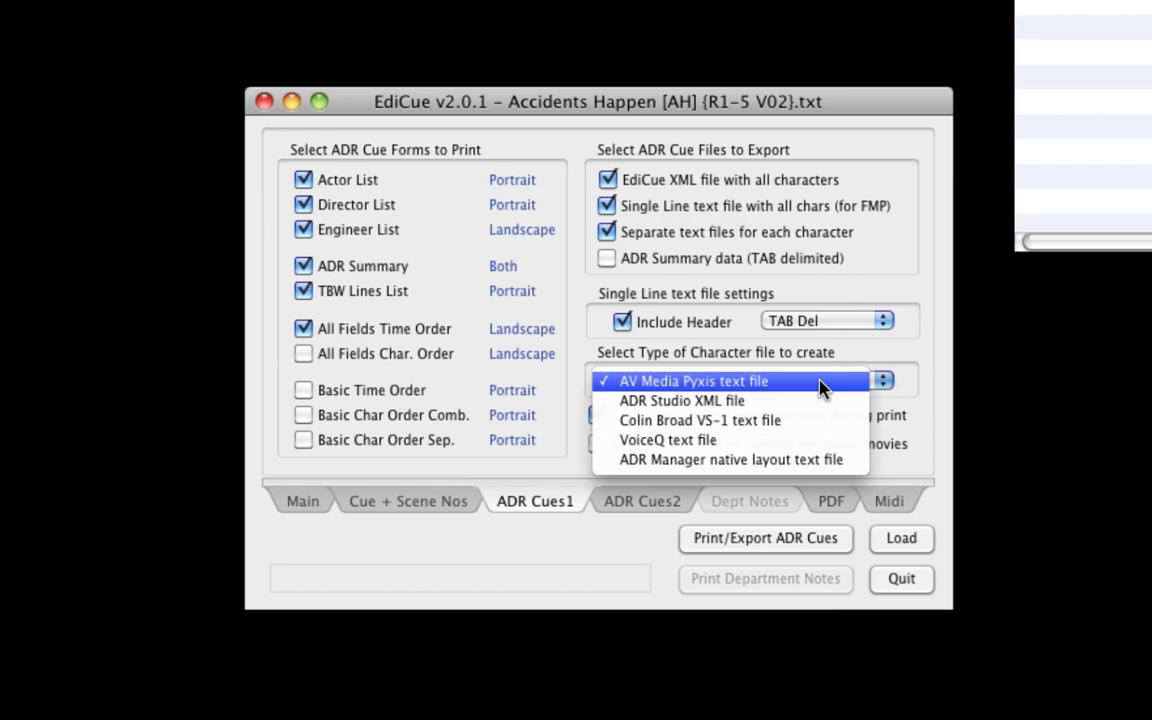
click(700, 420)
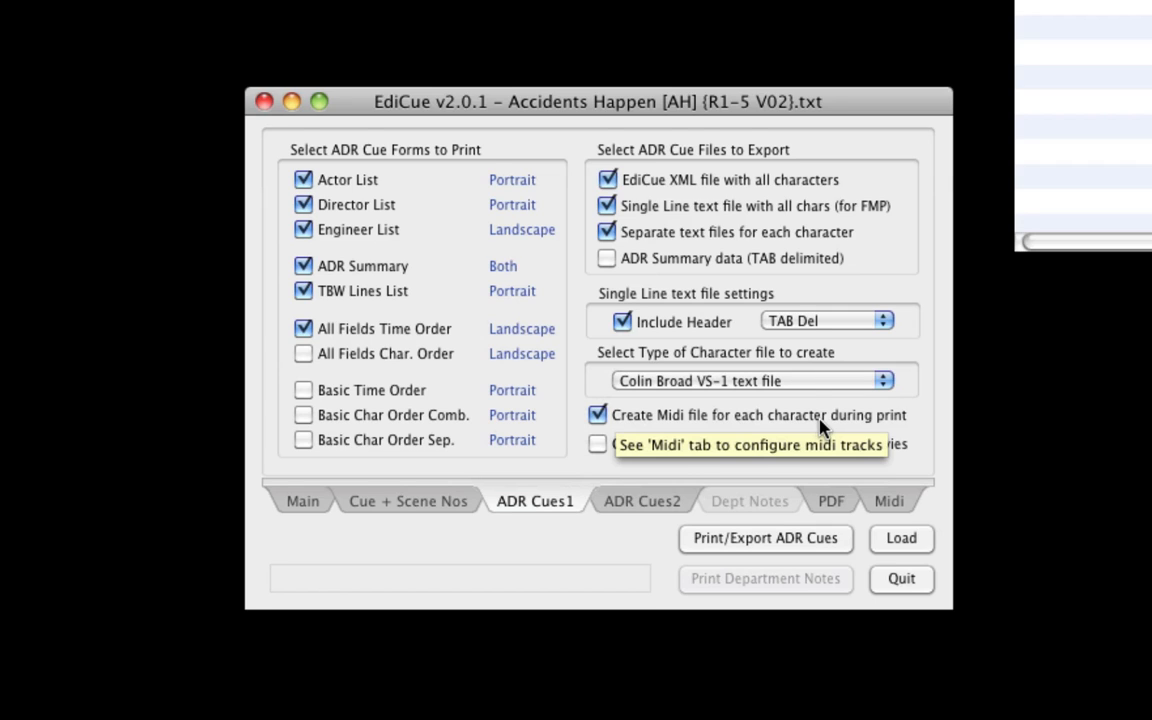
mouse_move(704, 442)
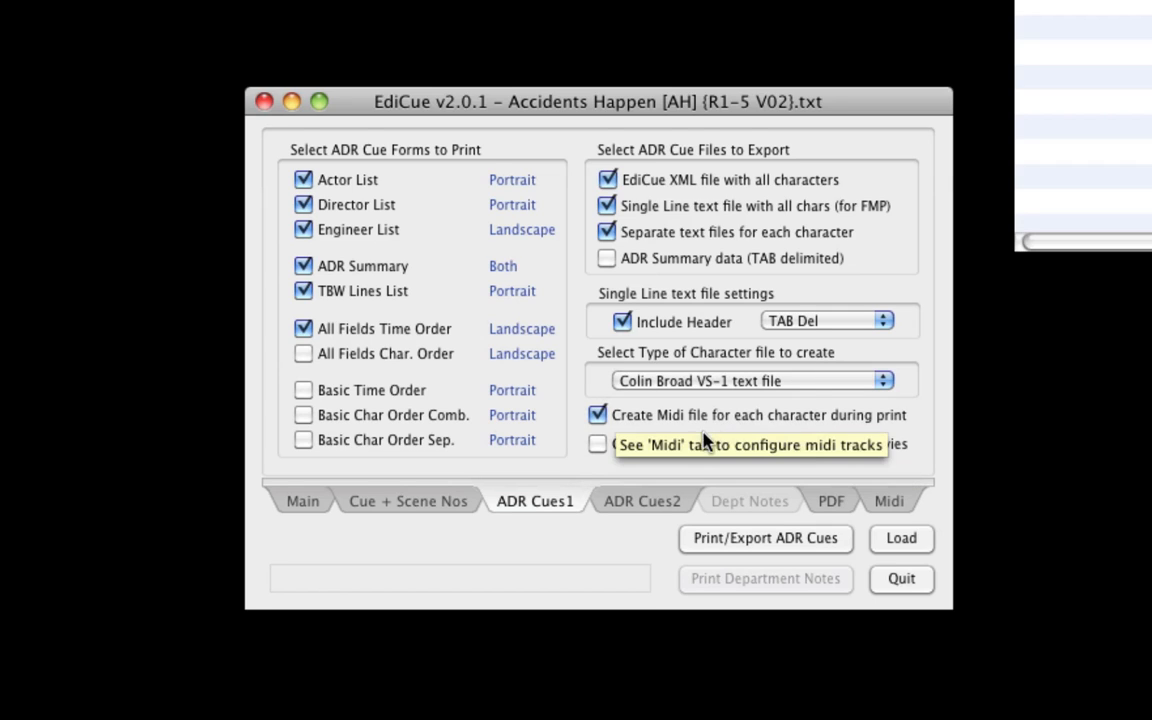
mouse_move(704, 408)
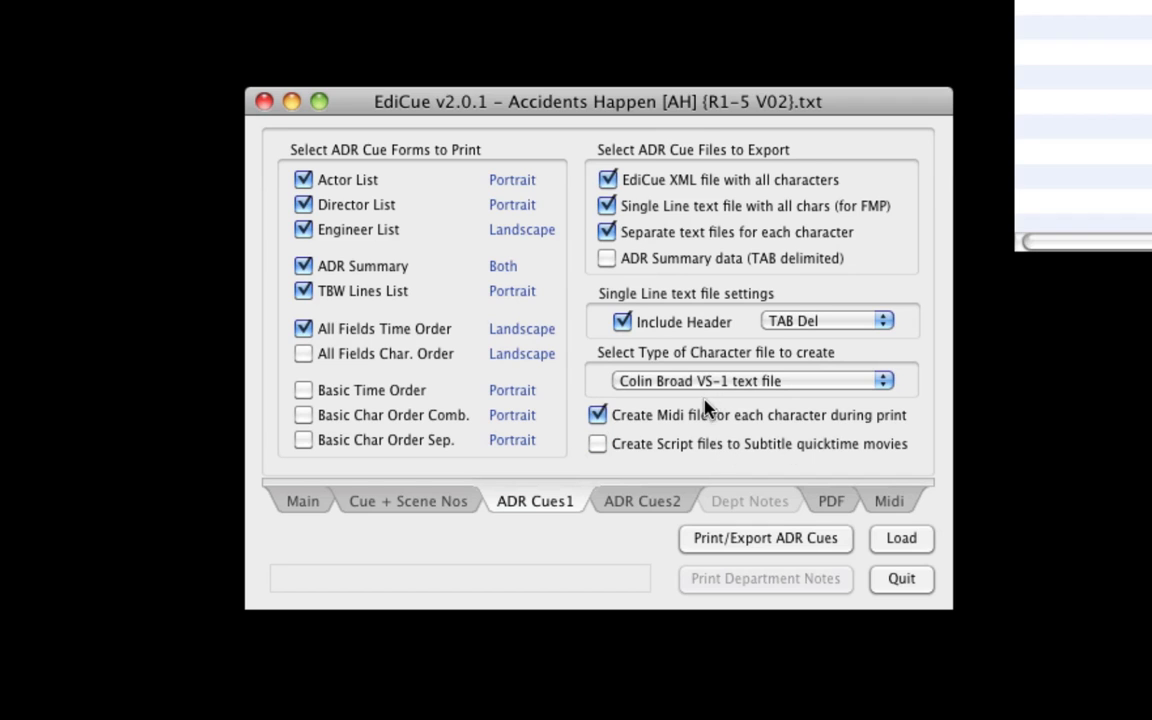
mouse_move(740, 424)
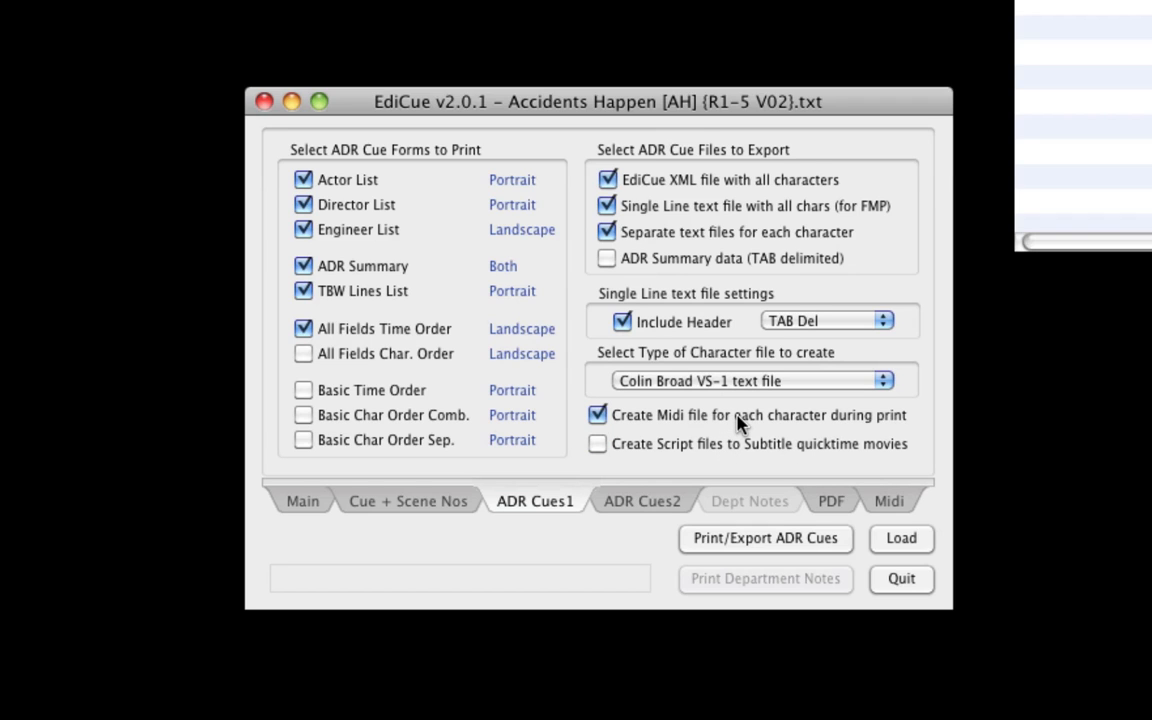
click(888, 500)
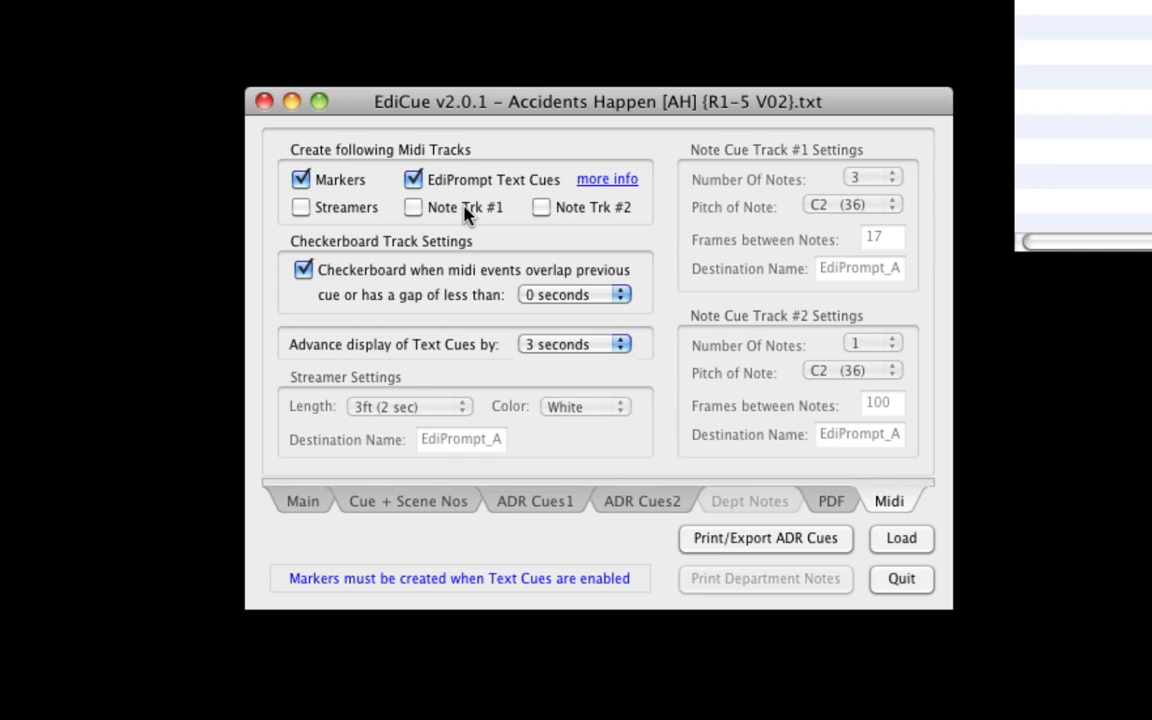
click(300, 206)
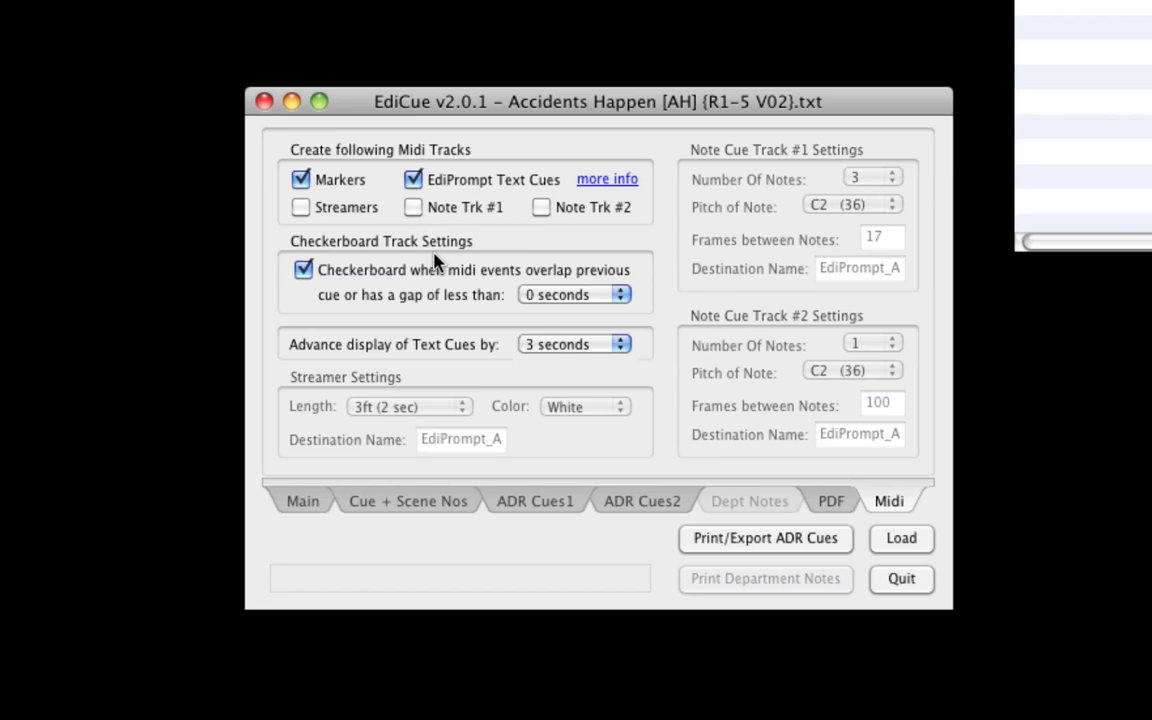
mouse_move(412, 508)
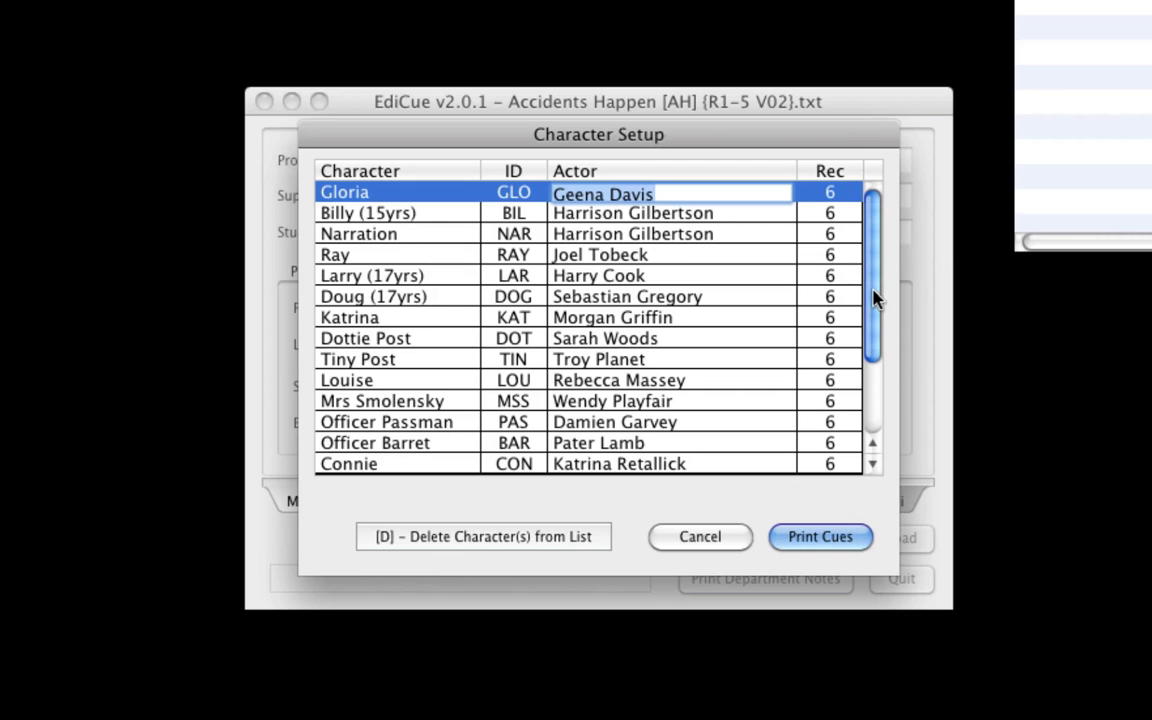
- Set the Loop Group record number to 10, start printing the ADR cues and confirm the first cue numbers
scroll(down, 3)
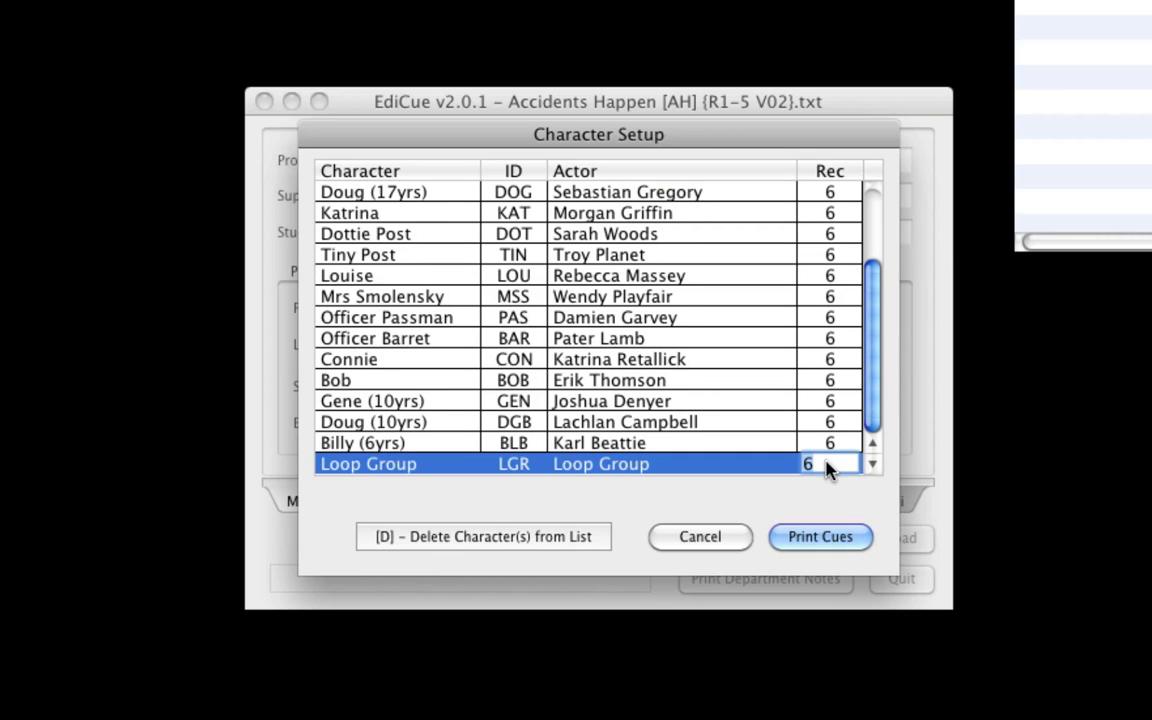
text(10)
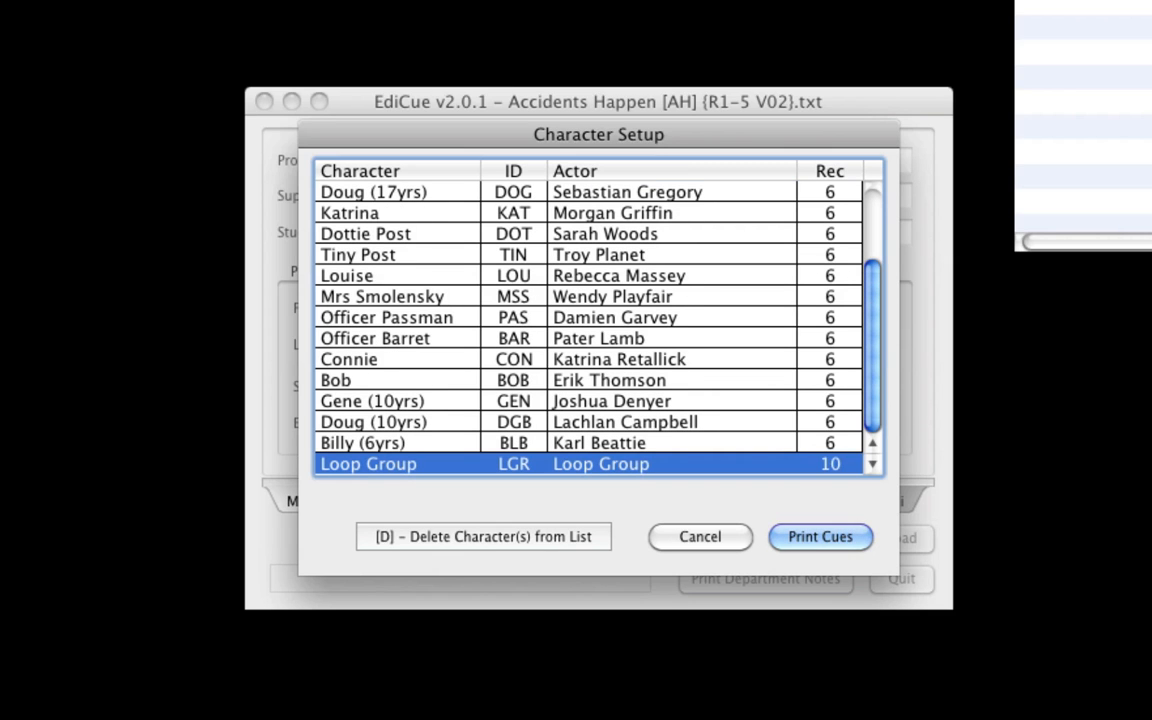
click(820, 536)
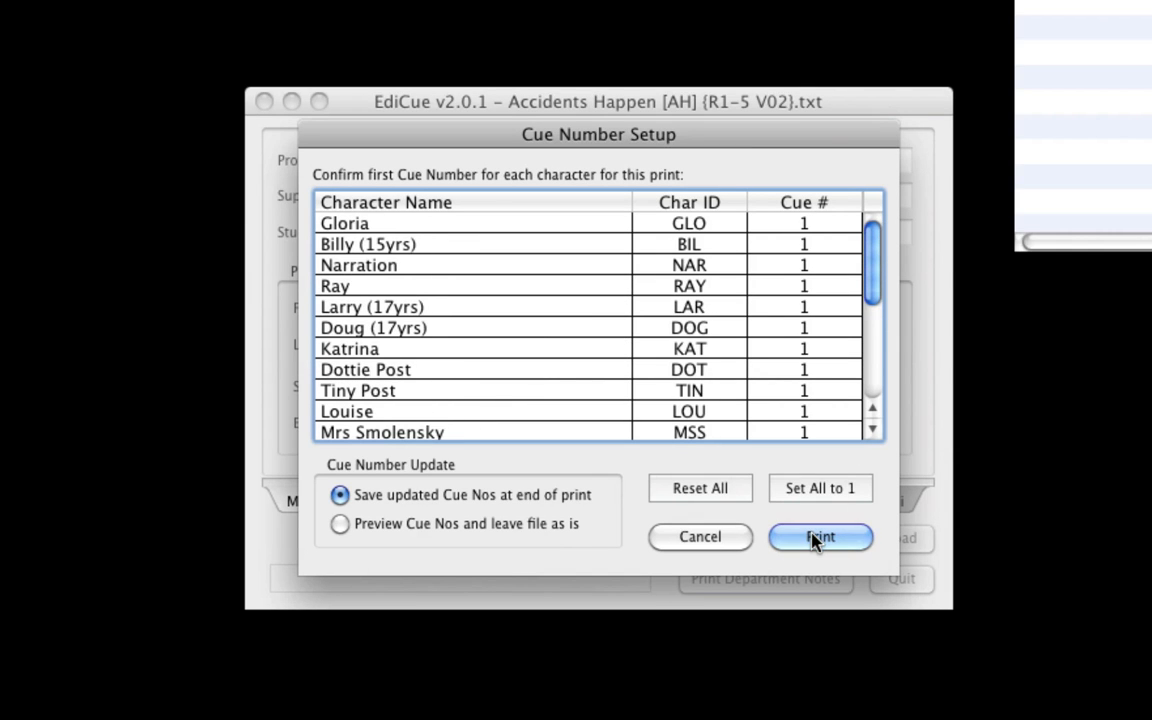
click(820, 536)
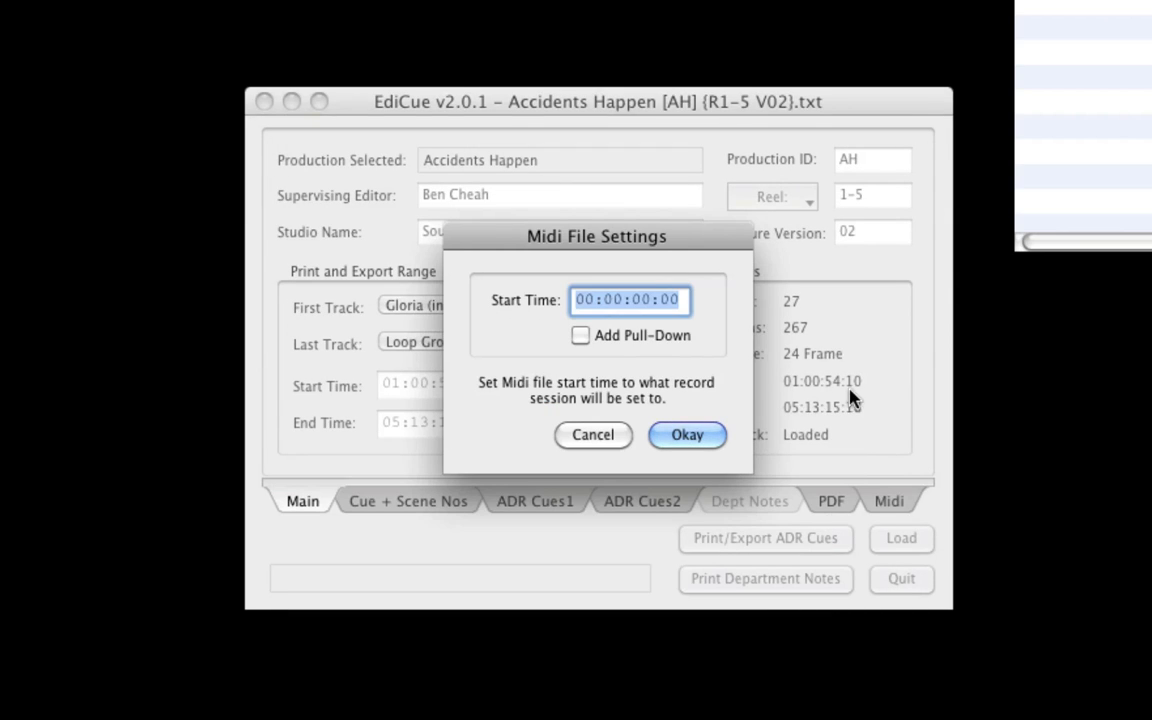
mouse_move(750, 420)
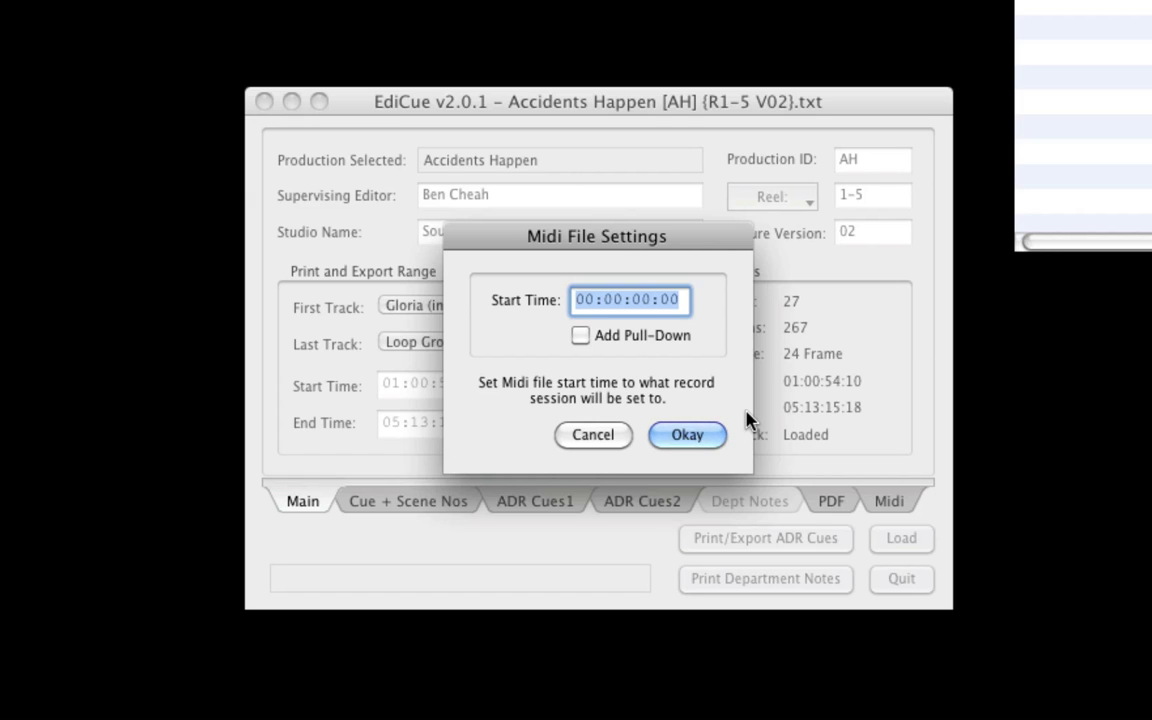
mouse_move(718, 428)
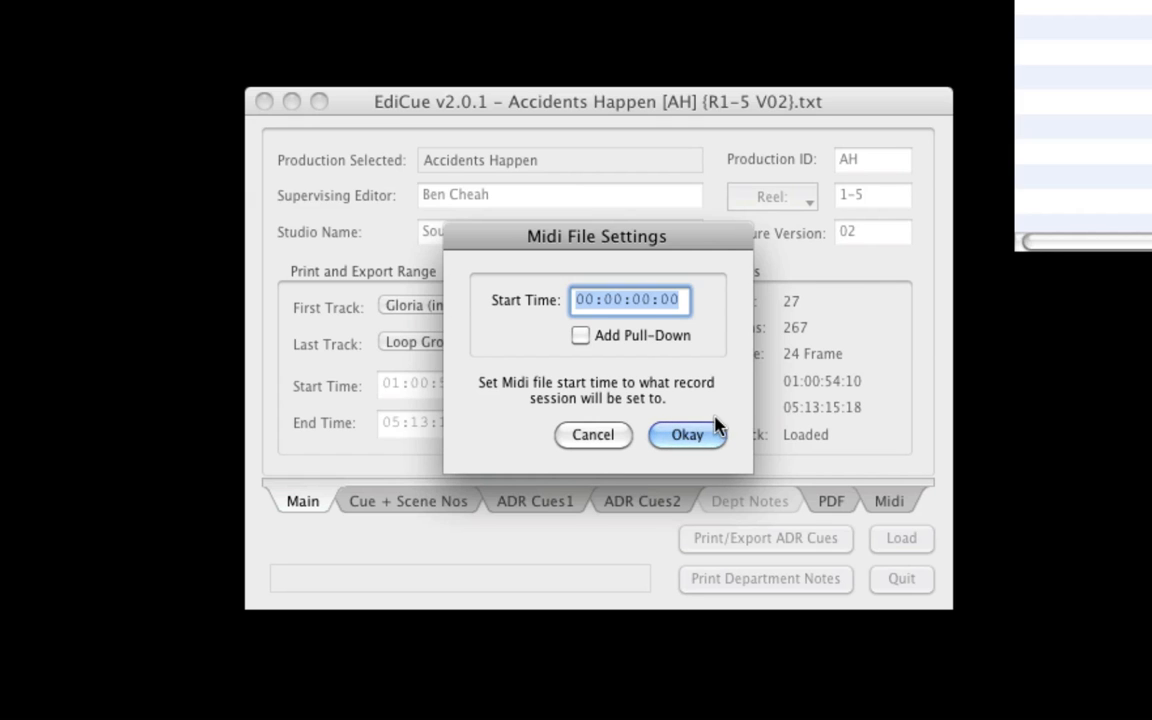
- Confirm the MIDI start time of 00:00:00:00 to export, then dismiss the files-saved summary
click(686, 434)
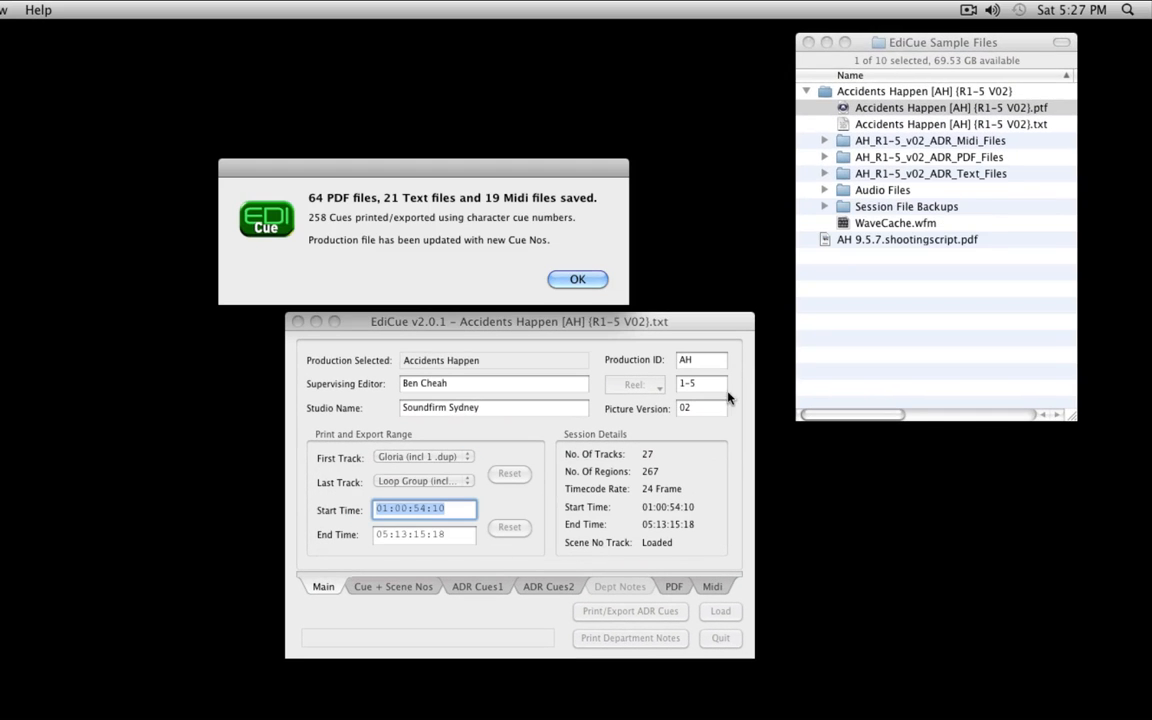
click(576, 280)
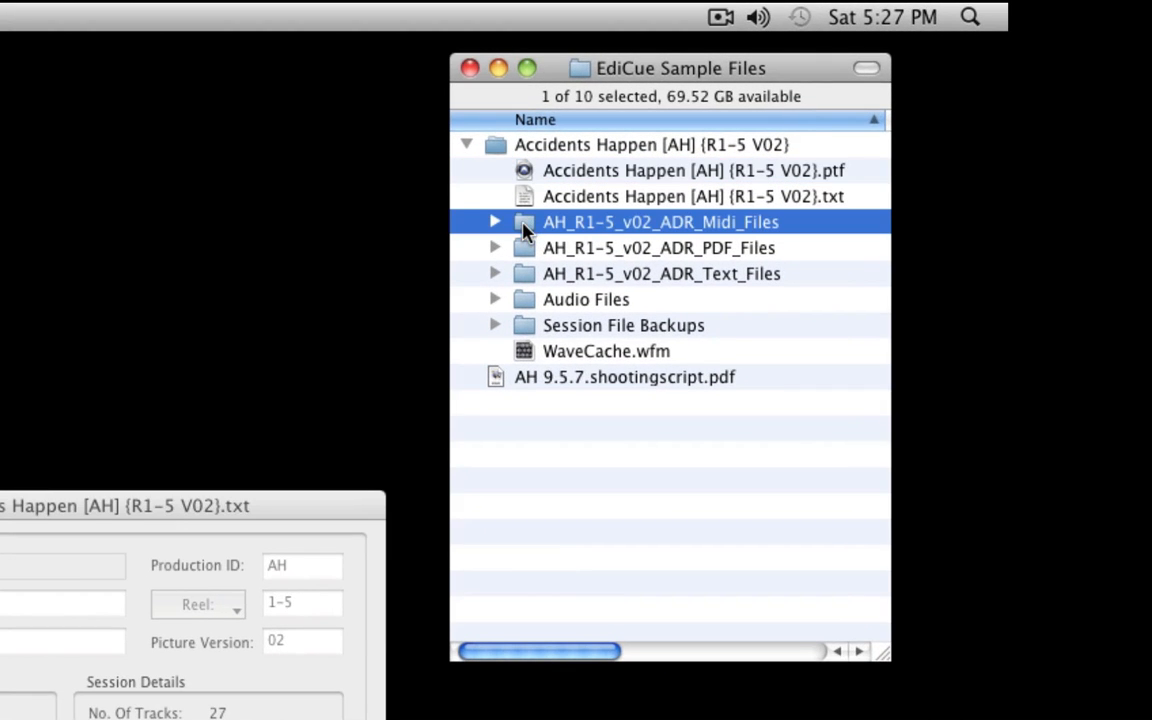
- Expand the AH_R1-5_v02_ADR_PDF_Files folder in Finder and view the first summary cue sheet PDF
click(658, 248)
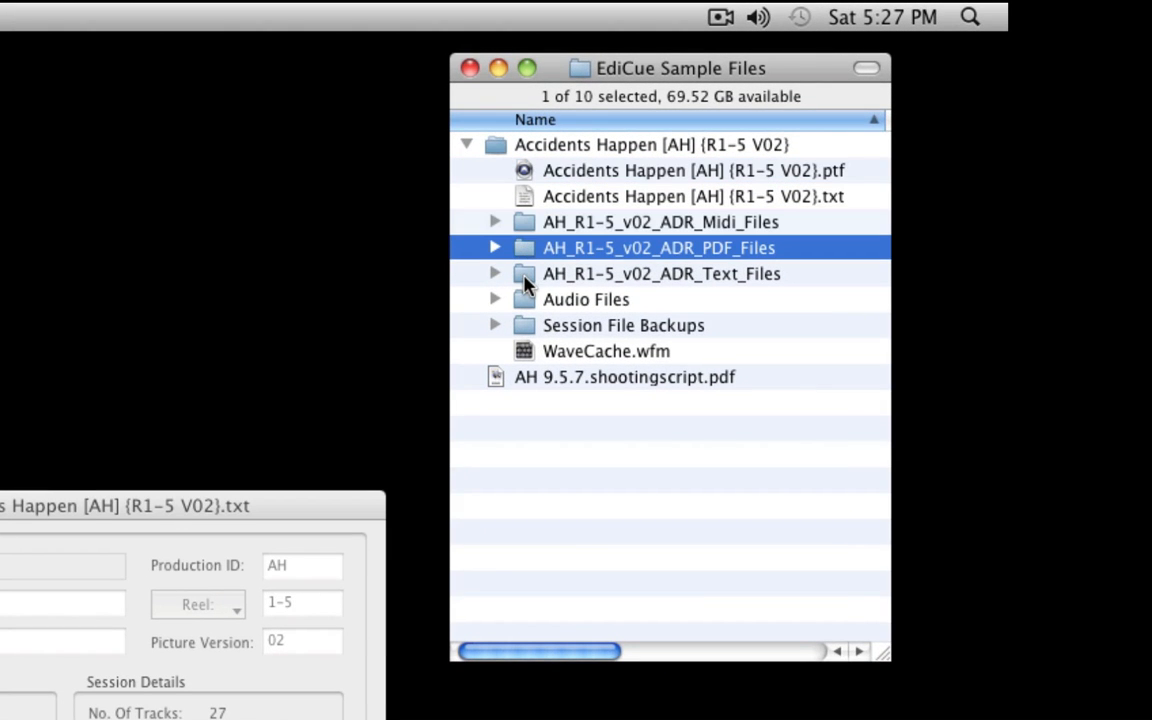
click(660, 272)
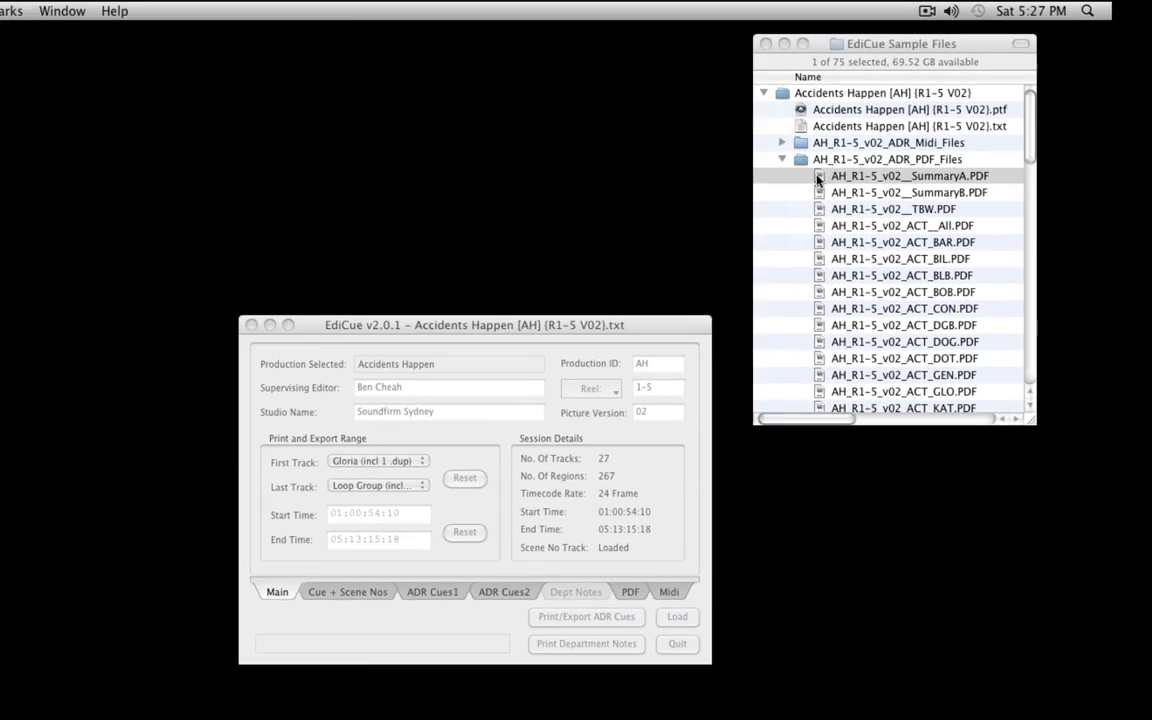
double_click(908, 176)
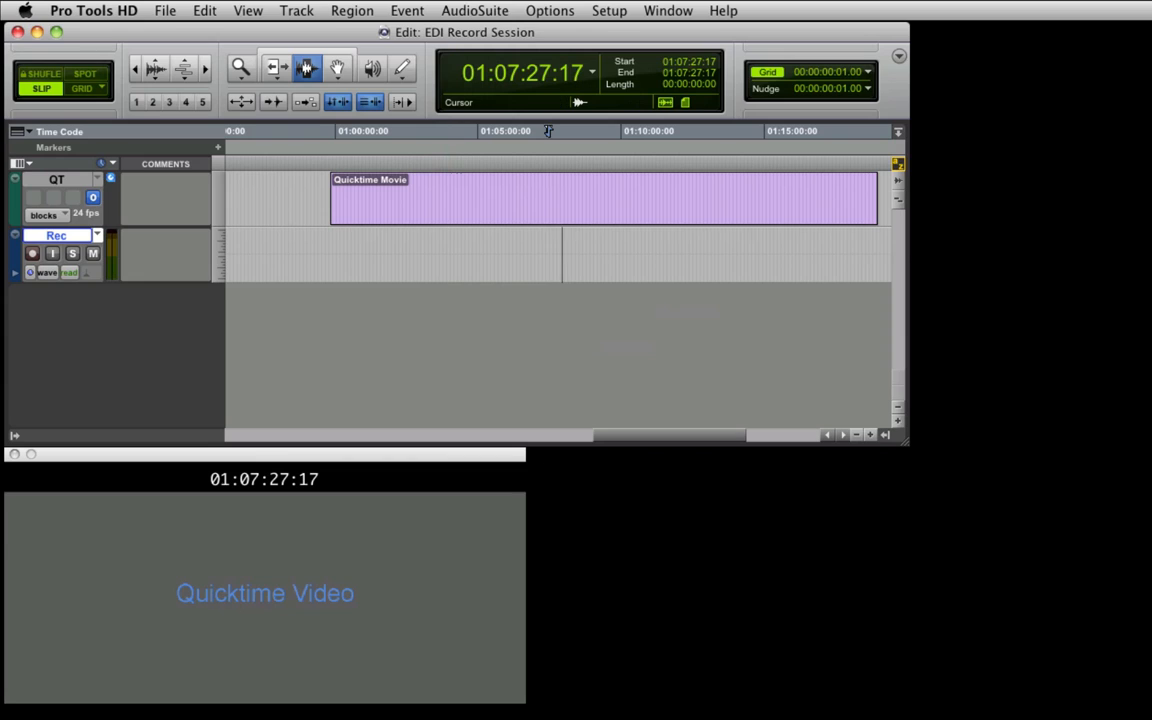
- Move the play position into the QuickTime movie around 01:04:03:07 and start the MIDI import from the File menu
click(450, 132)
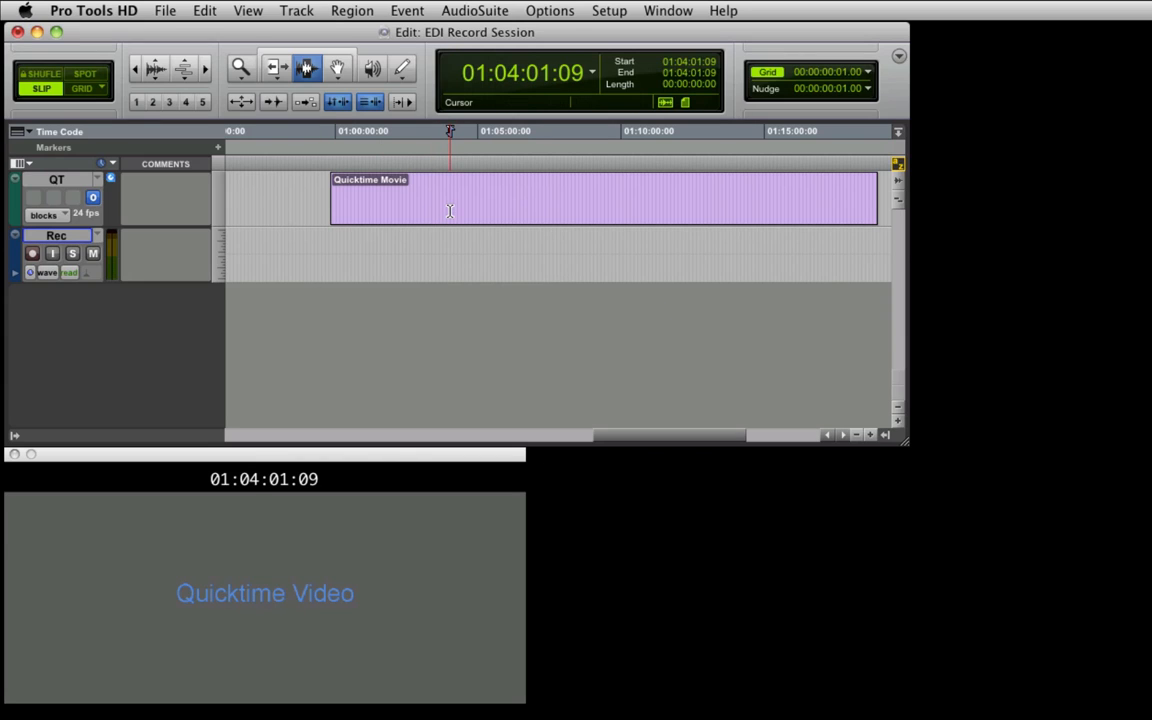
click(450, 210)
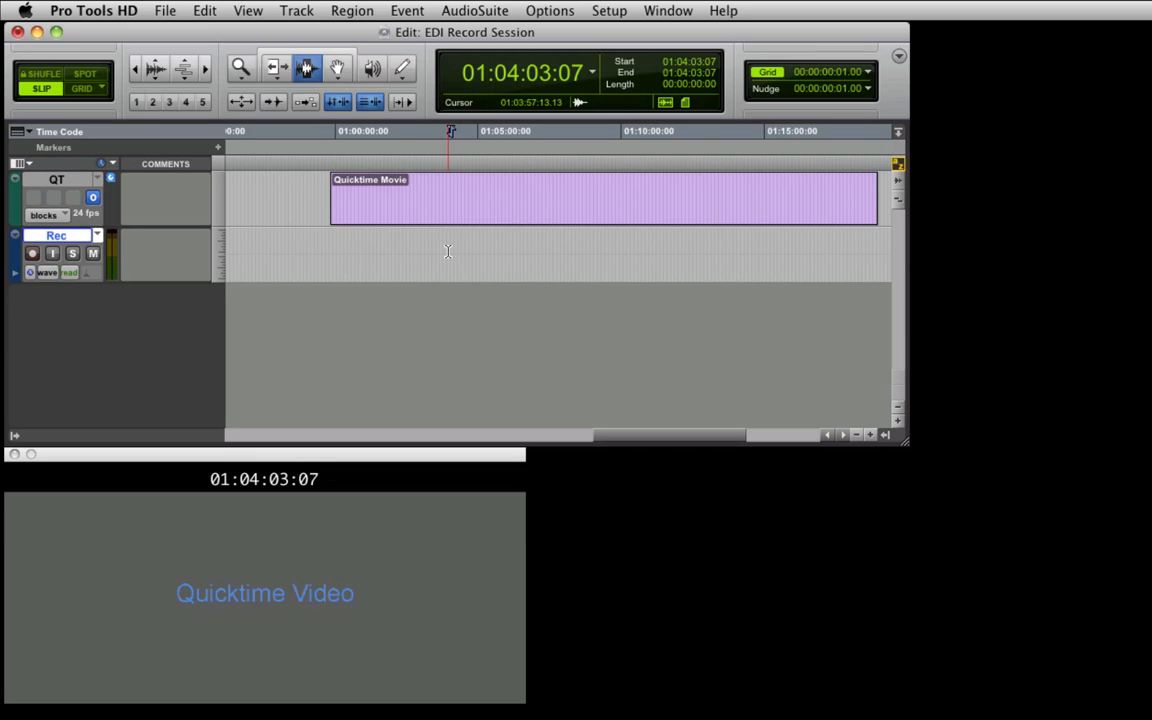
click(164, 10)
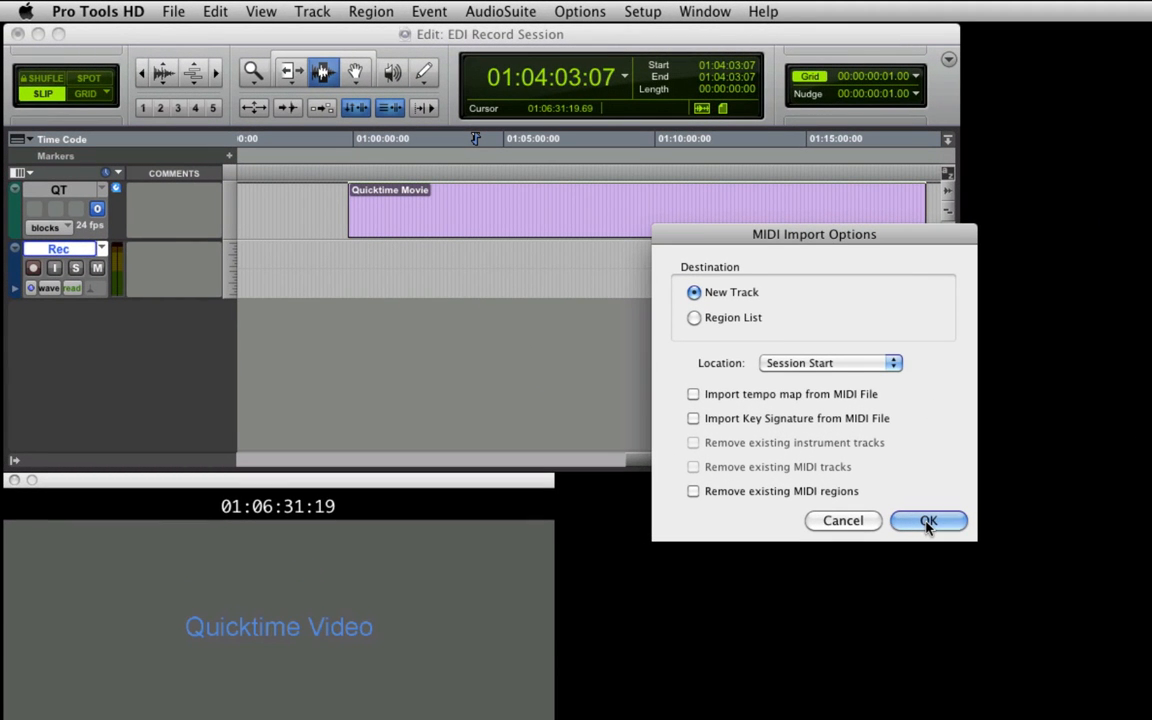
- Import the cue MIDI file onto new tracks at session start
click(928, 520)
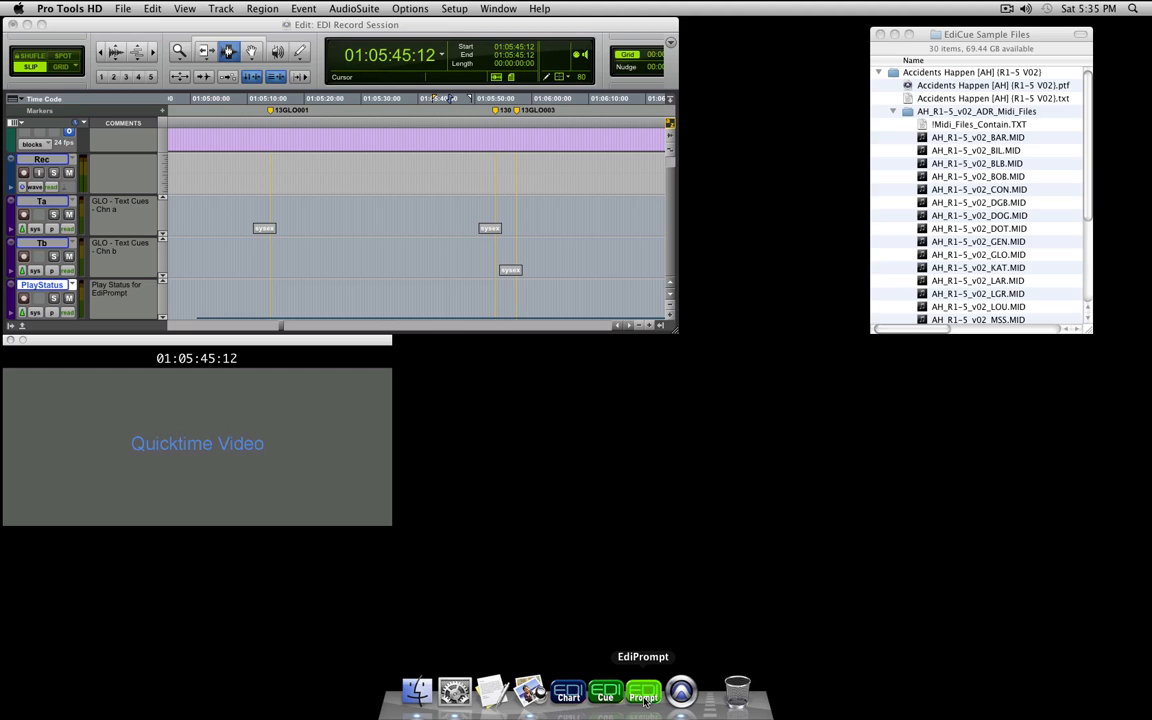
- Launch EdiPrompt from the Dock, show its Cue List of GLO cues and dismiss the template cue alert
click(644, 690)
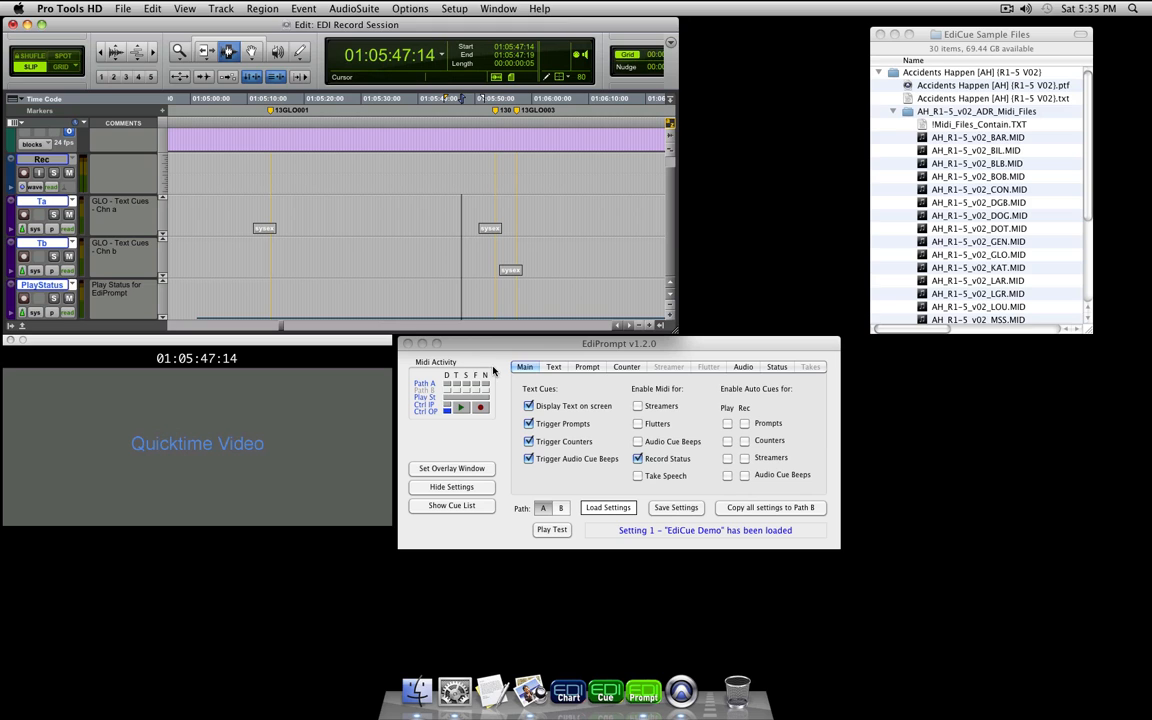
click(618, 344)
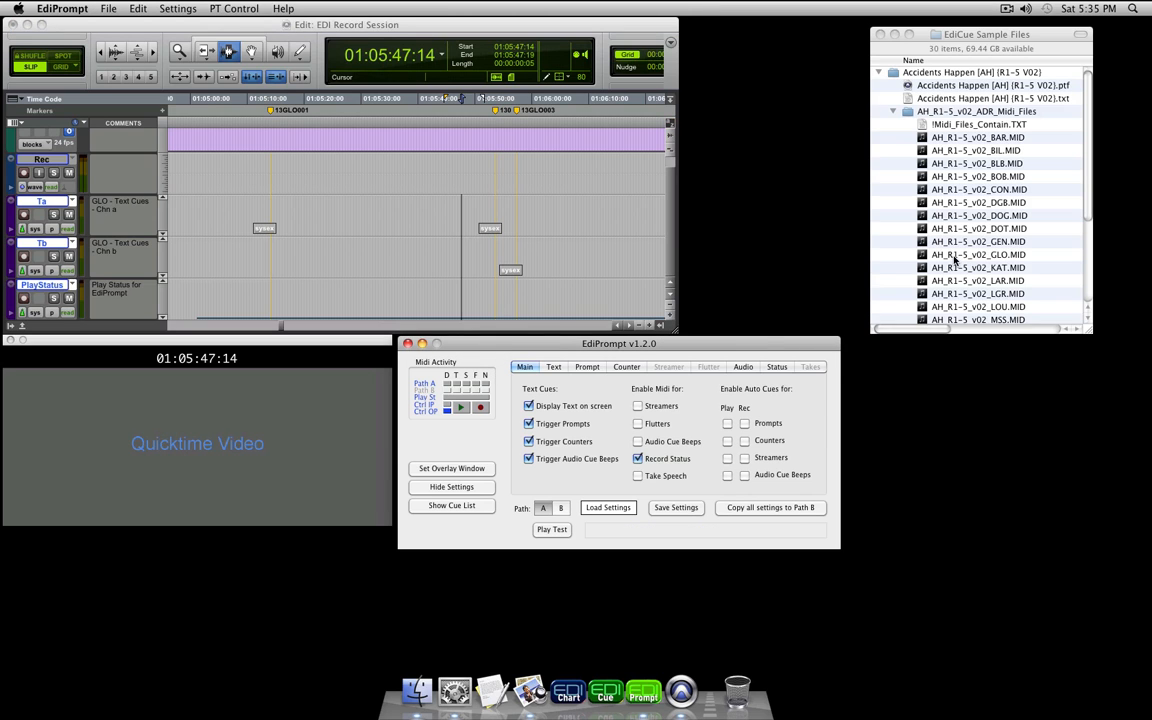
click(452, 504)
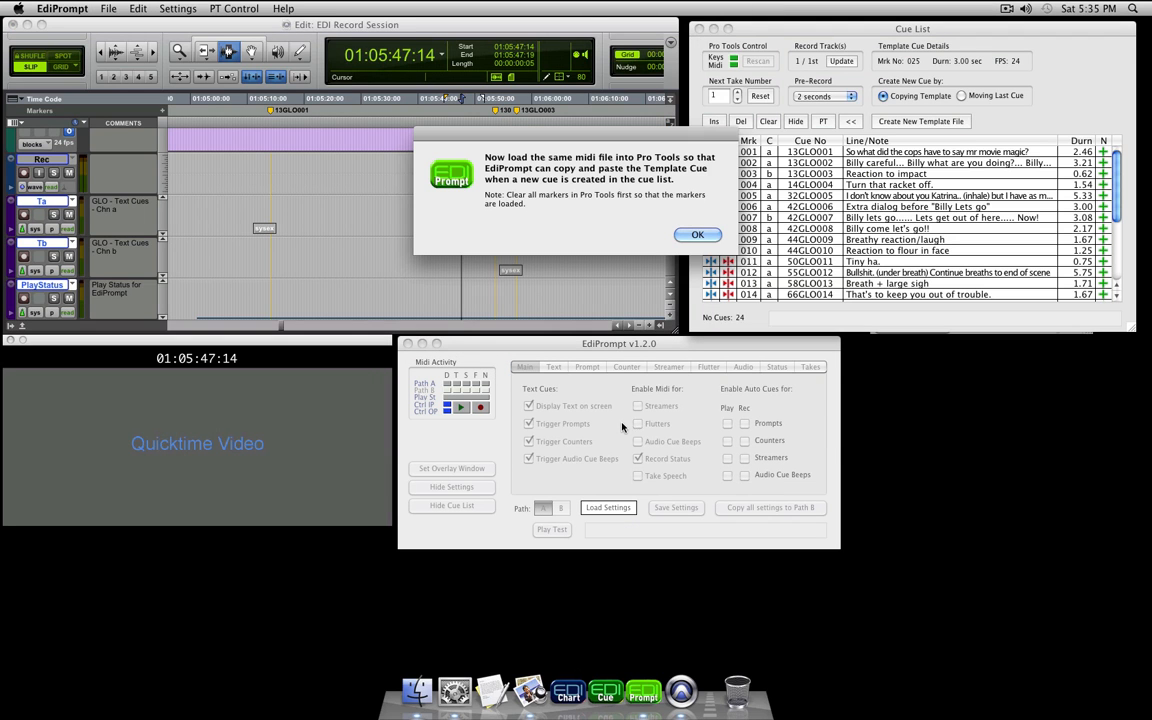
click(696, 234)
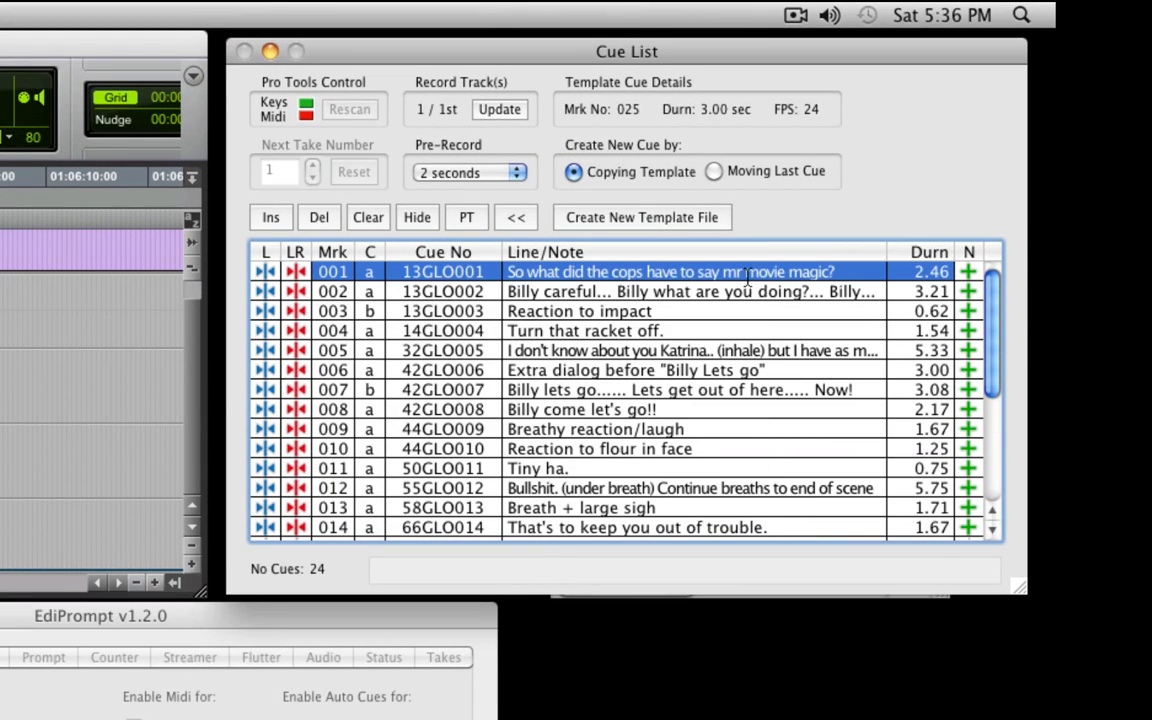
click(470, 172)
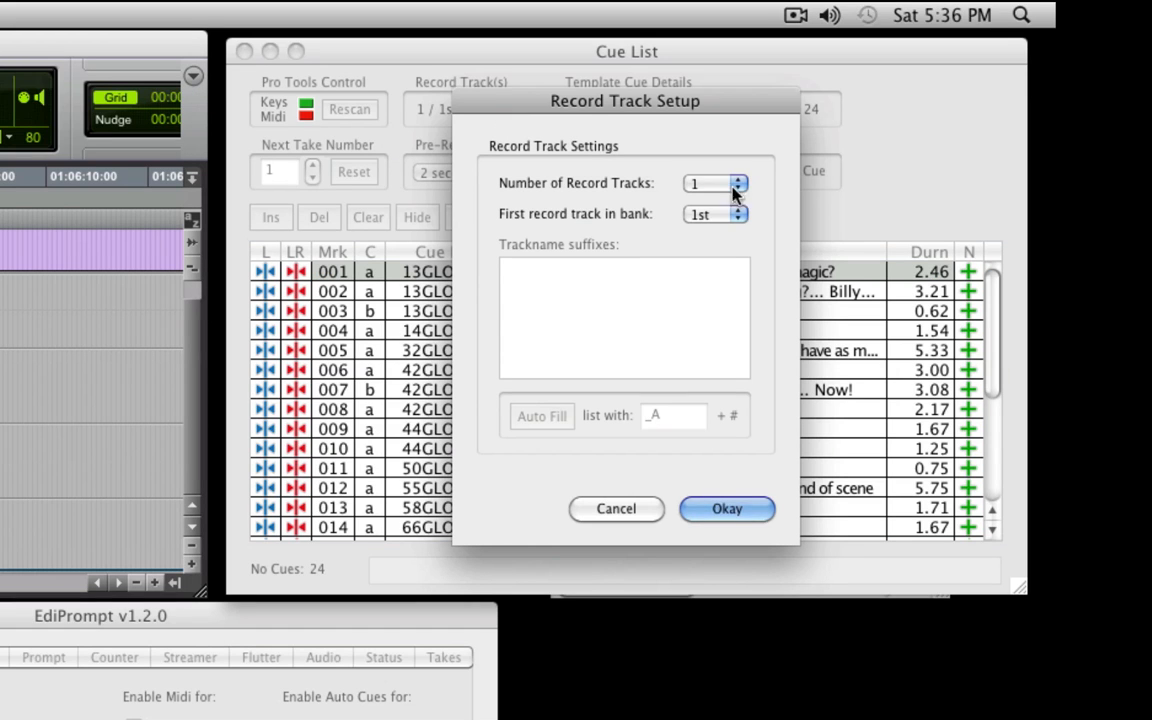
click(716, 184)
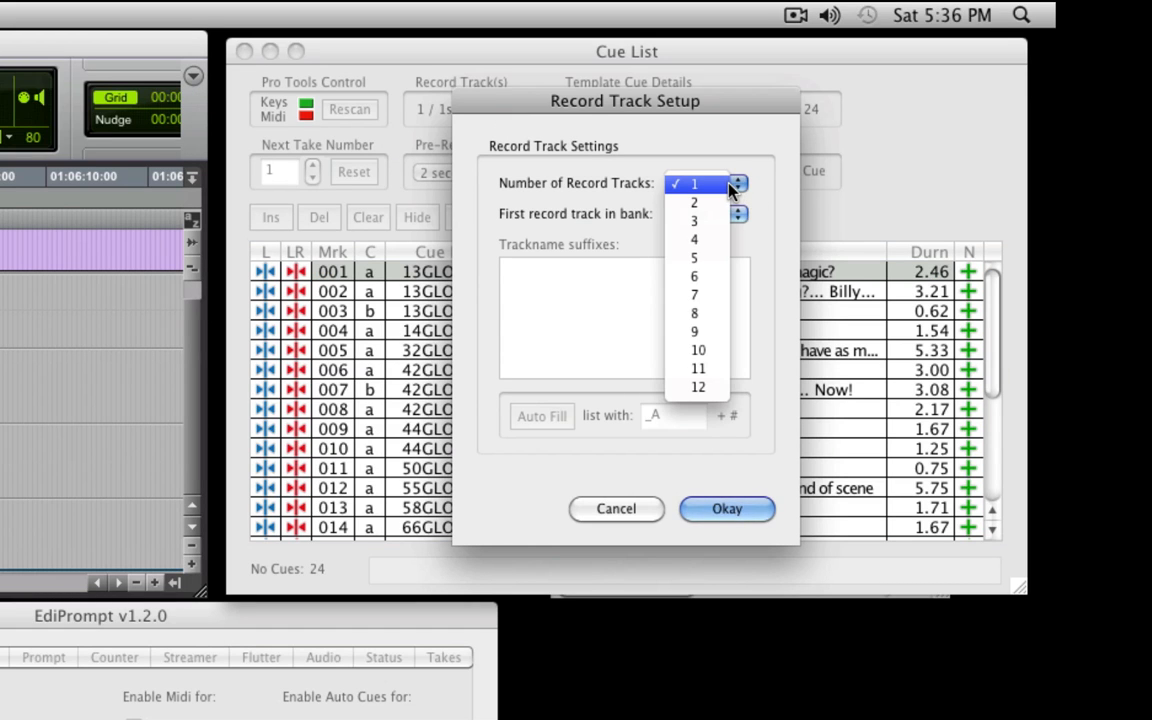
click(728, 510)
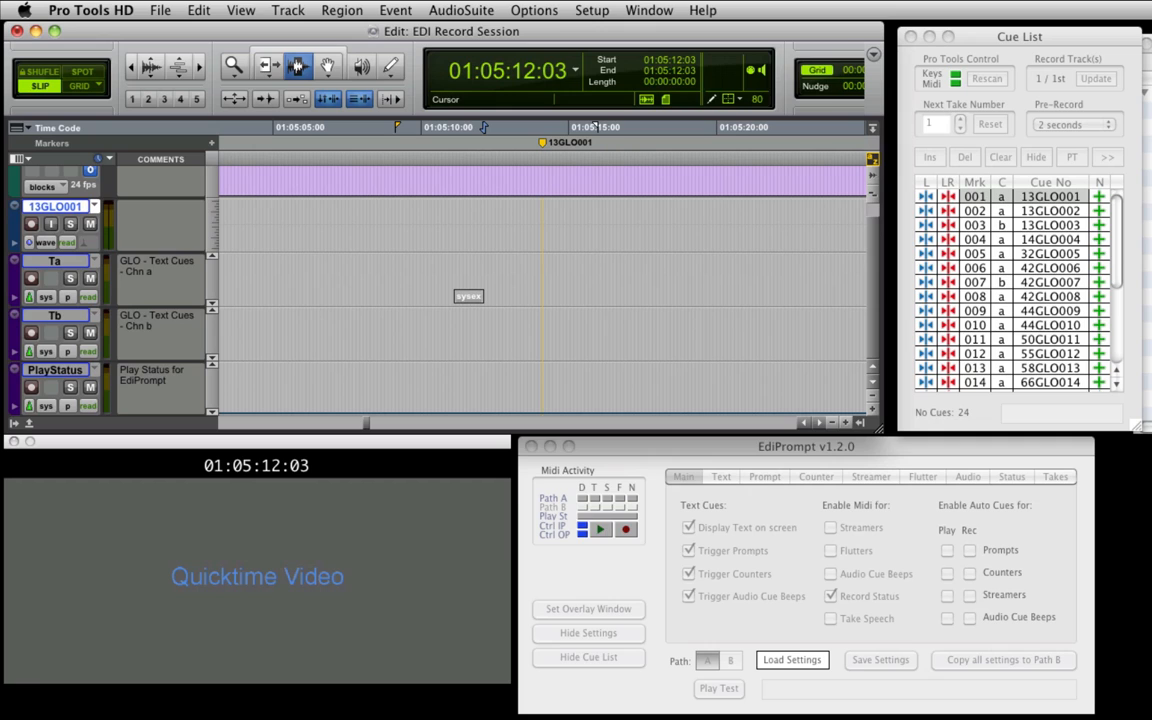
- Select a point in the Edit window timeline near the first 13GLO001 cue marker
click(32, 224)
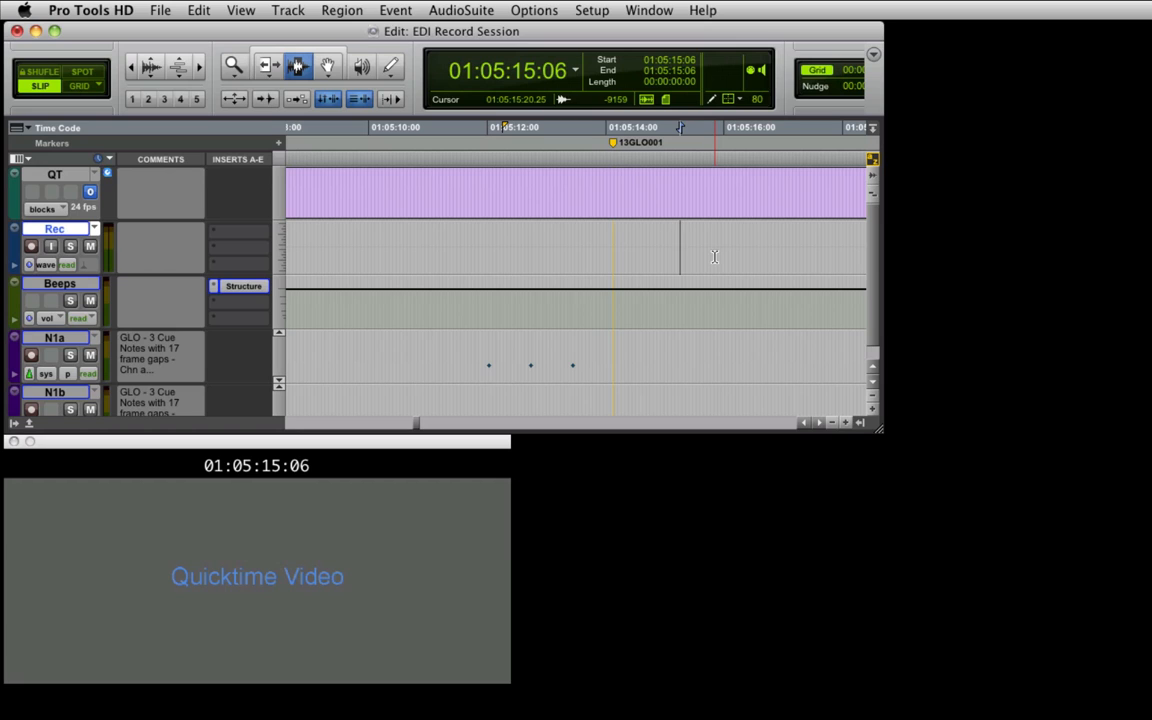
- Place the play position on the first cue at 01:05:14:03 so the Rec track becomes 13GLO0001, then move to the Sounds In Sync purchase page
click(614, 128)
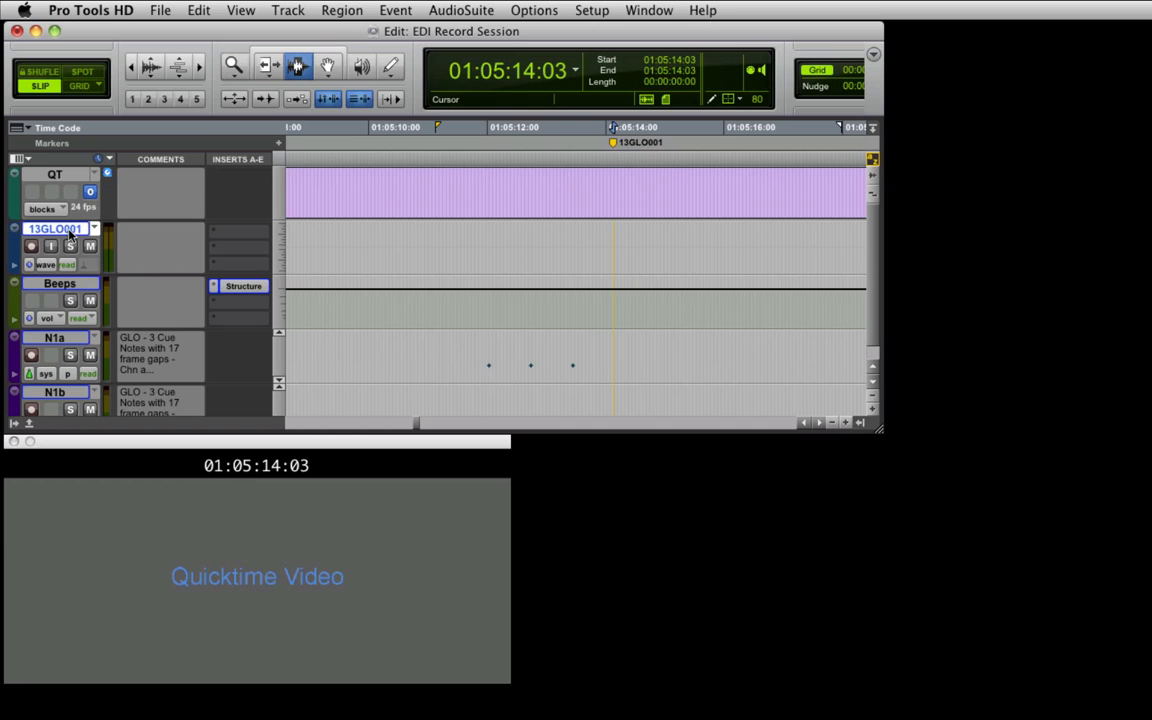
click(554, 250)
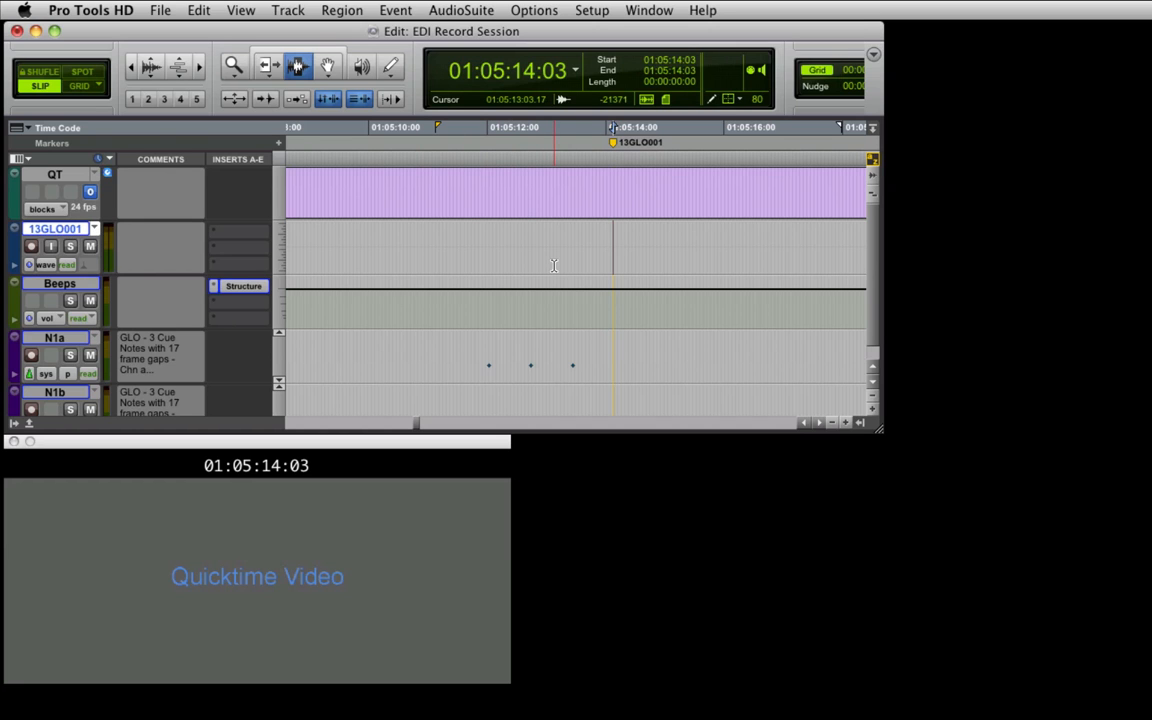
click(244, 284)
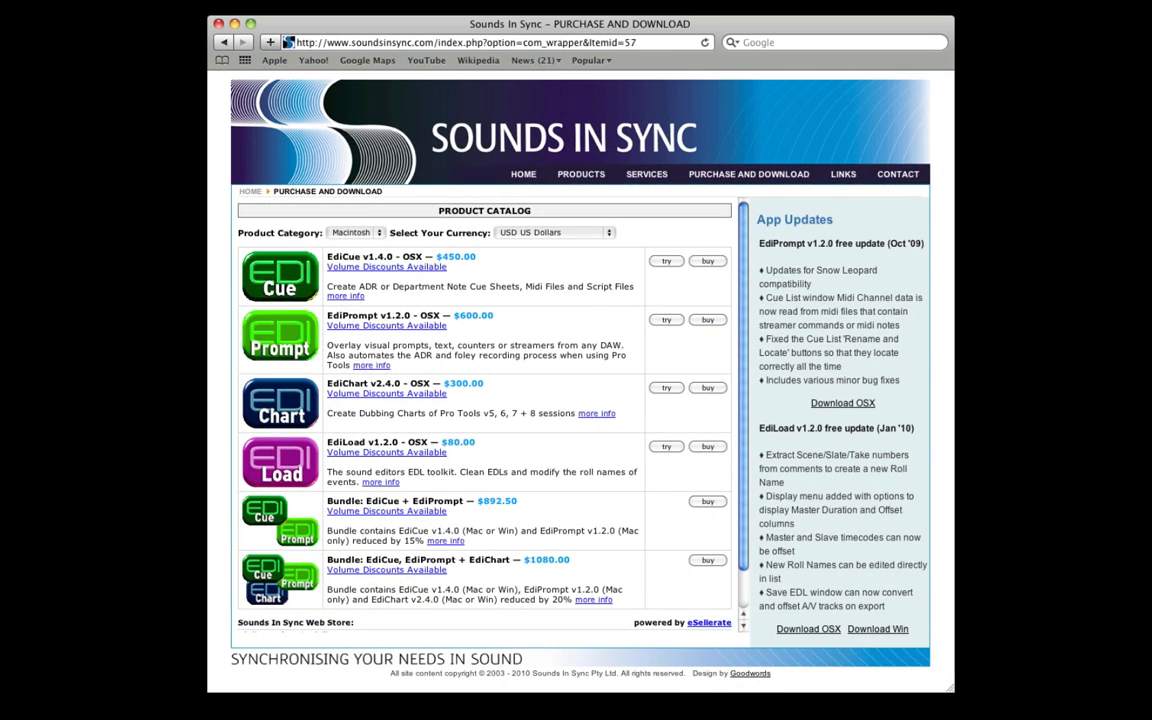
- Open the EdiCue User Guide PDF from EdiCue's Help menu
click(366, 10)
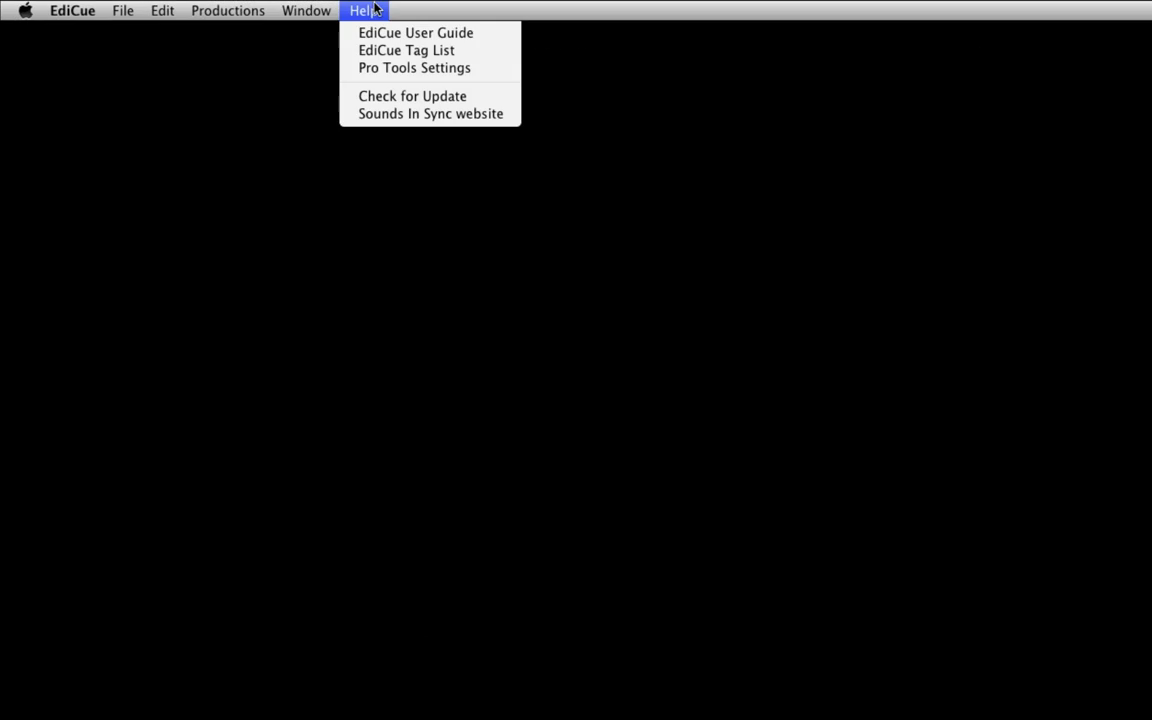
click(416, 32)
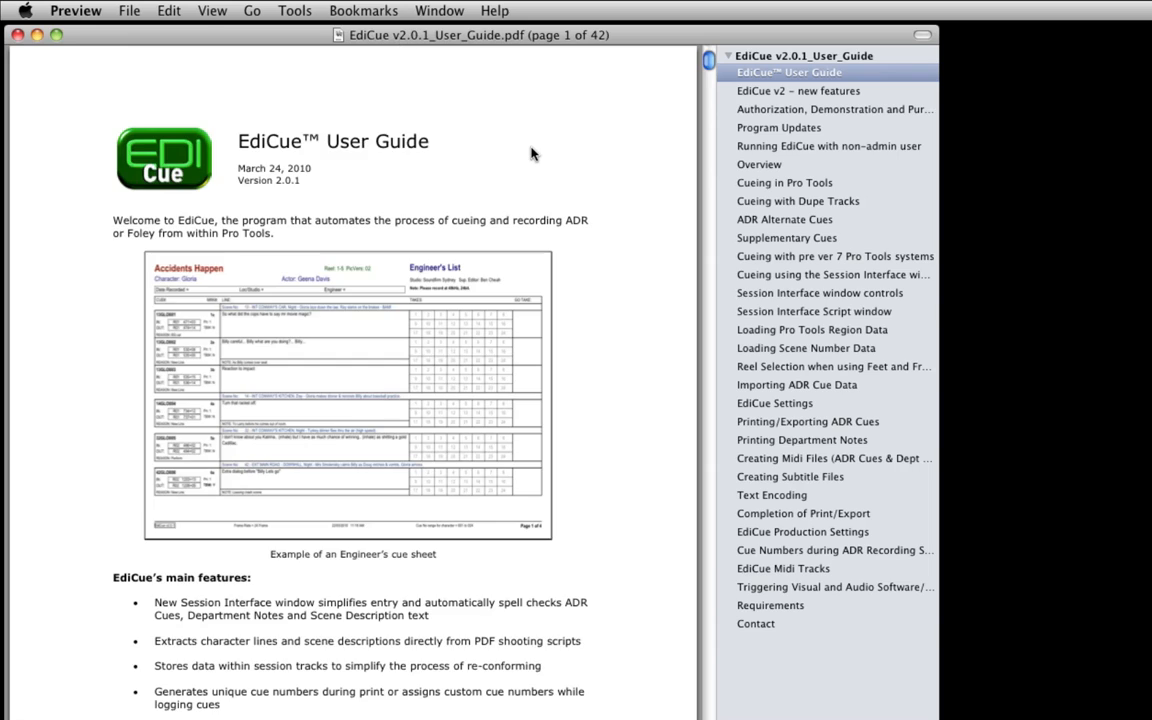